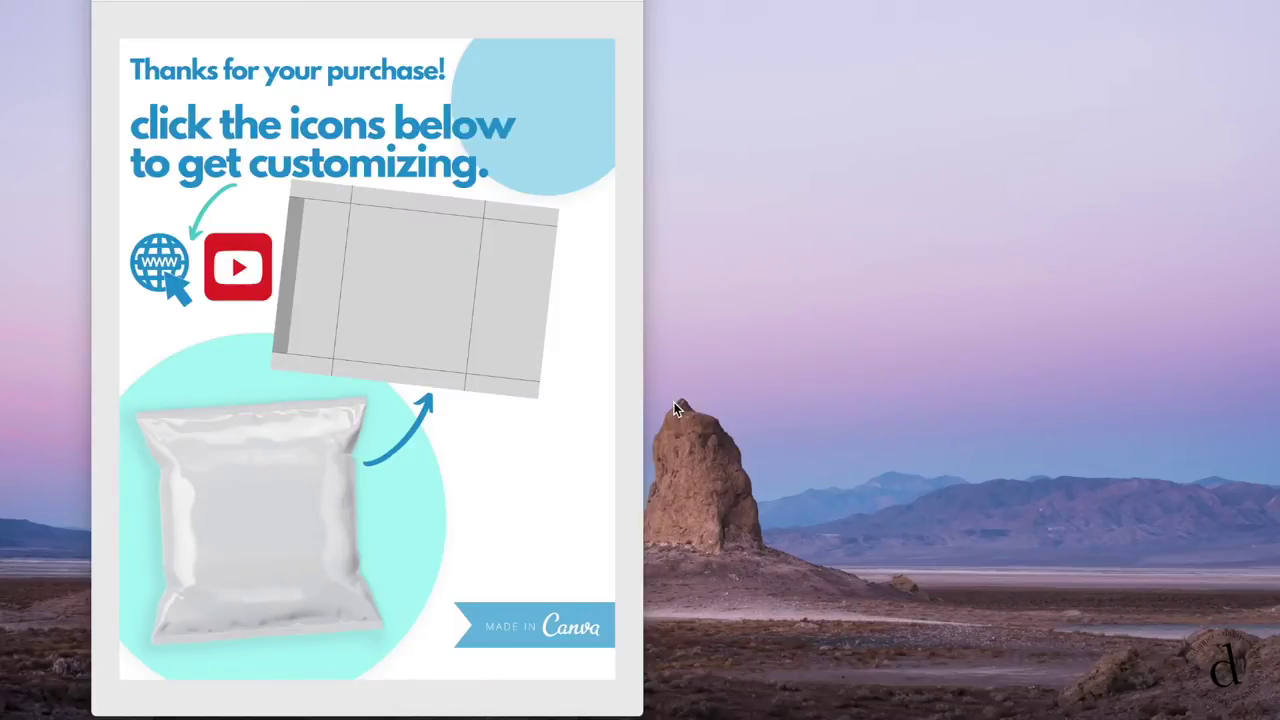
mouse_move(296, 376)
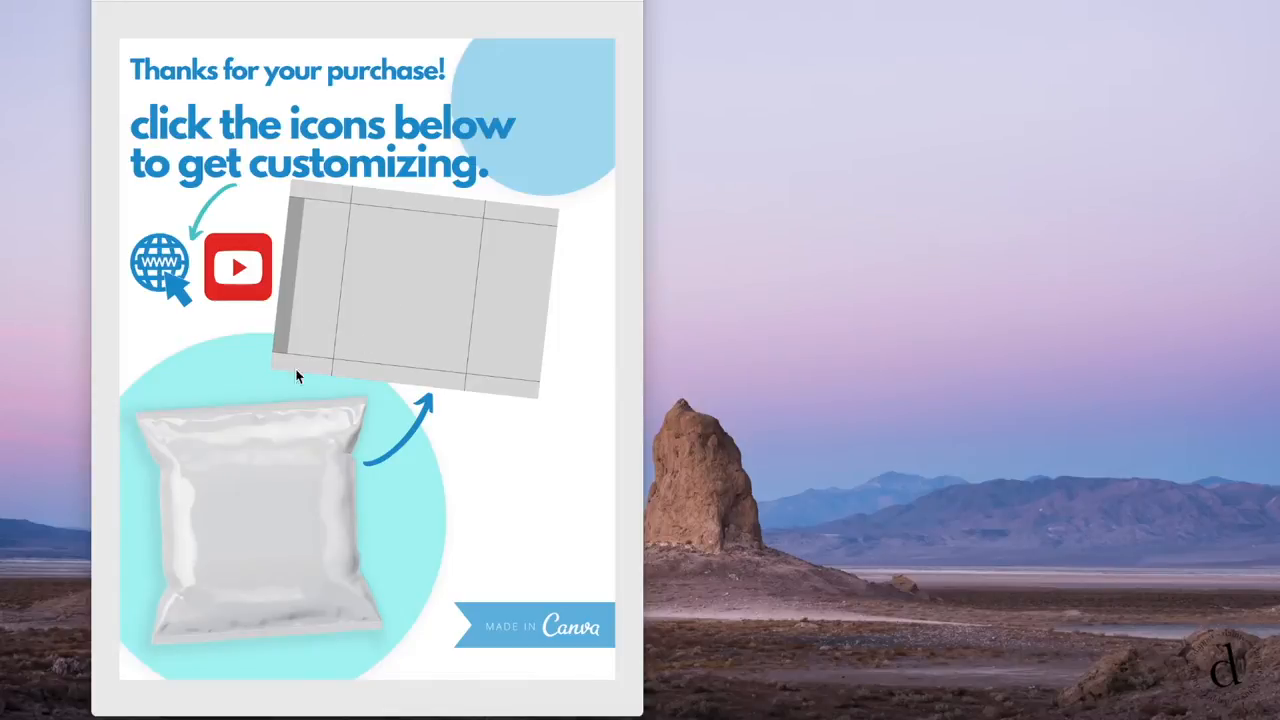
mouse_move(180, 278)
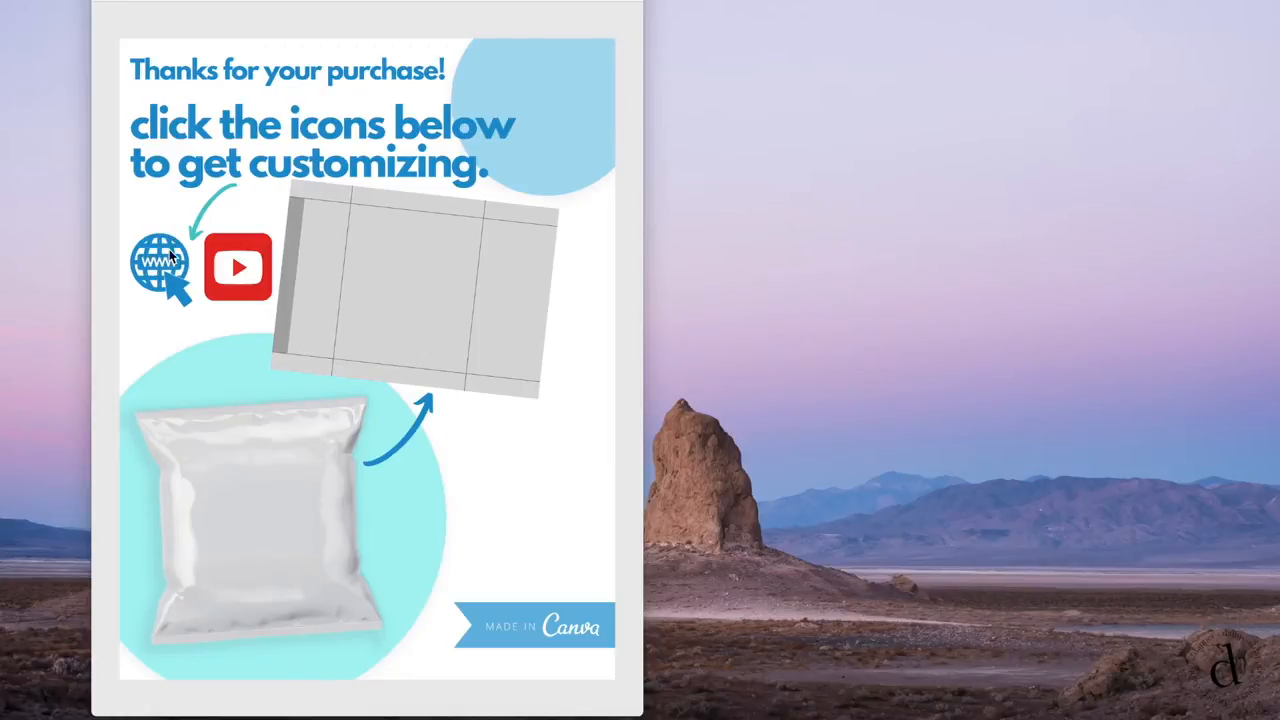
mouse_move(160, 316)
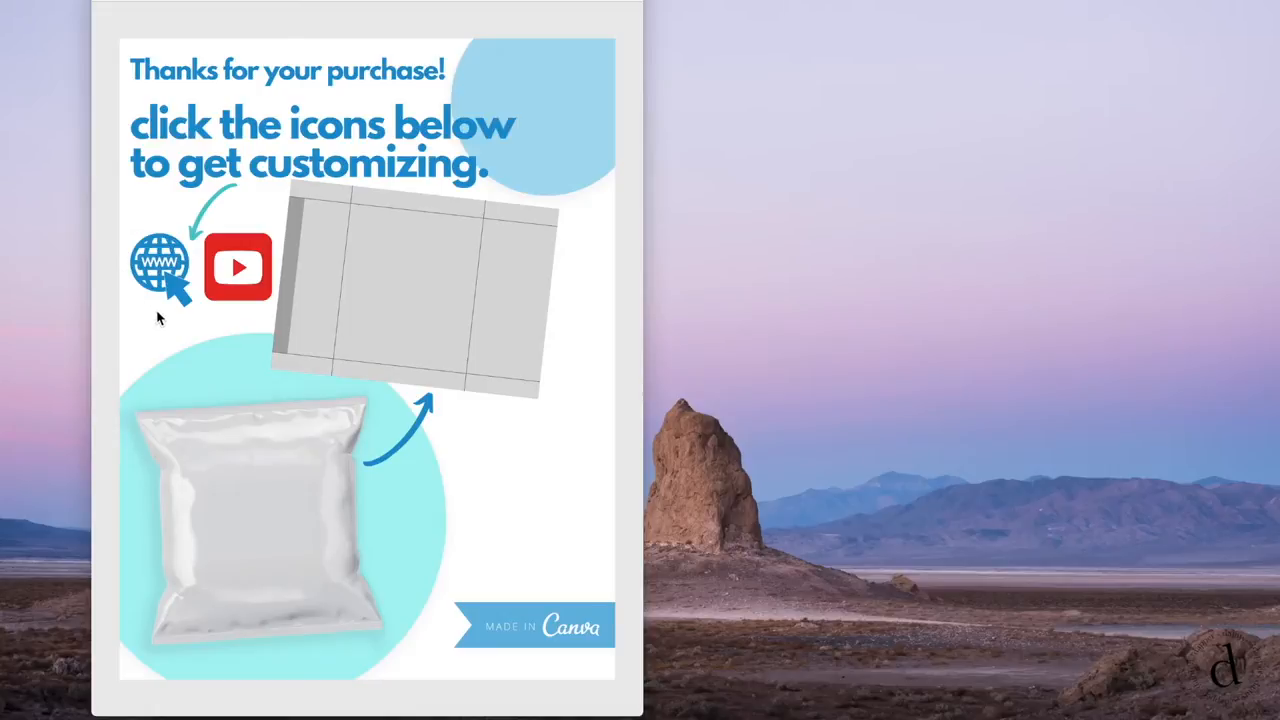
mouse_move(142, 288)
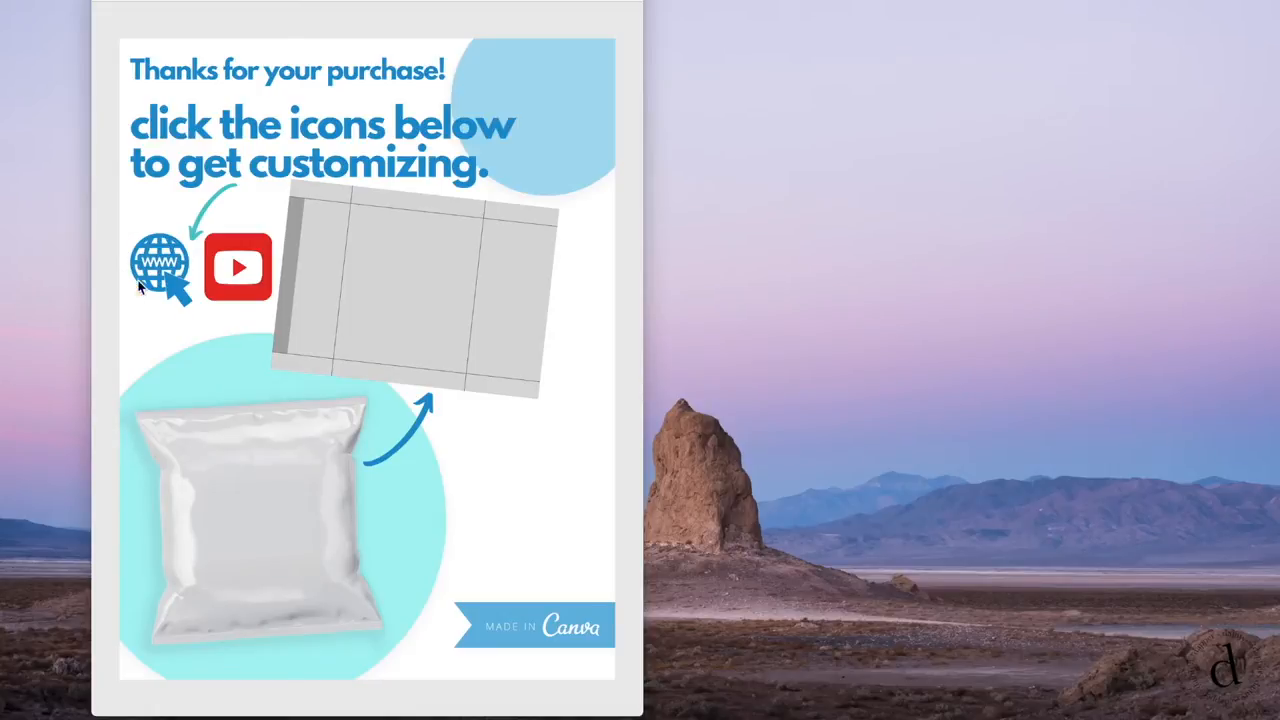
mouse_move(238, 224)
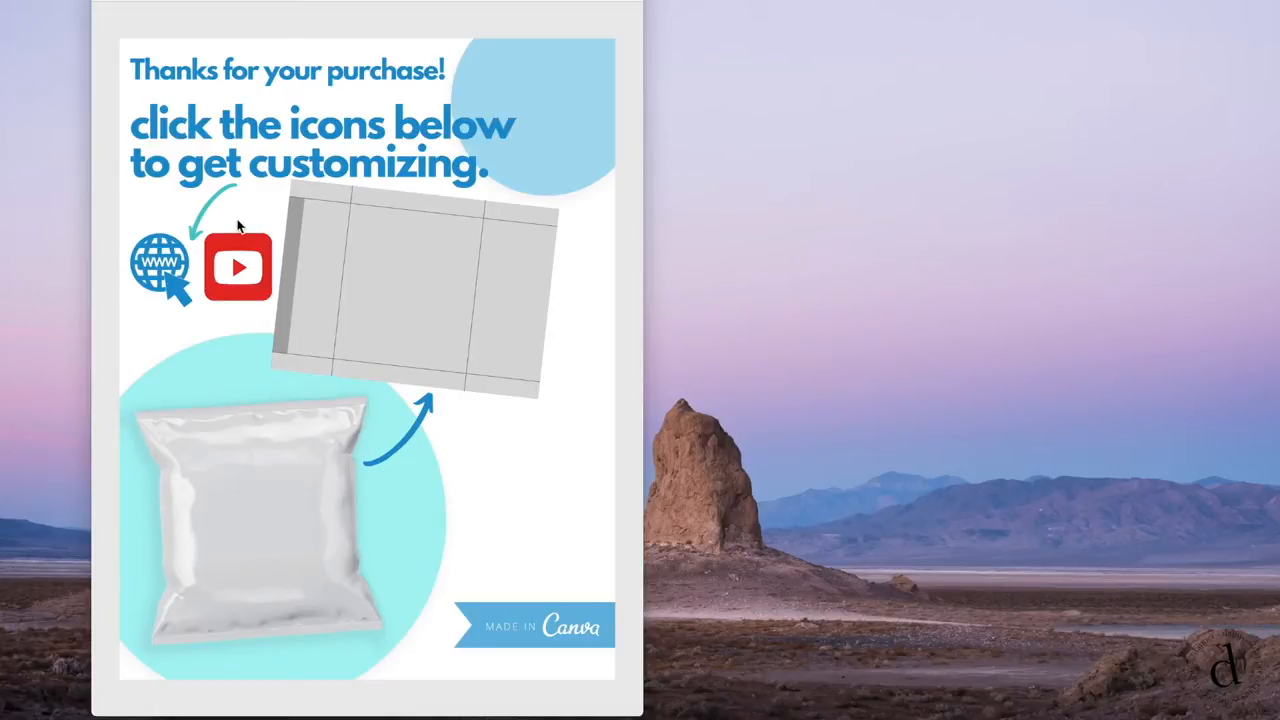
mouse_move(248, 316)
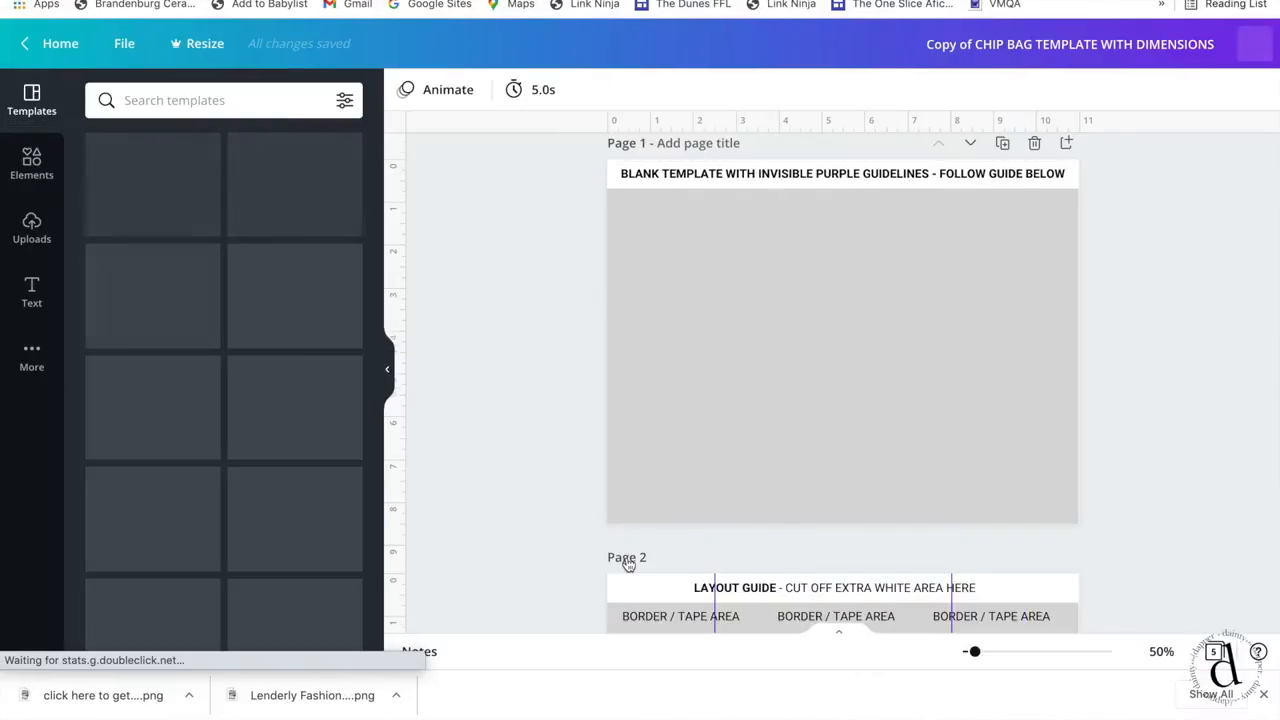
- Turn on Show guides from the File menu so purple guidelines appear on the template
click(842, 356)
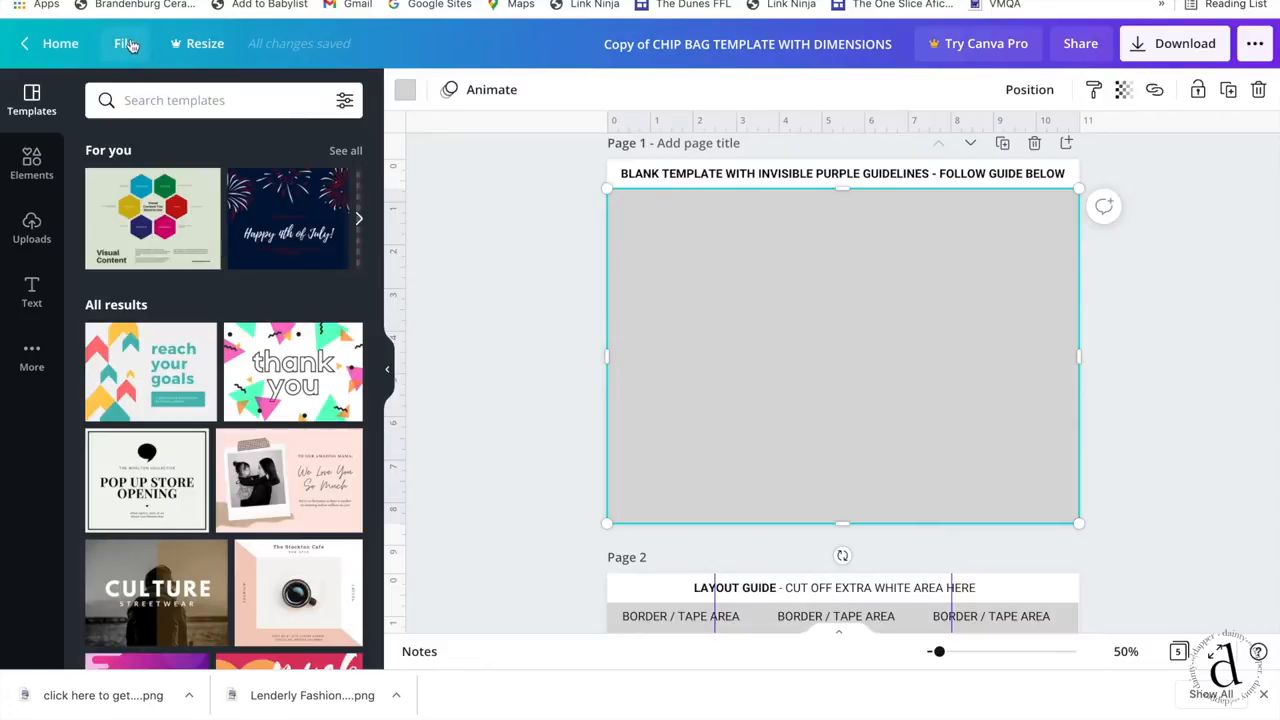
click(128, 44)
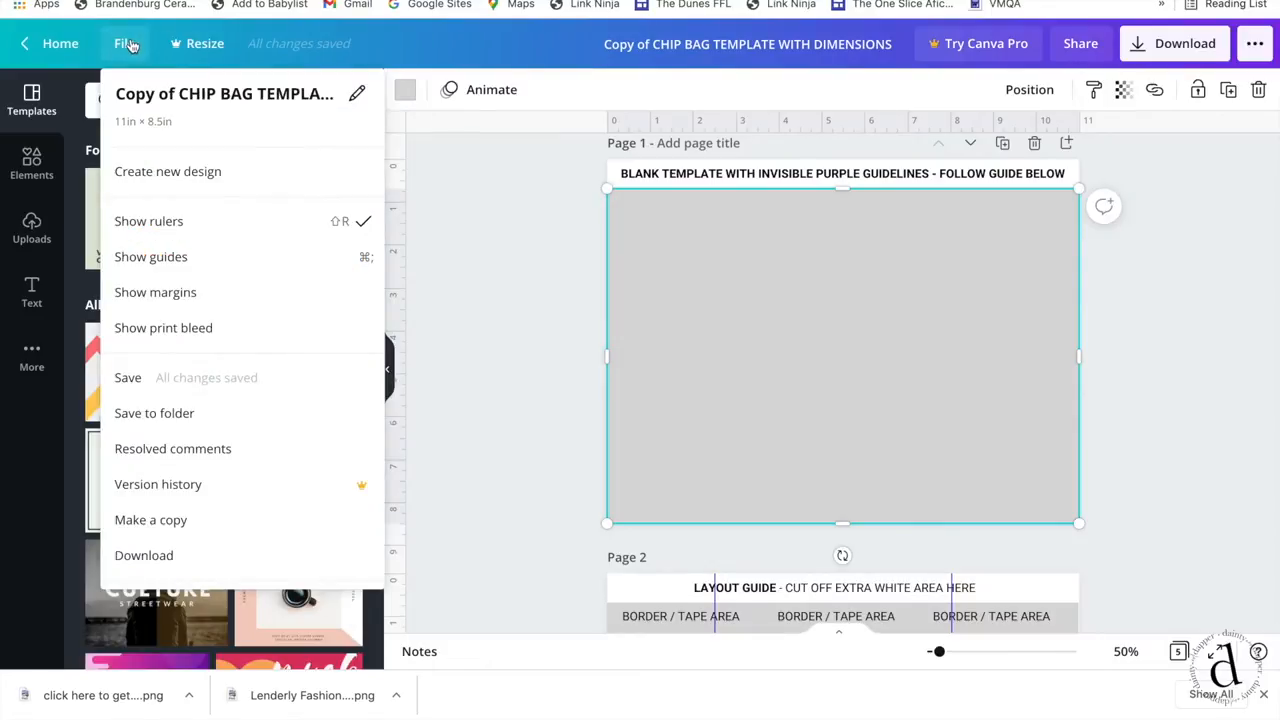
mouse_move(148, 220)
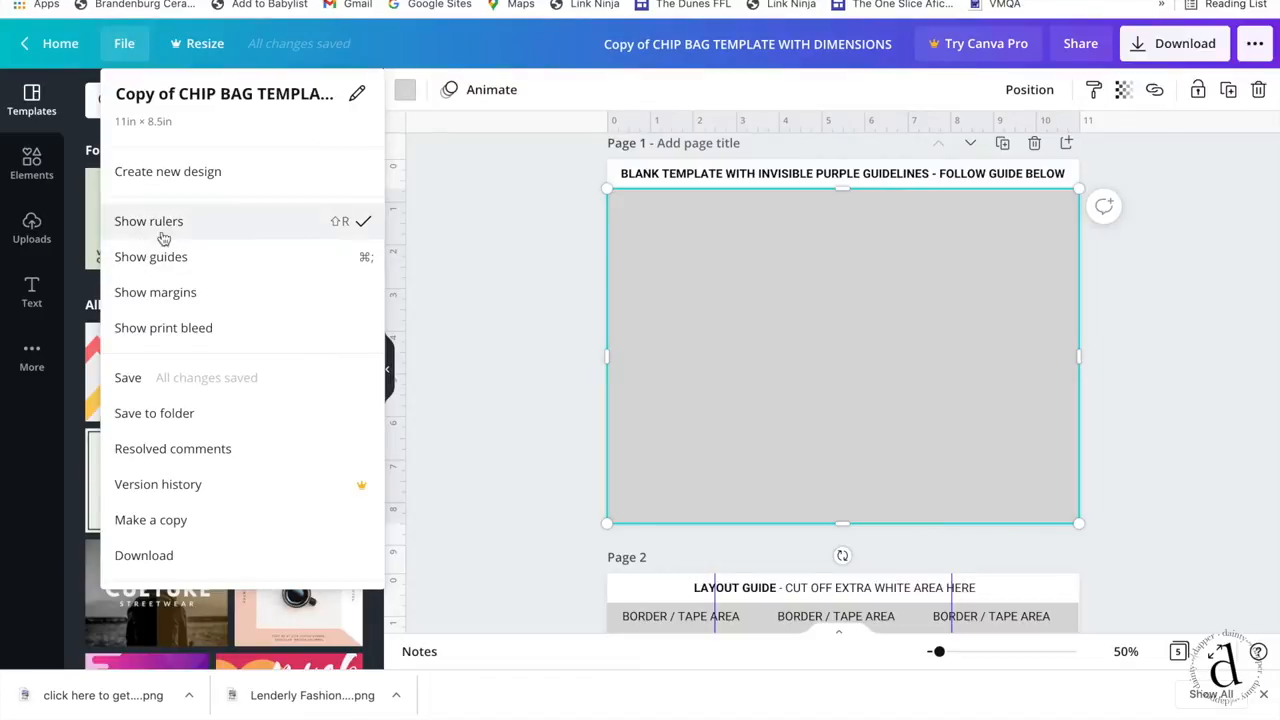
mouse_move(164, 264)
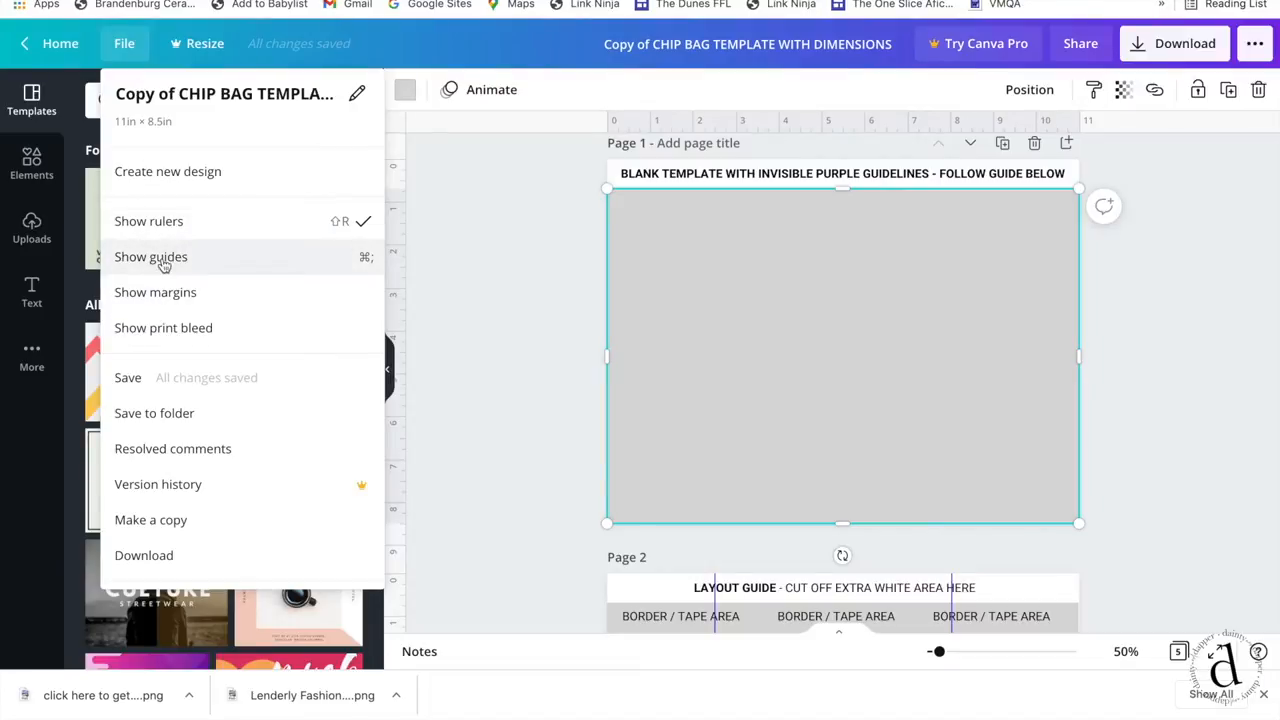
click(150, 256)
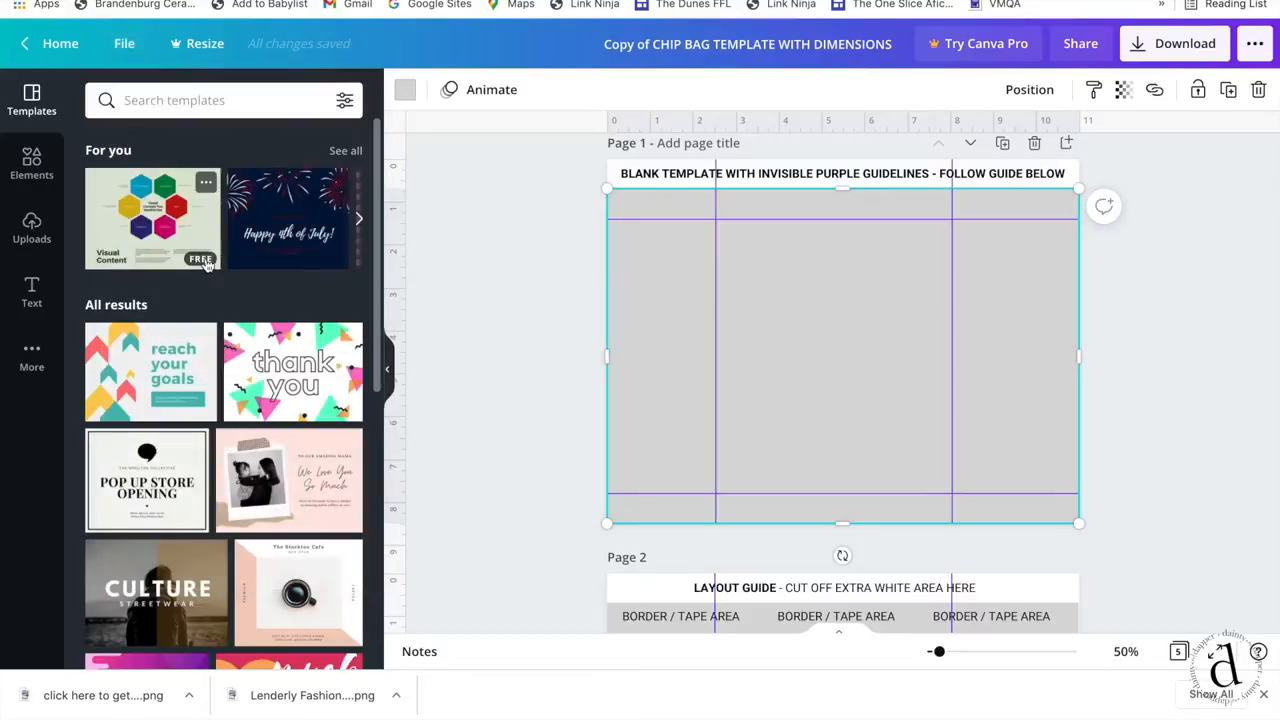
mouse_move(670, 248)
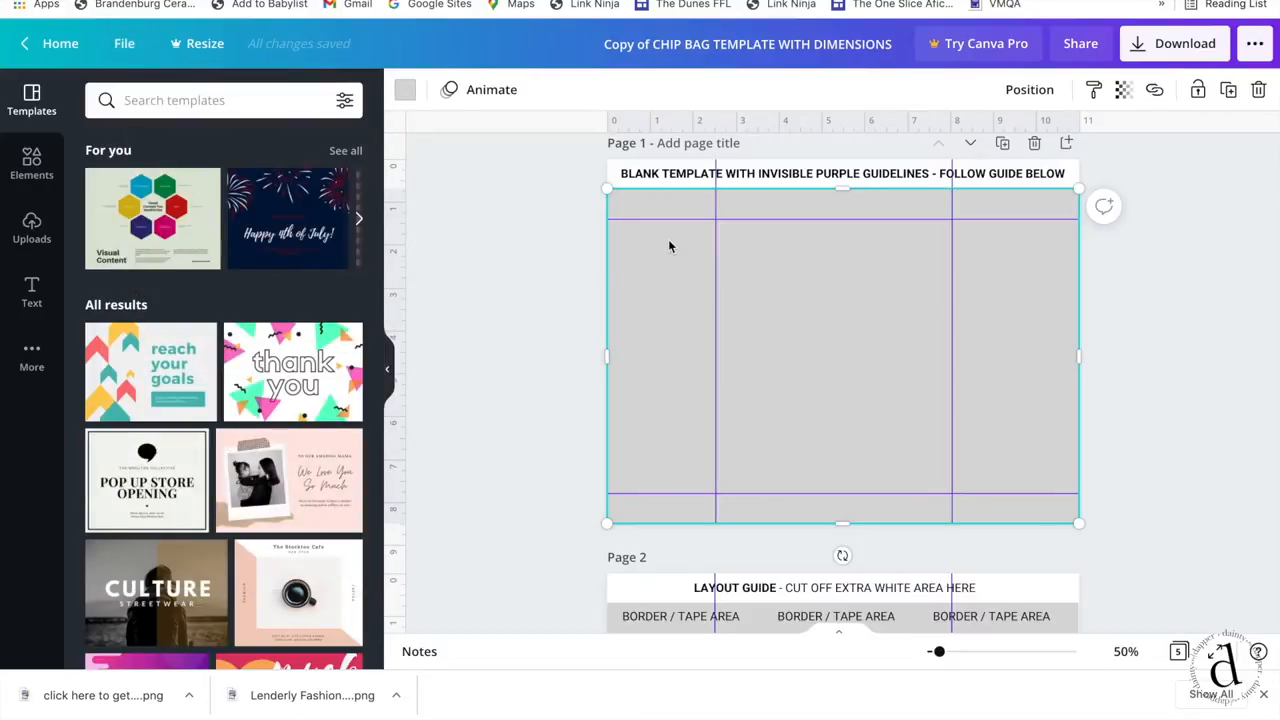
mouse_move(964, 206)
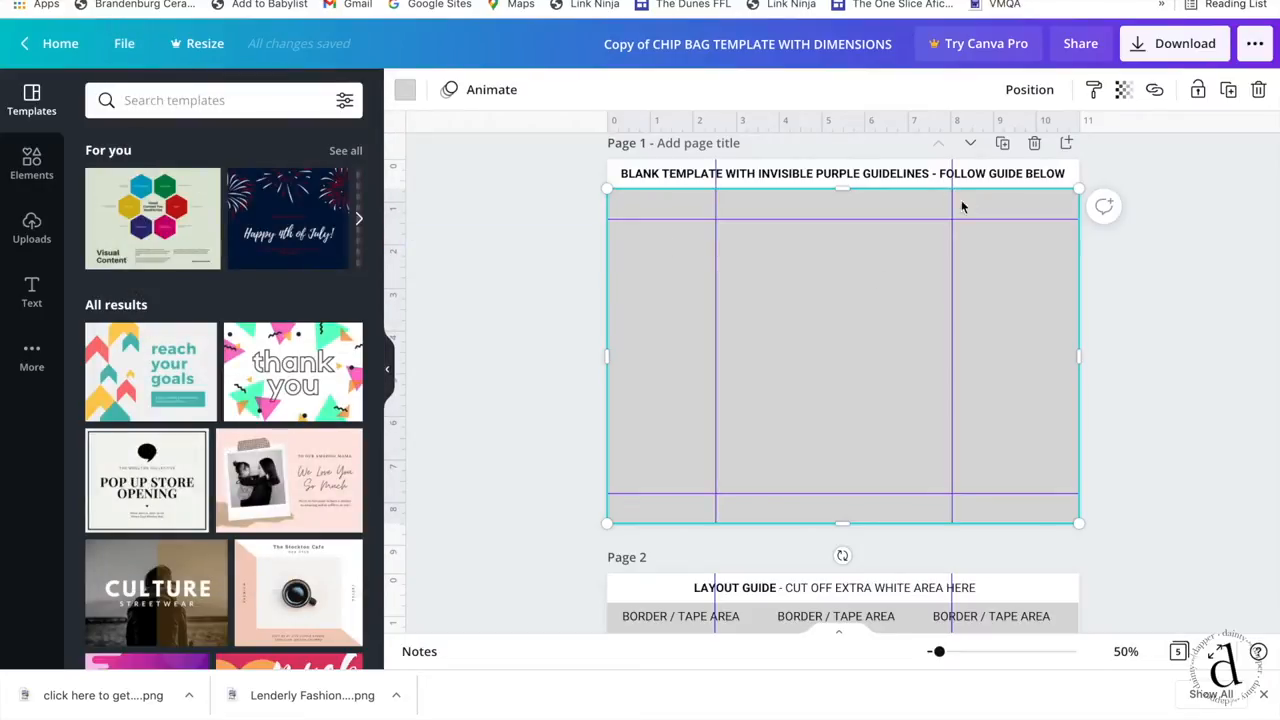
mouse_move(996, 218)
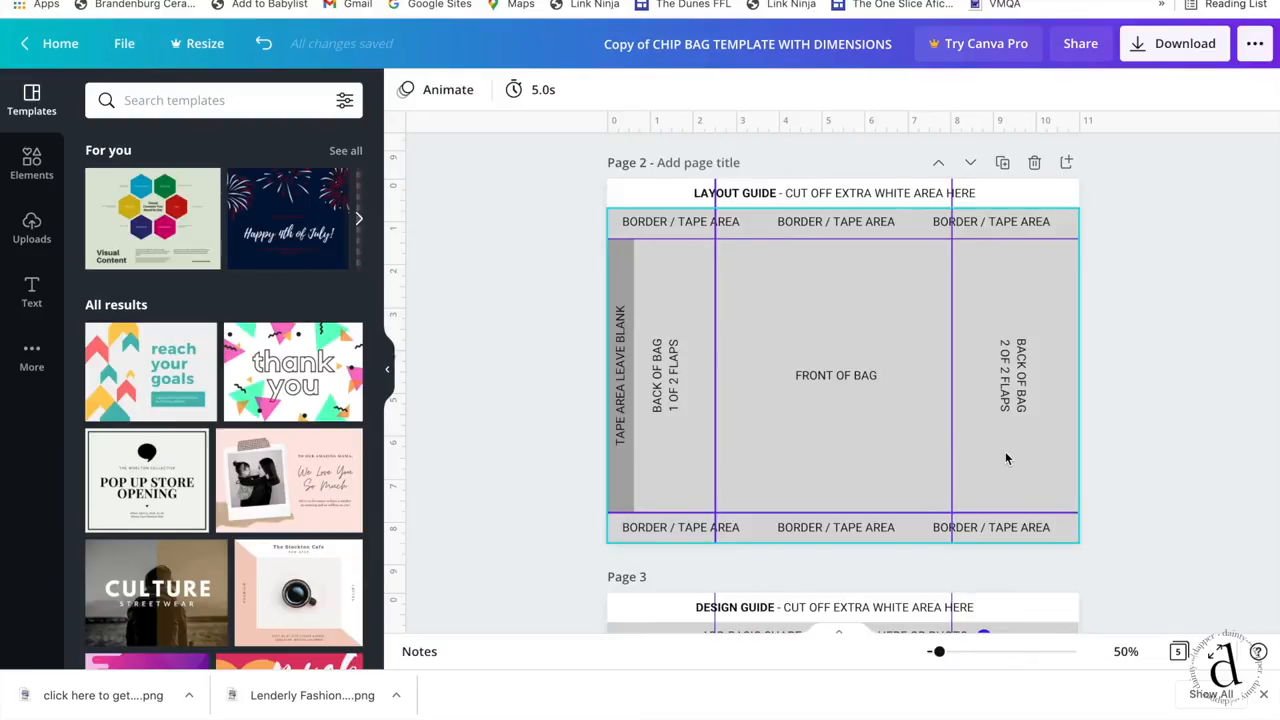
- On page 4's sizing guide, make the purple front panel light gray and the green flap dark blue
scroll(down, 3)
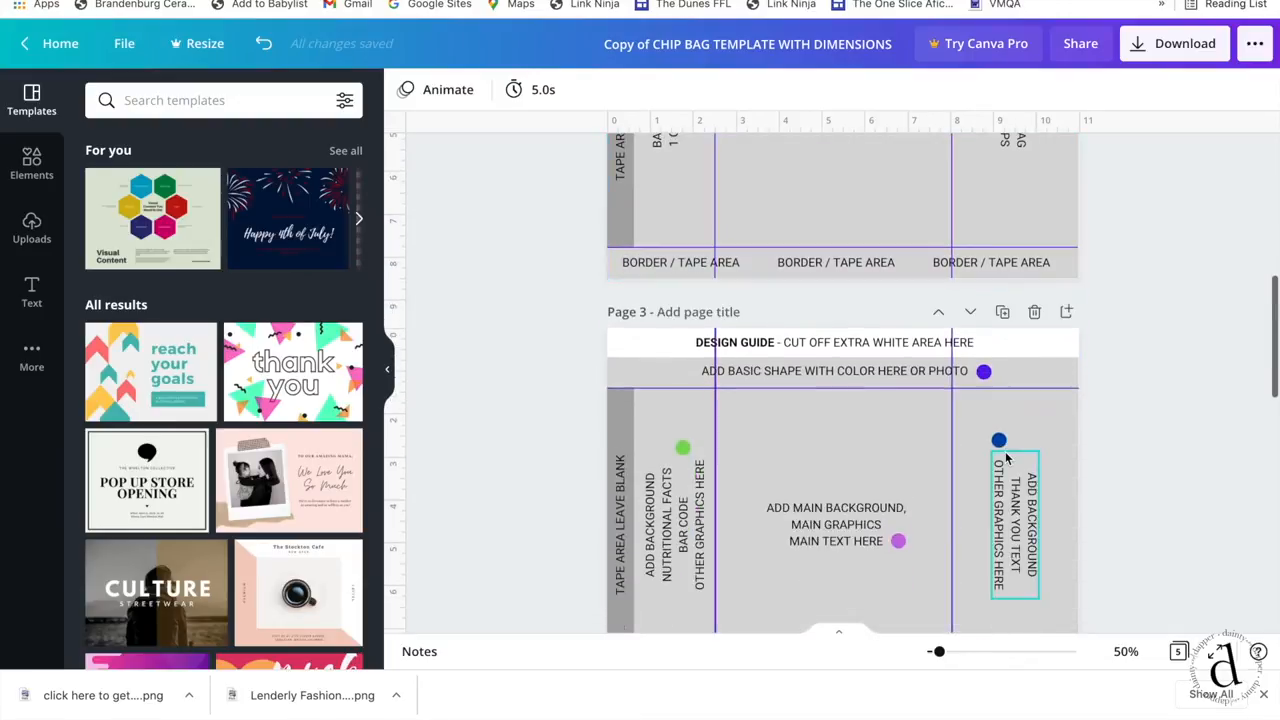
scroll(up, 3)
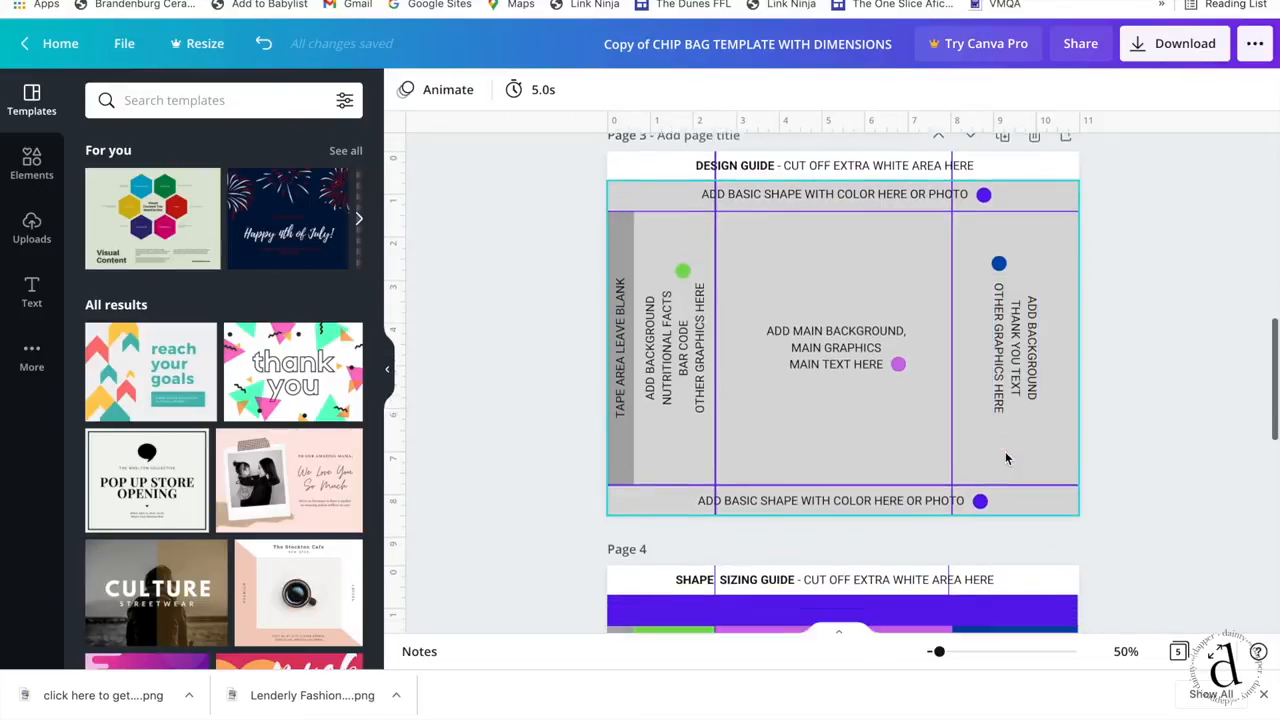
scroll(down, 3)
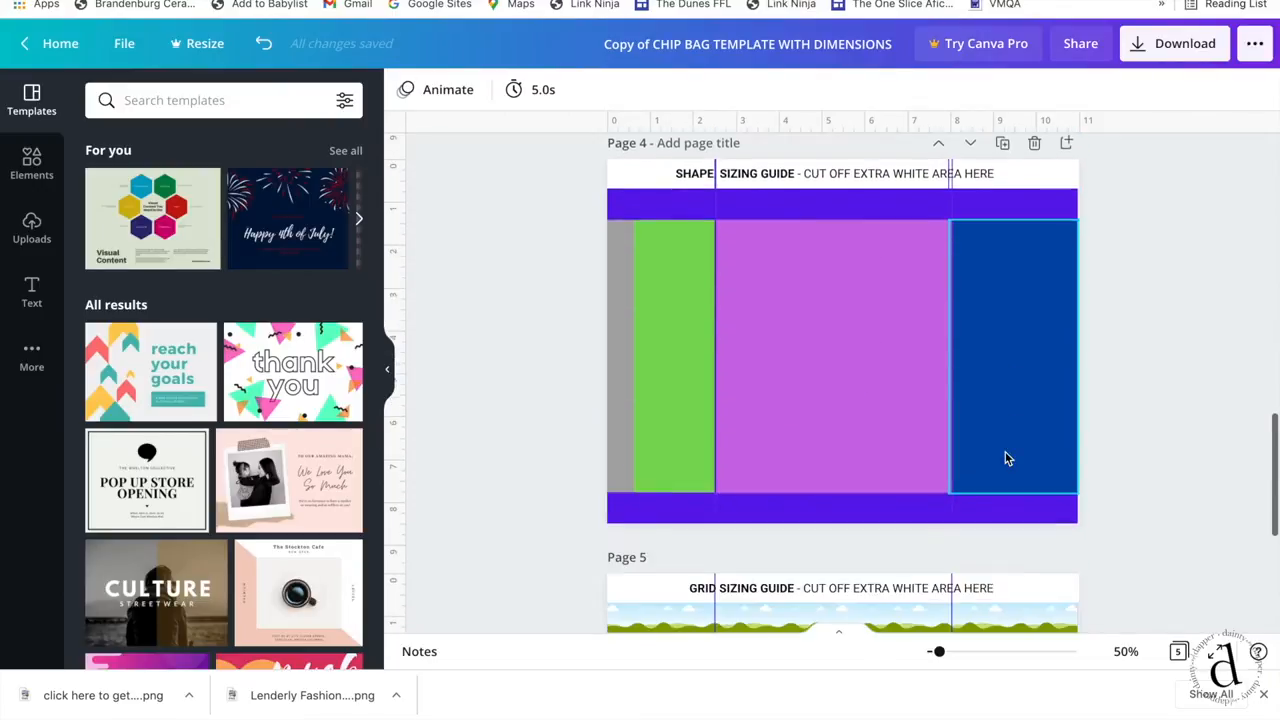
click(890, 376)
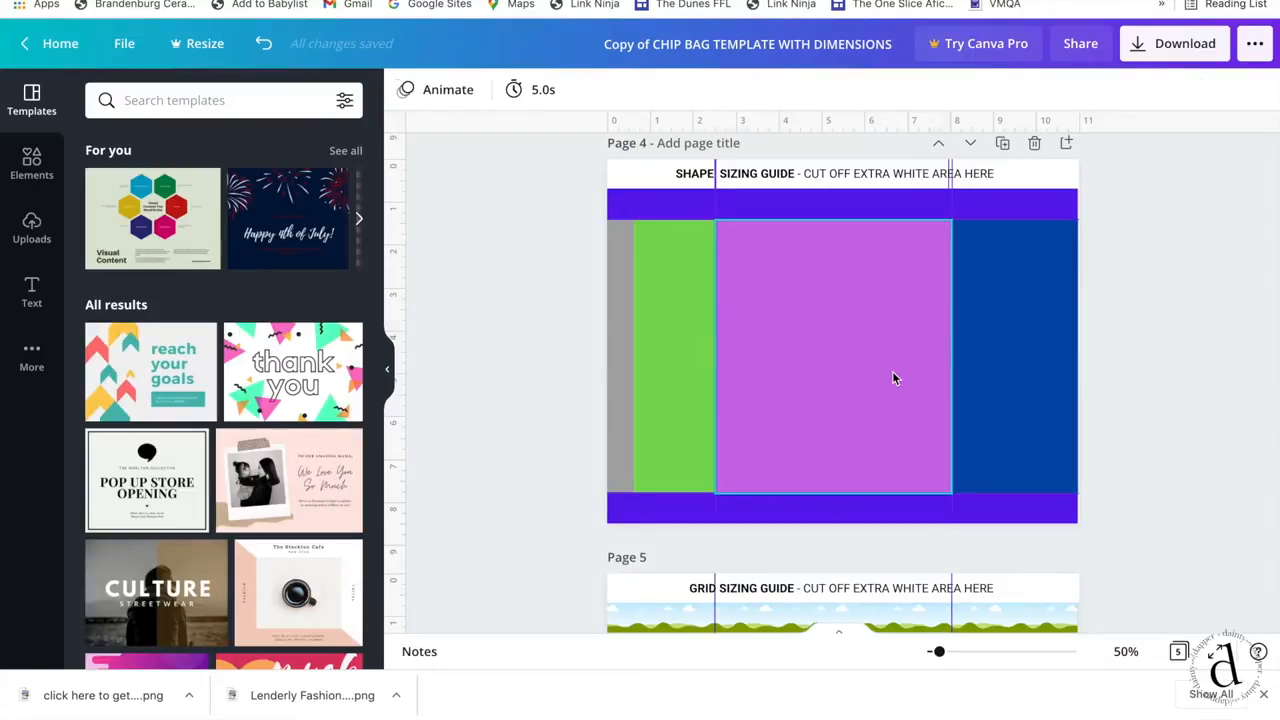
click(832, 356)
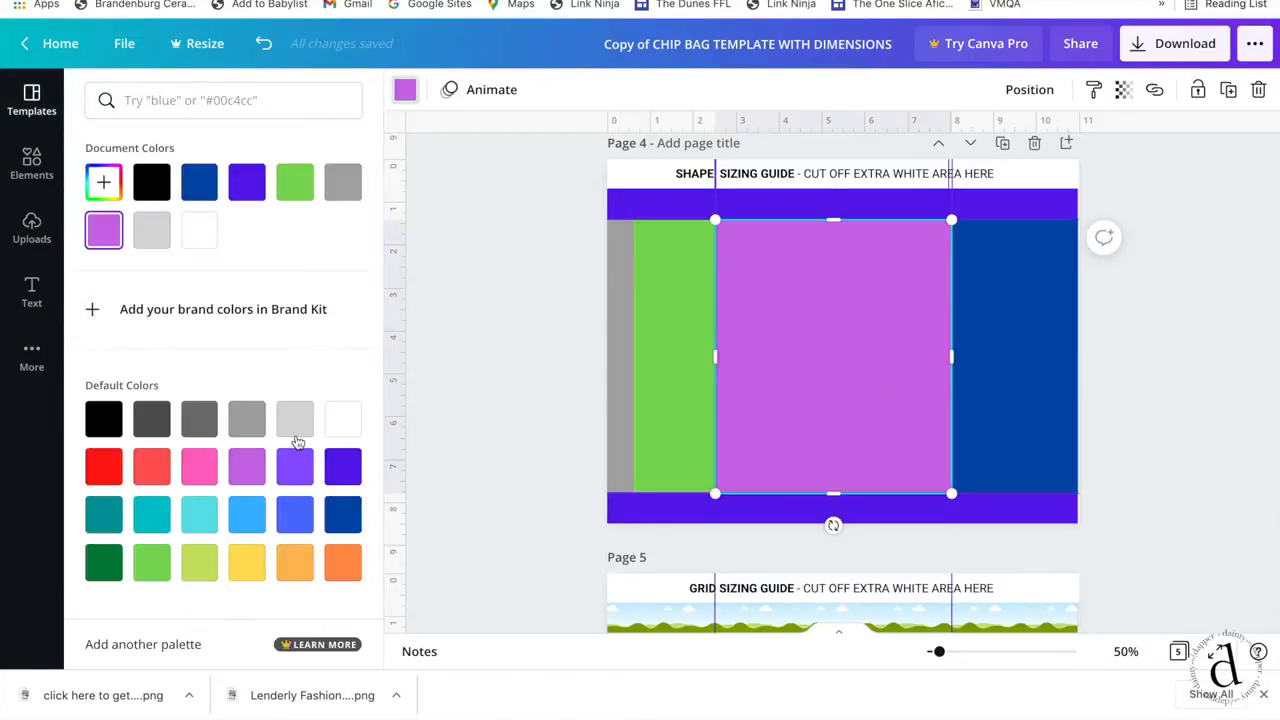
click(294, 418)
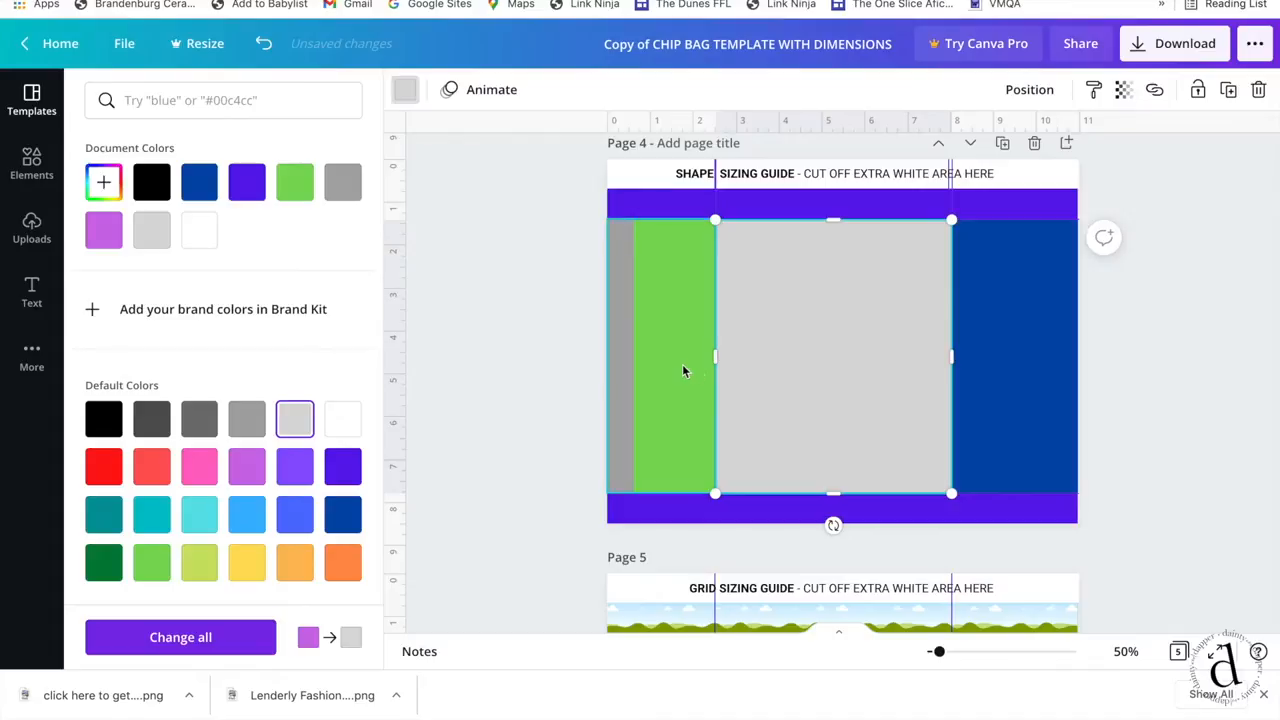
click(344, 514)
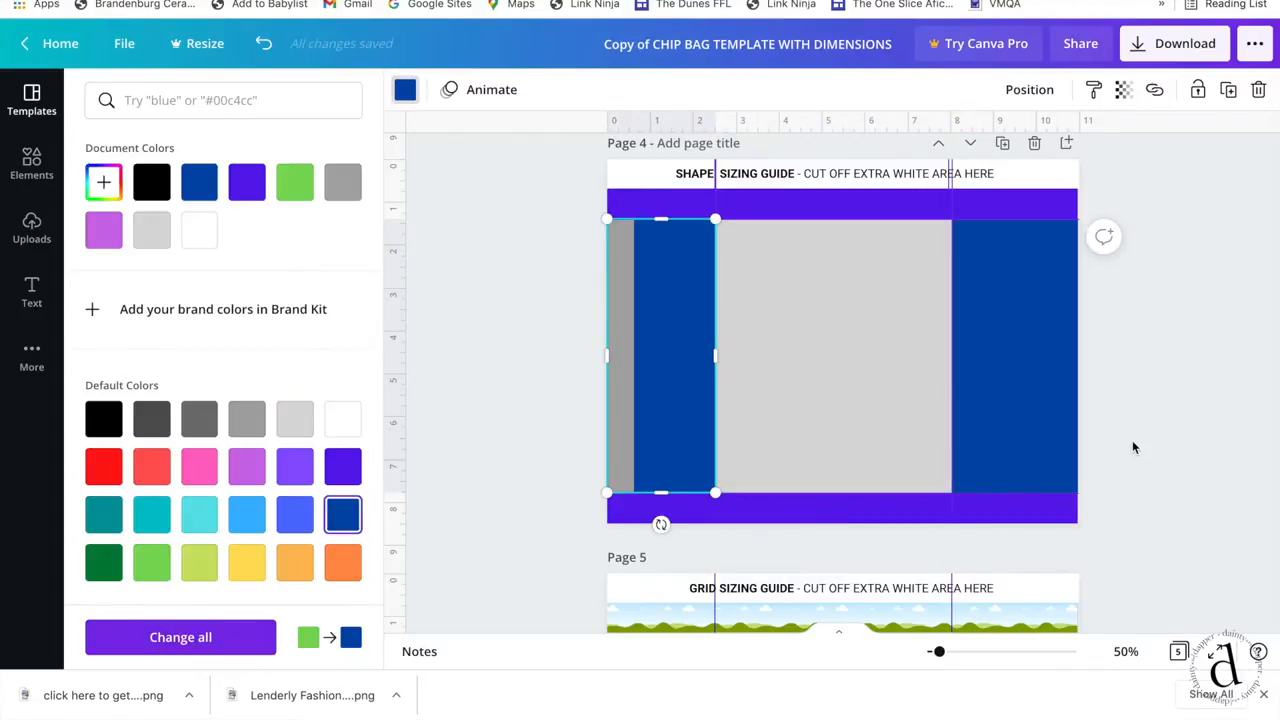
click(32, 100)
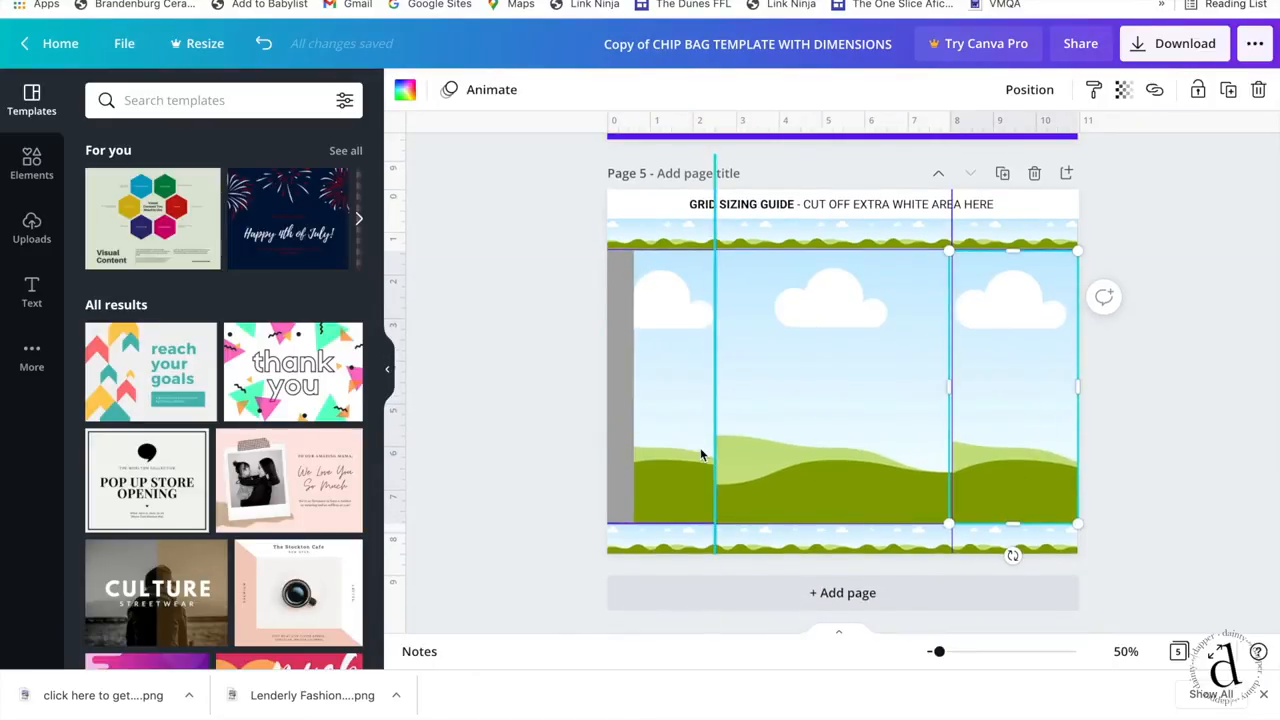
mouse_move(158, 362)
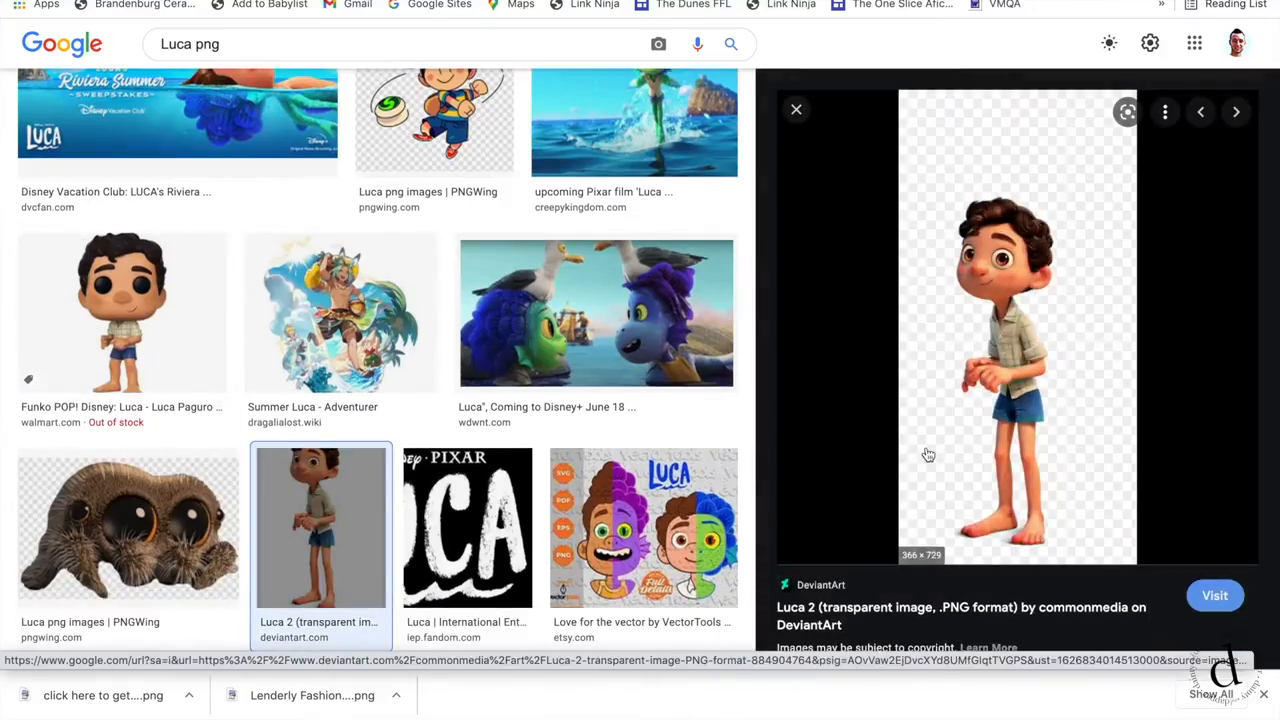
mouse_move(1060, 236)
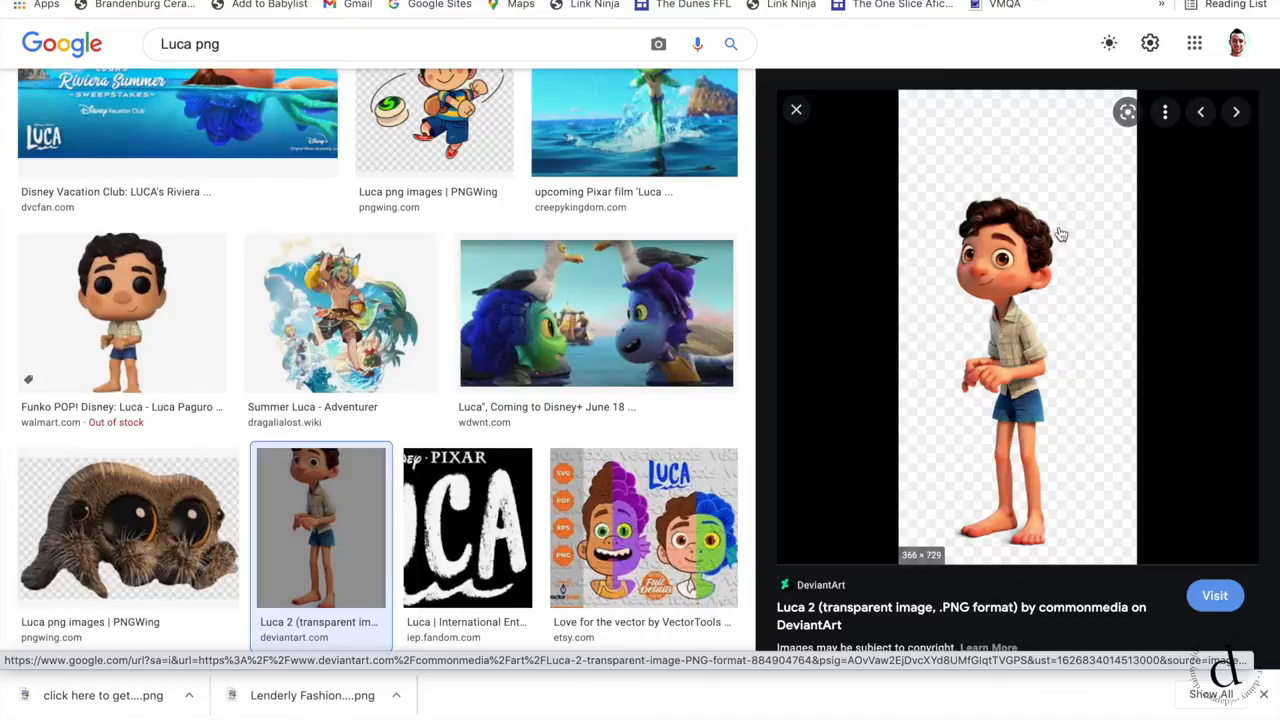
mouse_move(1008, 568)
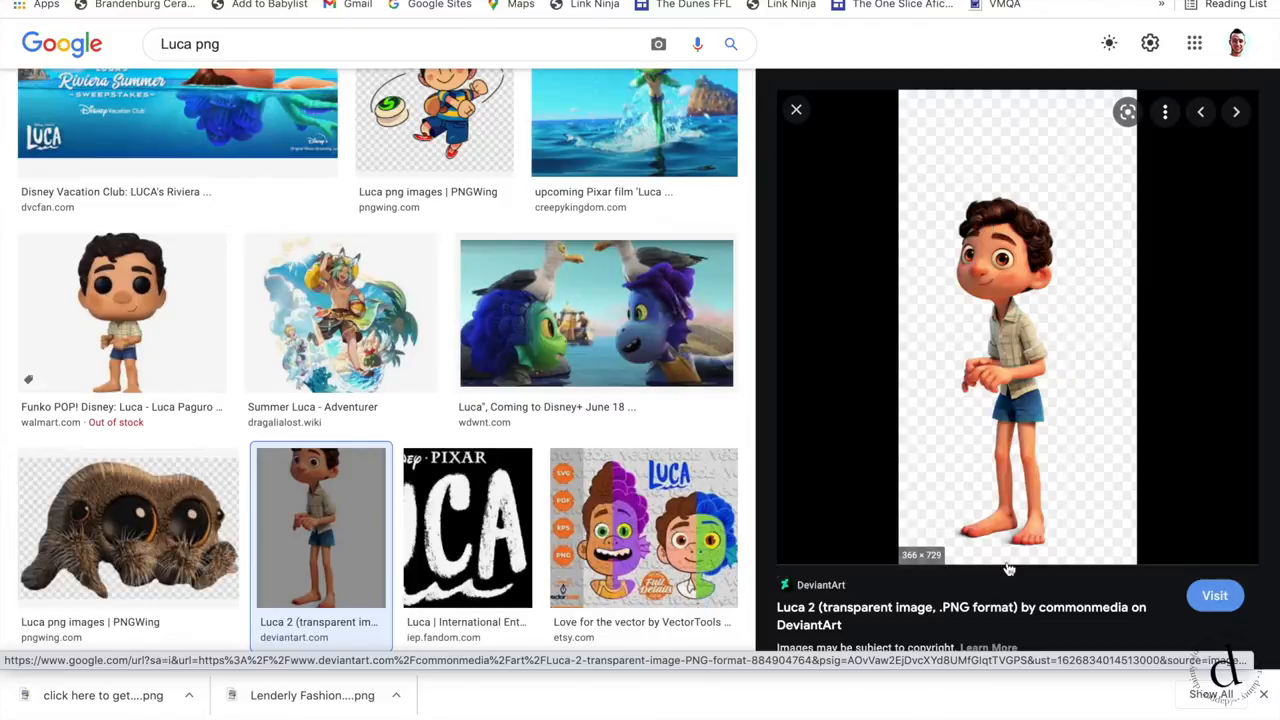
mouse_move(944, 466)
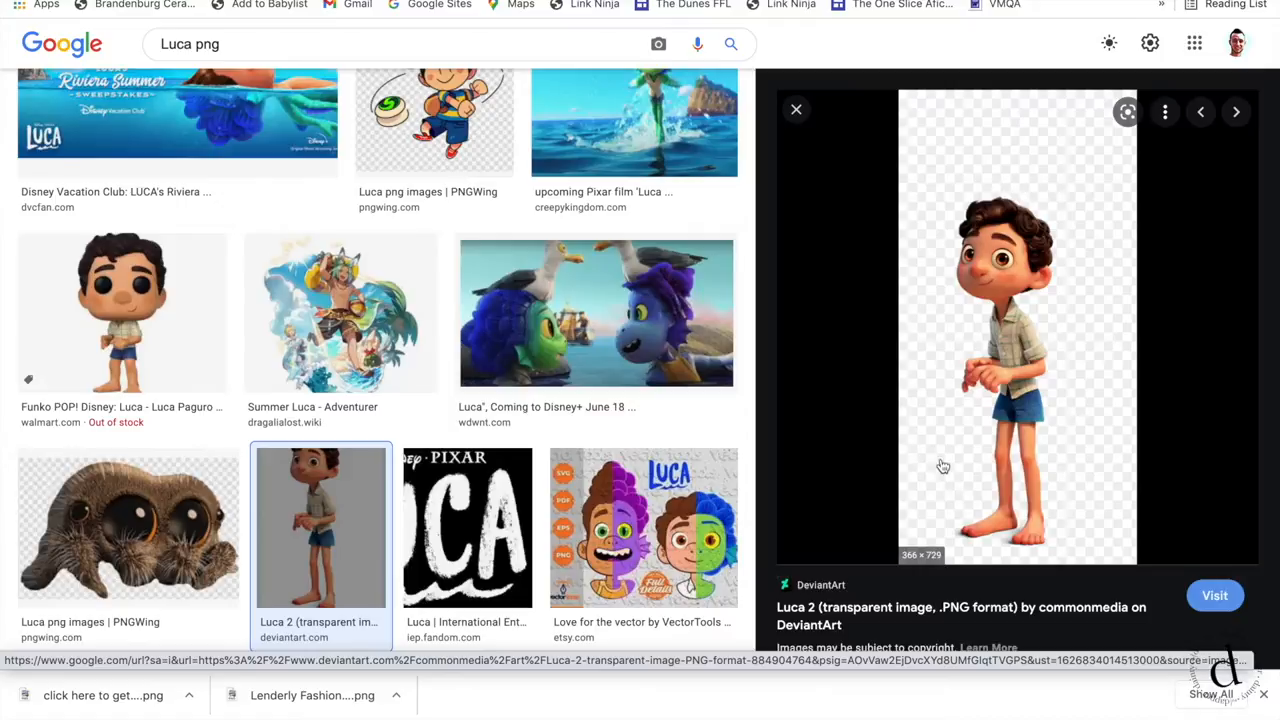
mouse_move(952, 488)
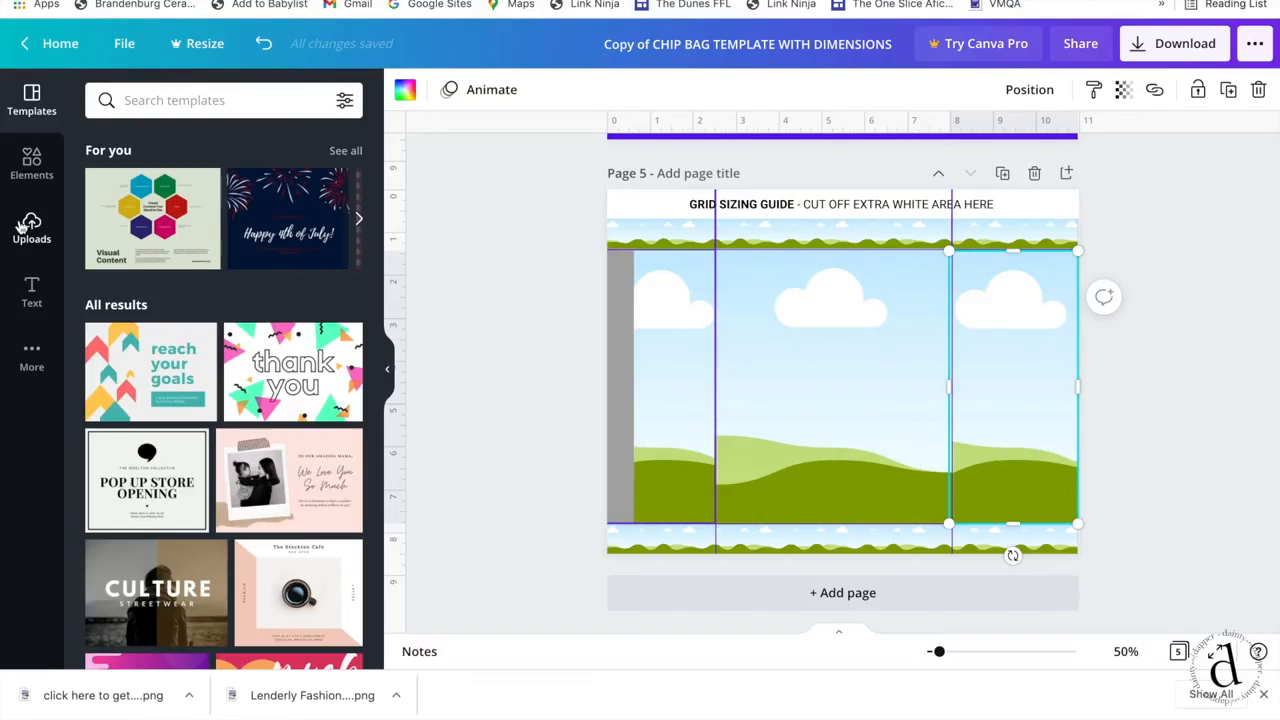
- Show the Uploads images and scroll through the Luca character pictures
click(32, 230)
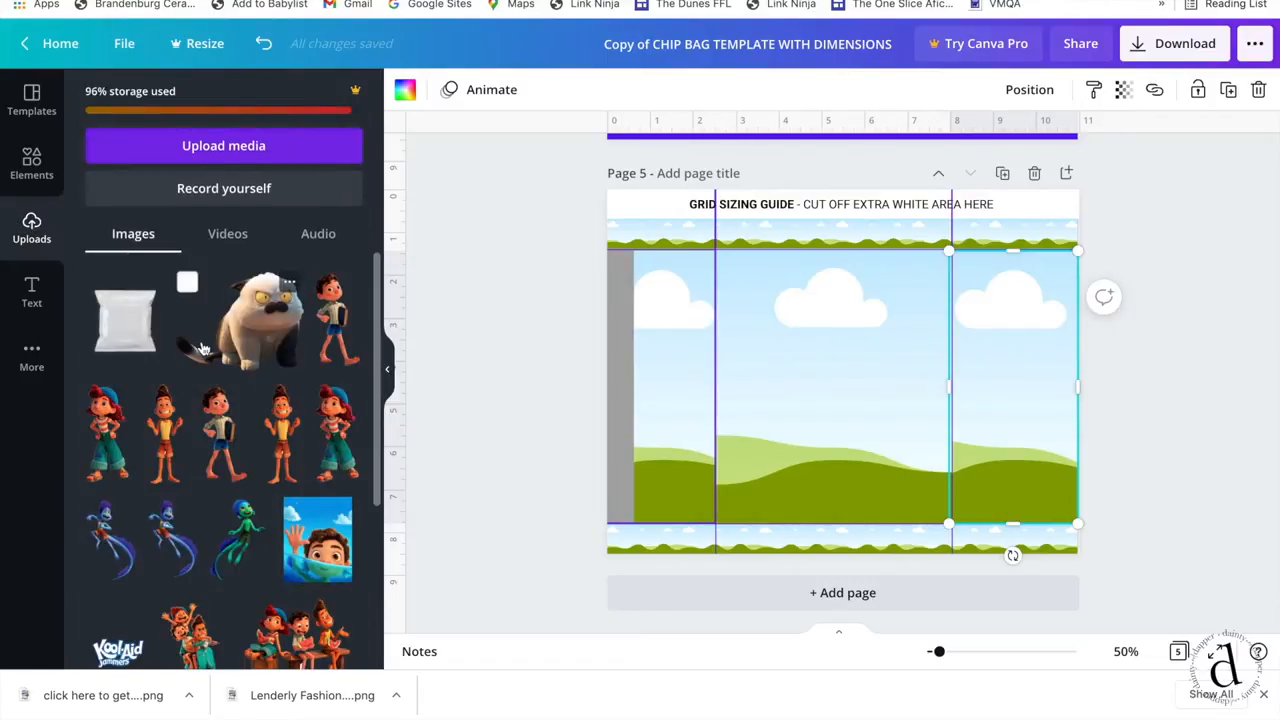
scroll(down, 3)
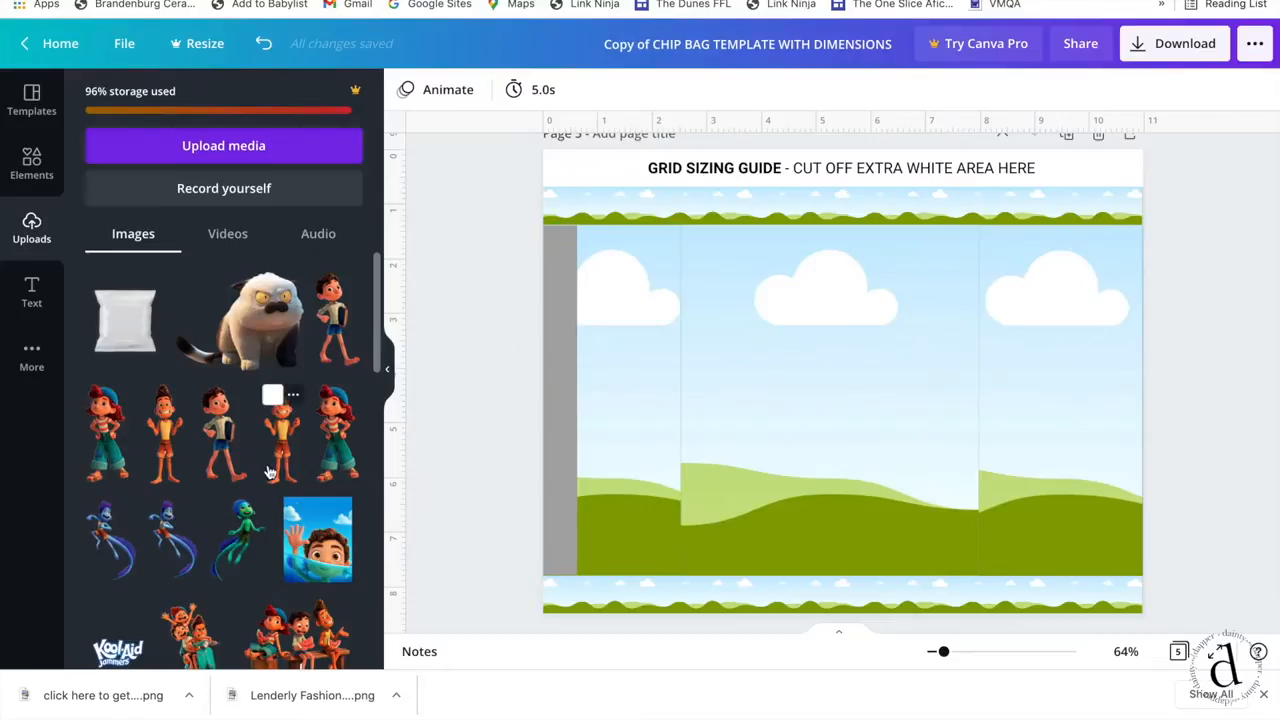
scroll(down, 3)
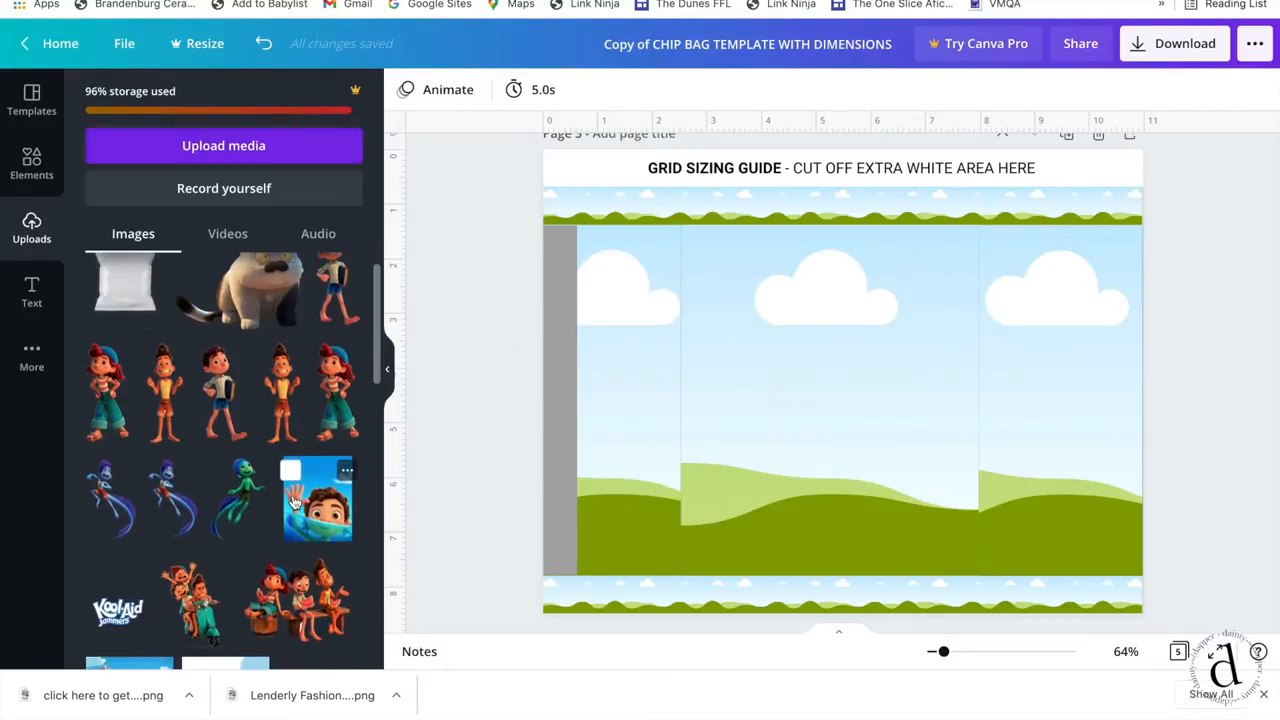
mouse_move(784, 370)
text(gra)
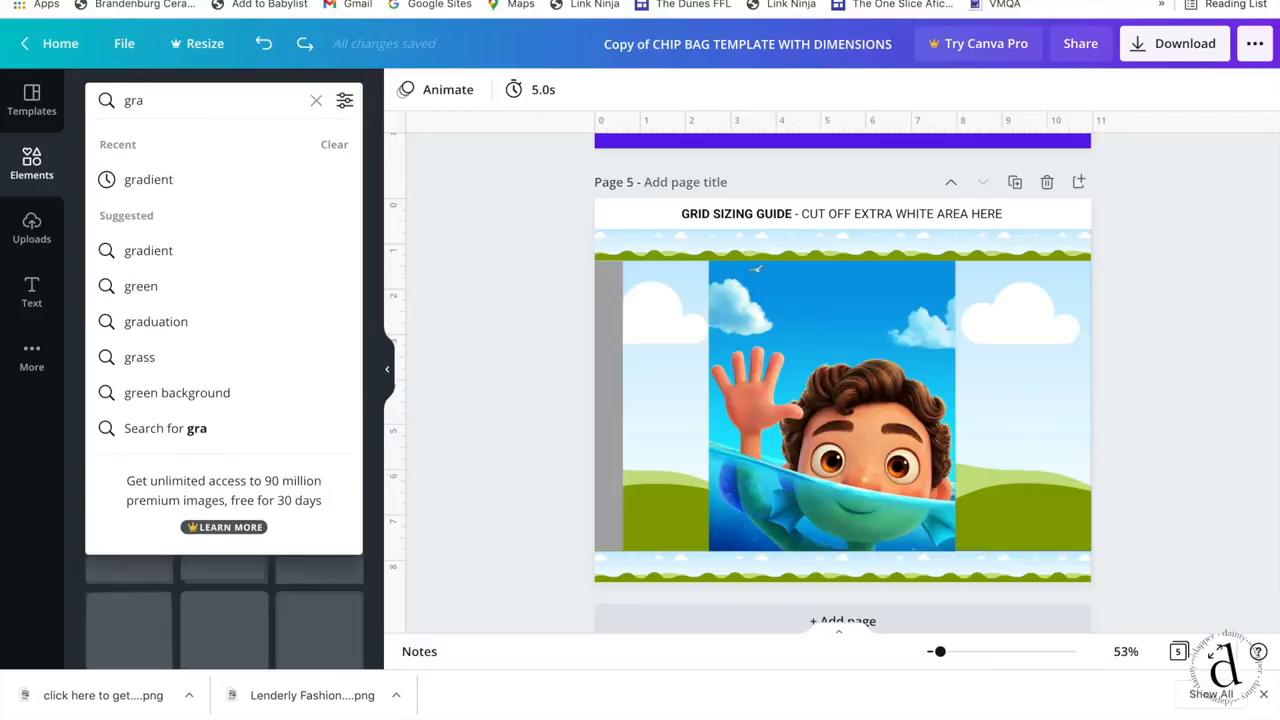
- Add a blue-to-teal gradient, stretch and crop it across page 5 behind the Luca picture
click(148, 180)
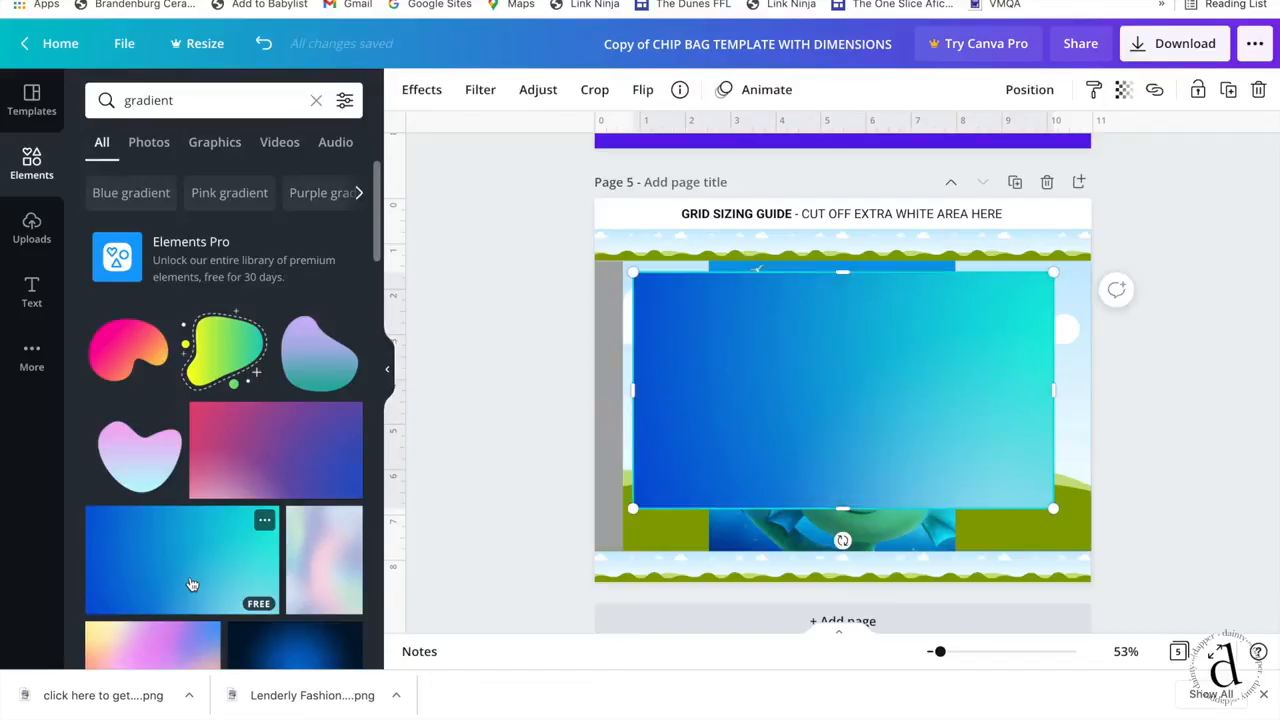
drag(844, 540, 784, 536)
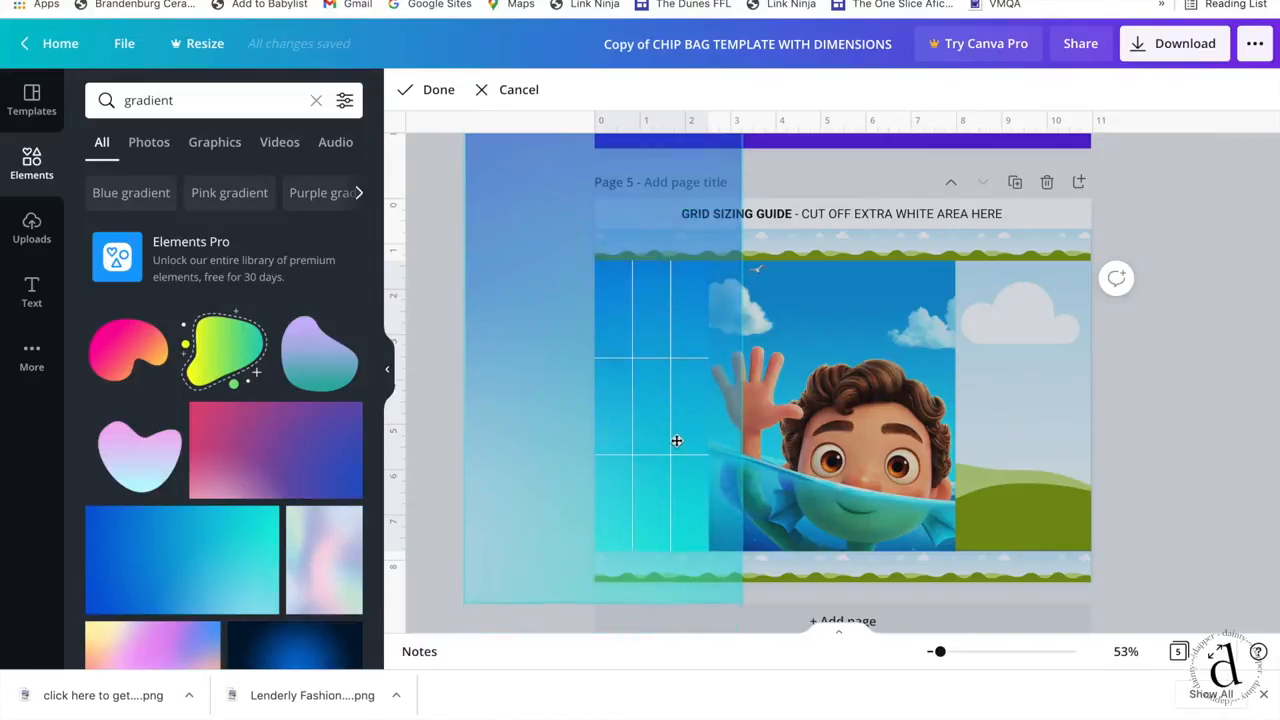
click(652, 294)
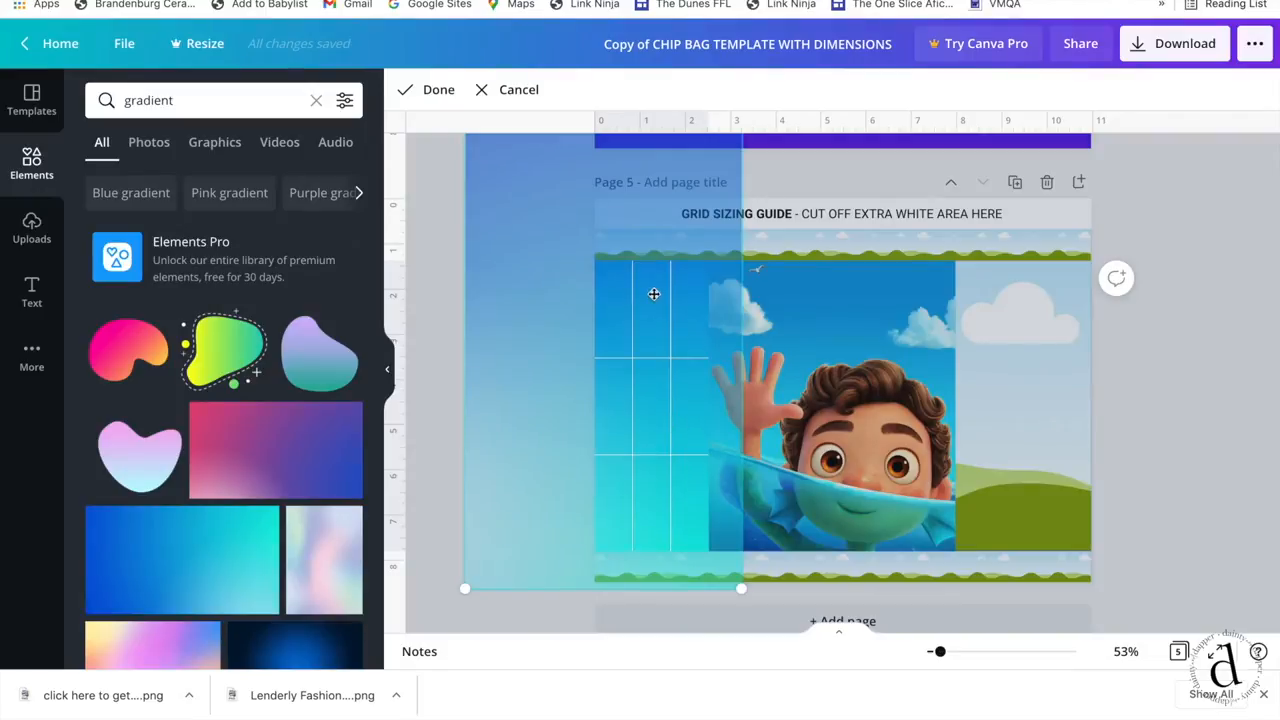
mouse_move(692, 300)
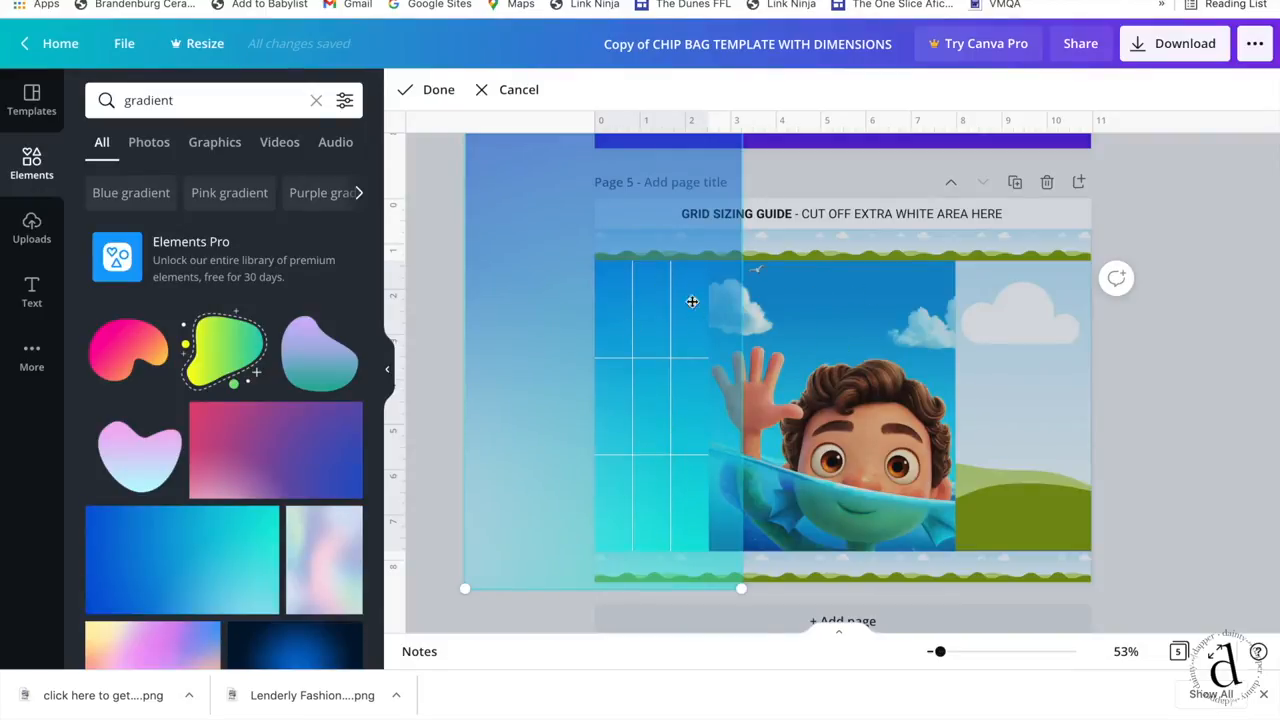
mouse_move(624, 308)
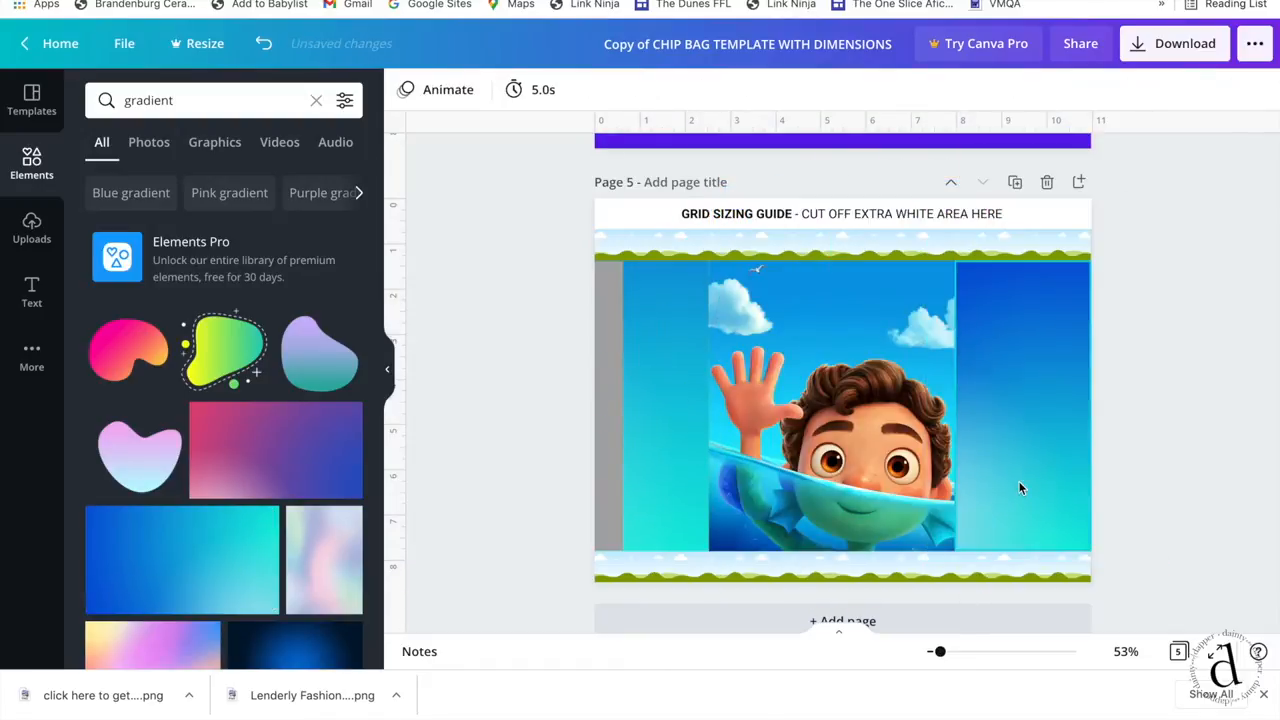
click(842, 400)
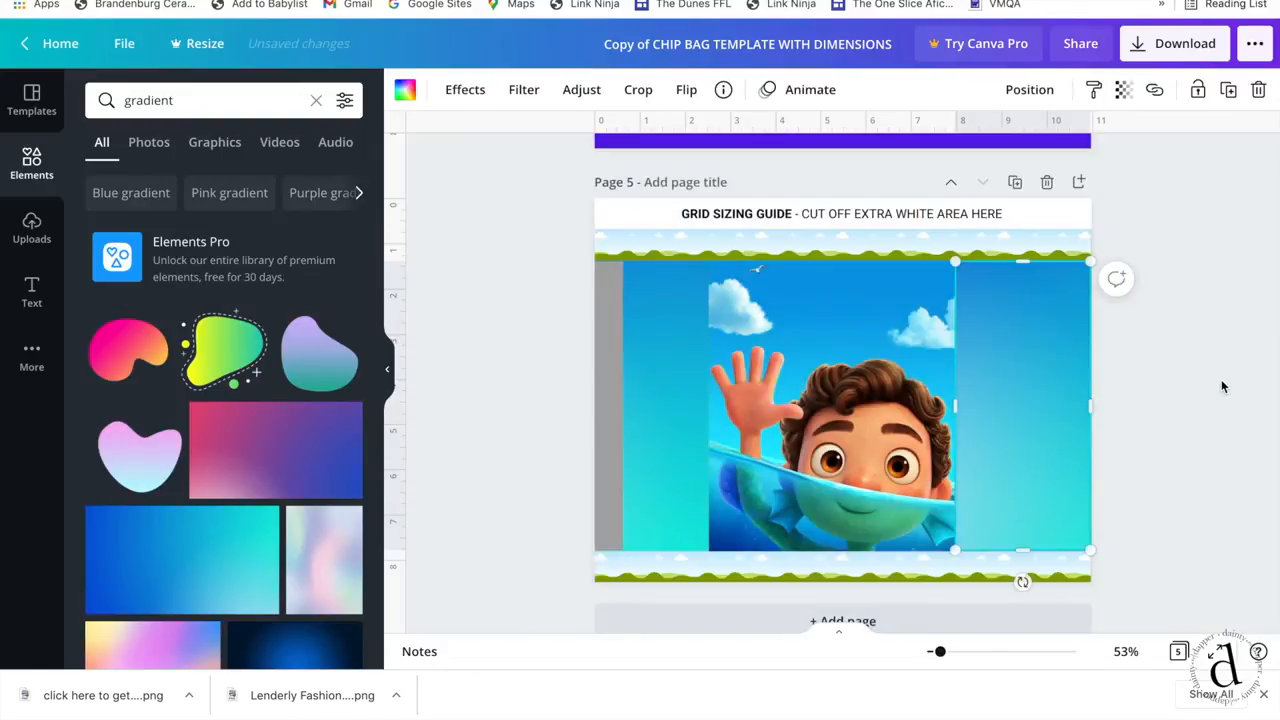
- Zoom into page 5 and search Elements for 'scales' graphics
drag(938, 652, 948, 652)
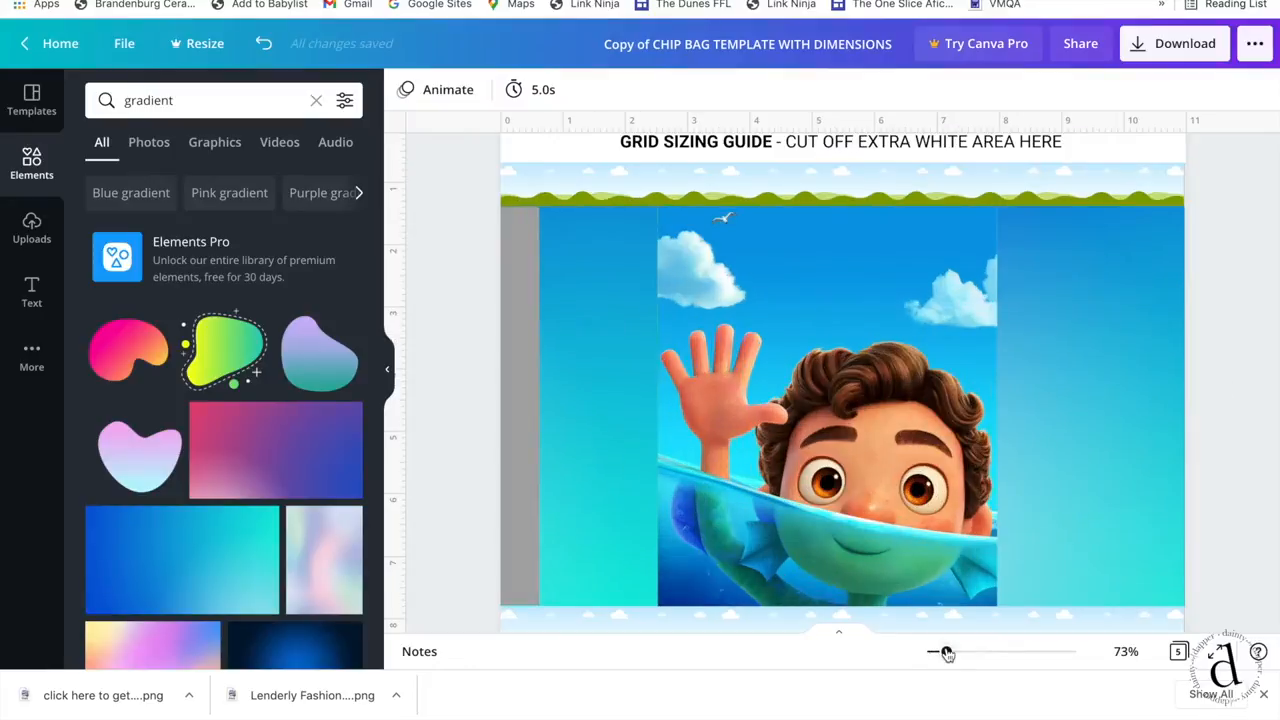
drag(948, 652, 964, 652)
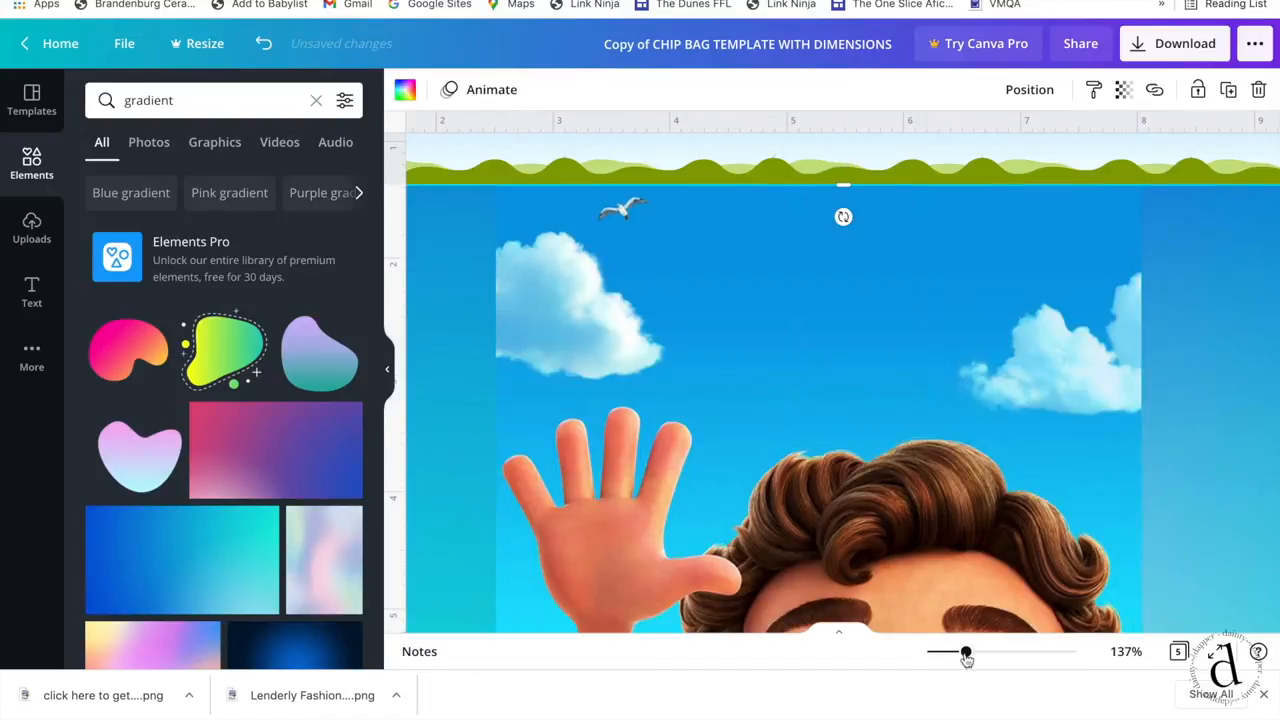
text(scales)
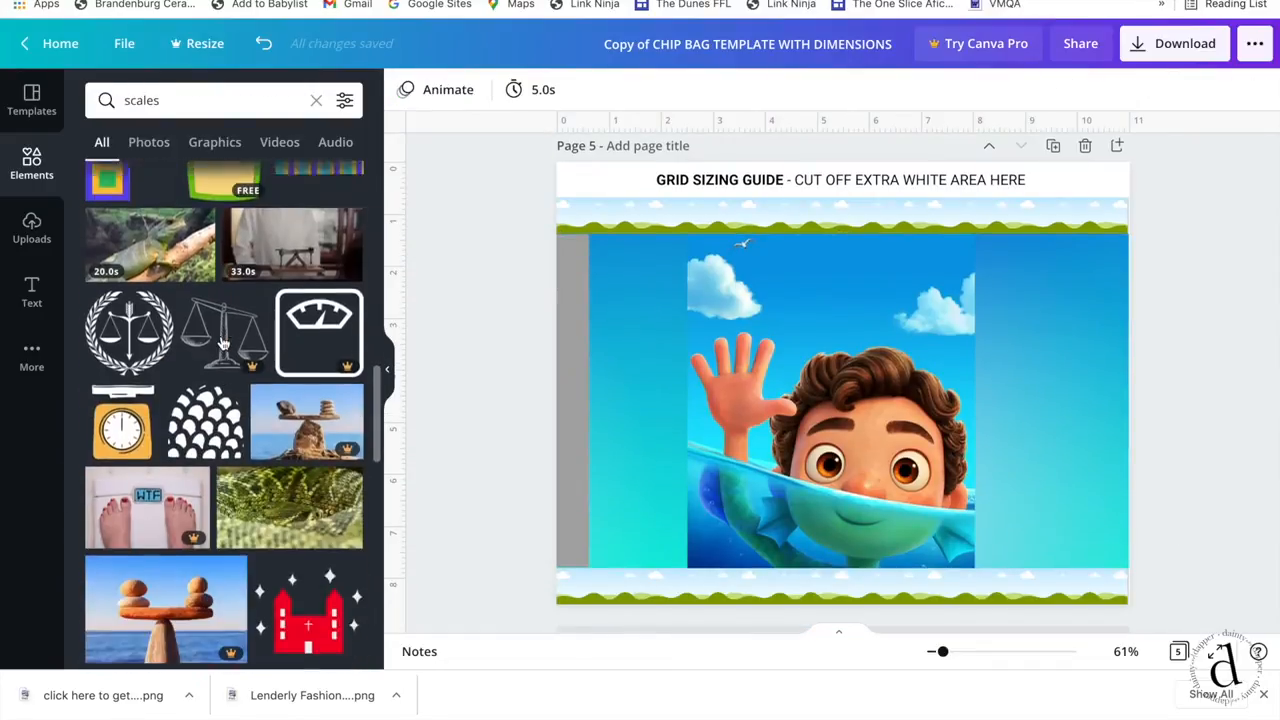
- Add the fish-scale pattern, recolour it blue, and enlarge and tilt it over the left side
click(204, 384)
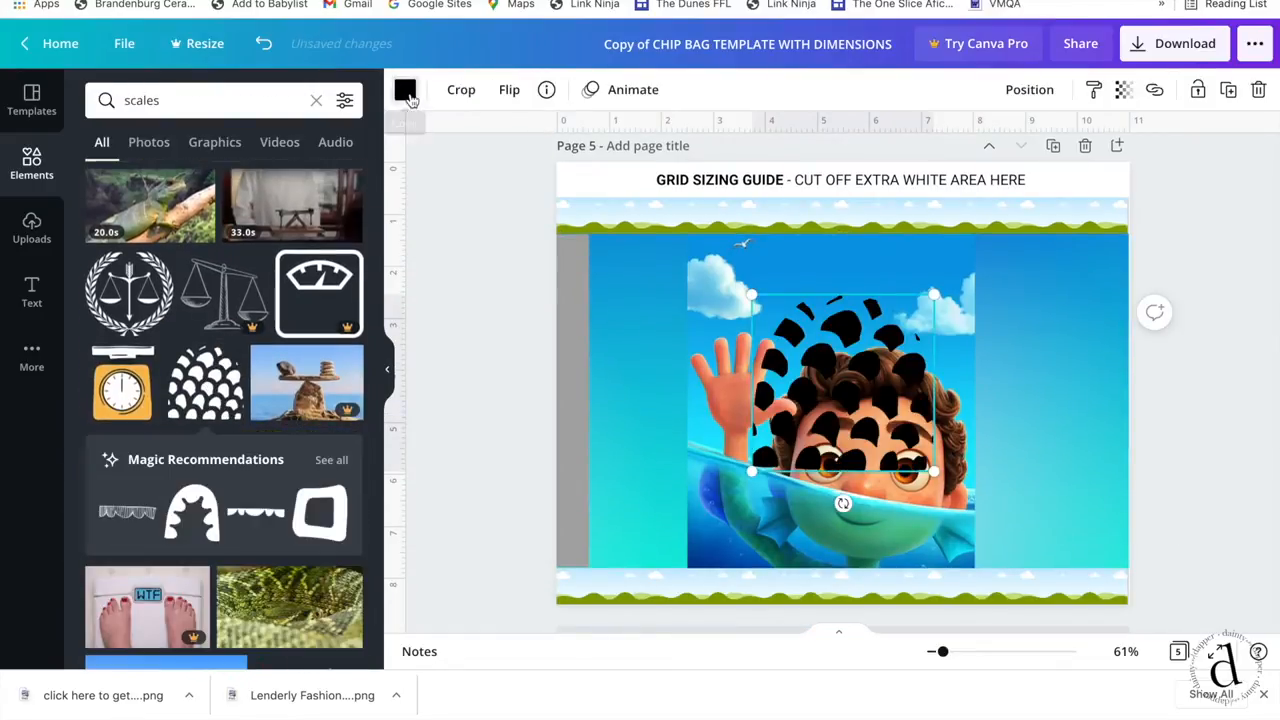
click(404, 88)
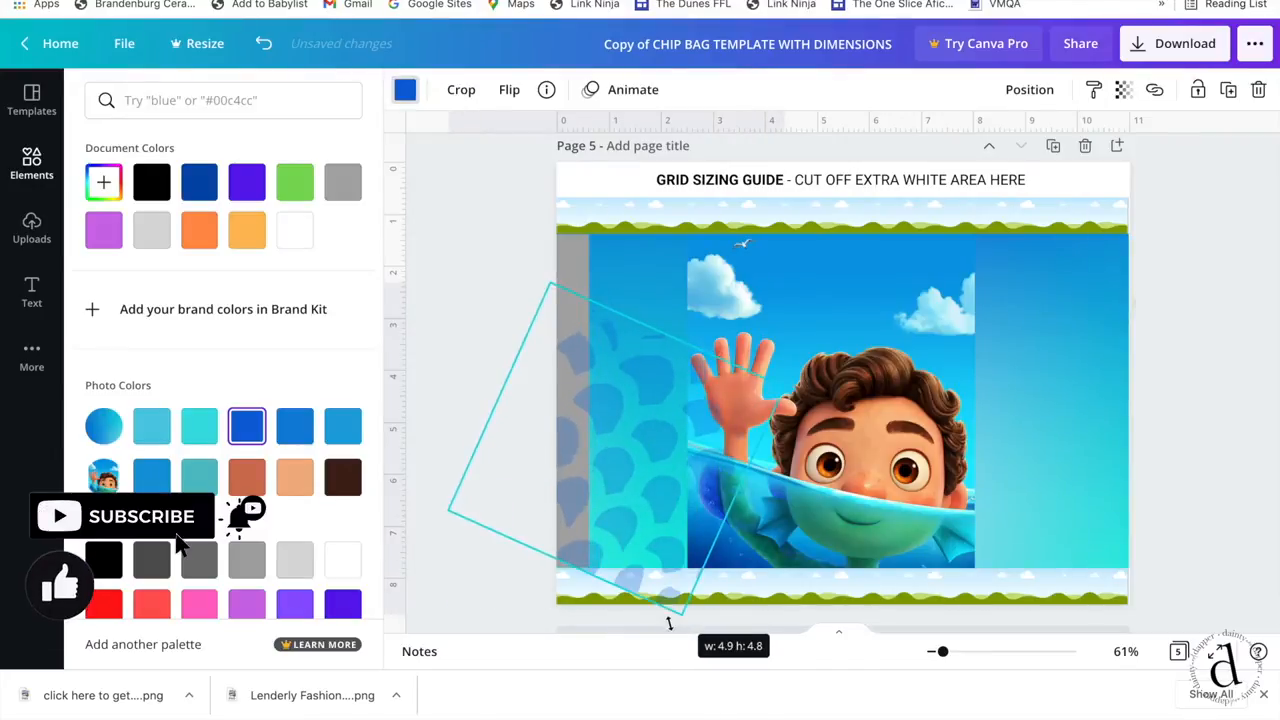
drag(670, 620, 656, 632)
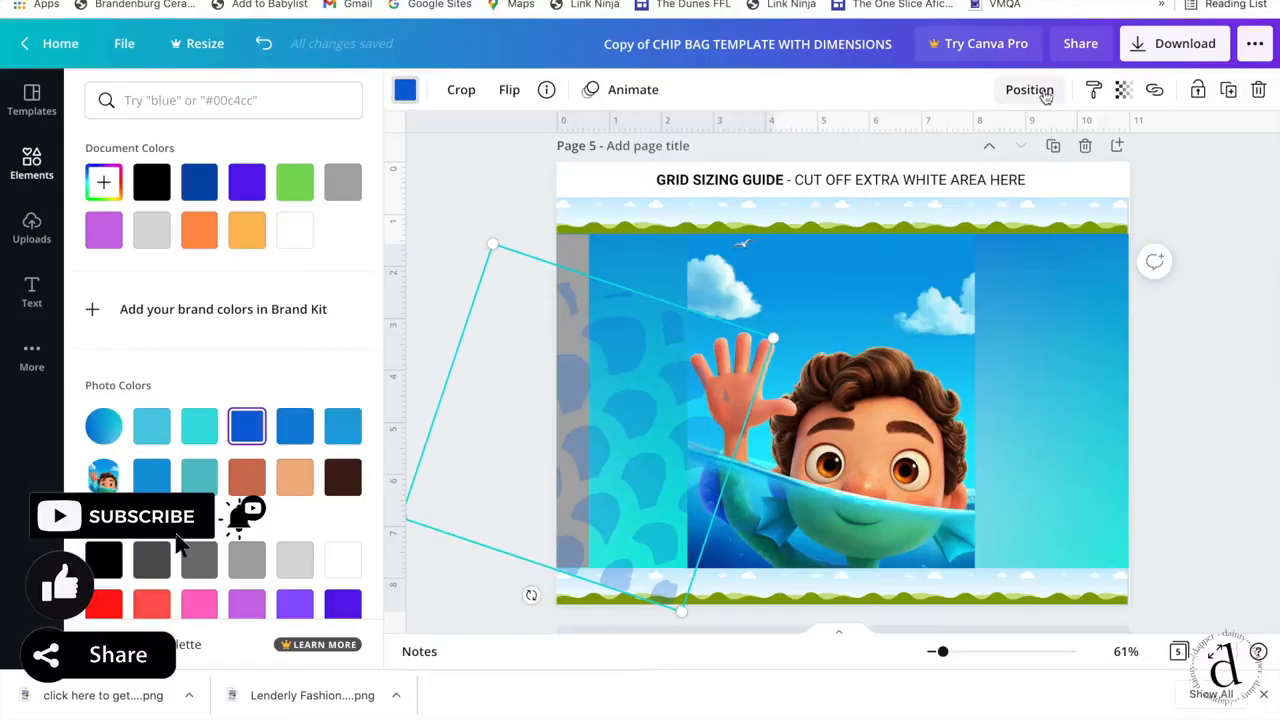
click(1028, 88)
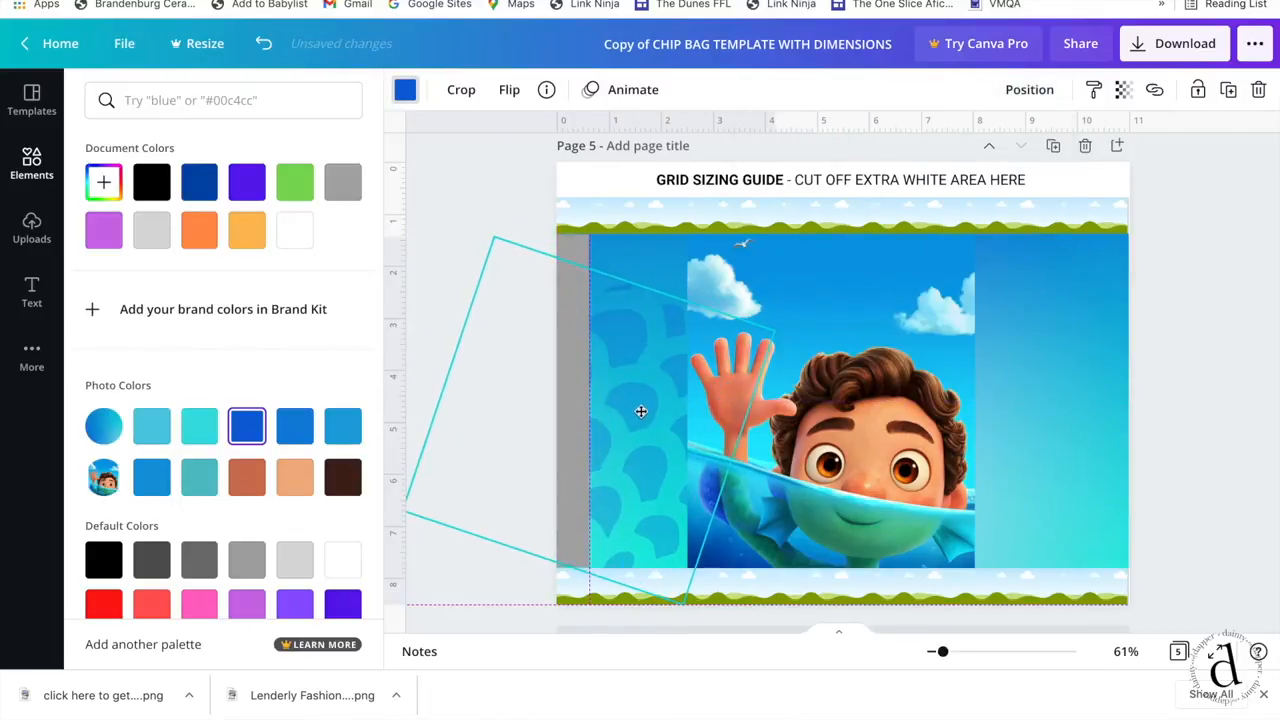
text(scales)
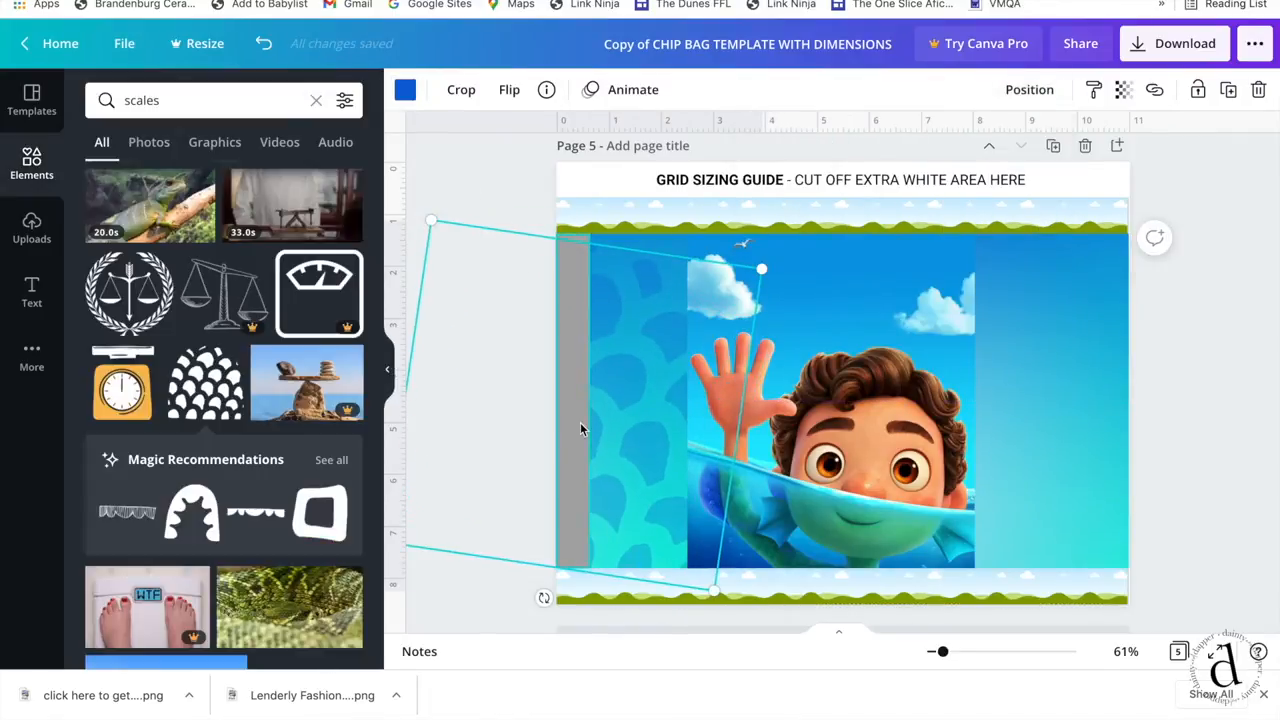
- Set the pattern to 25 transparency, mirror it for the other side, and send it behind Luca
click(1124, 88)
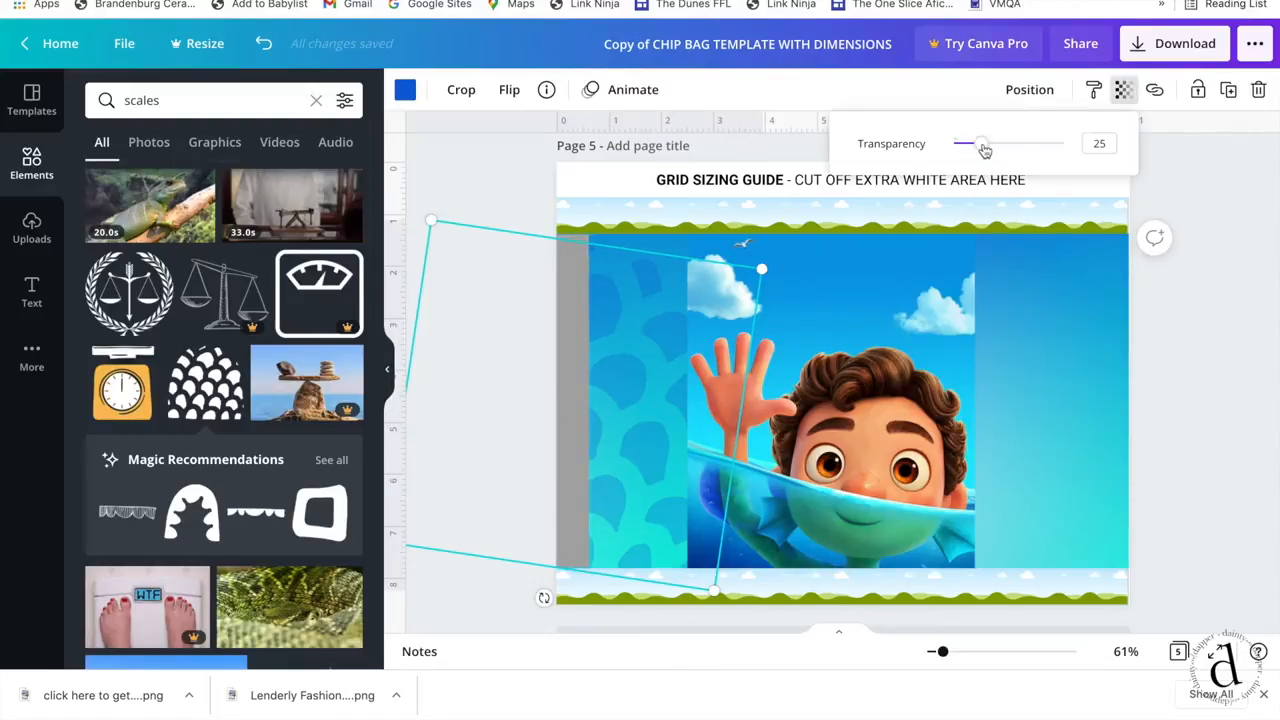
drag(980, 144, 968, 144)
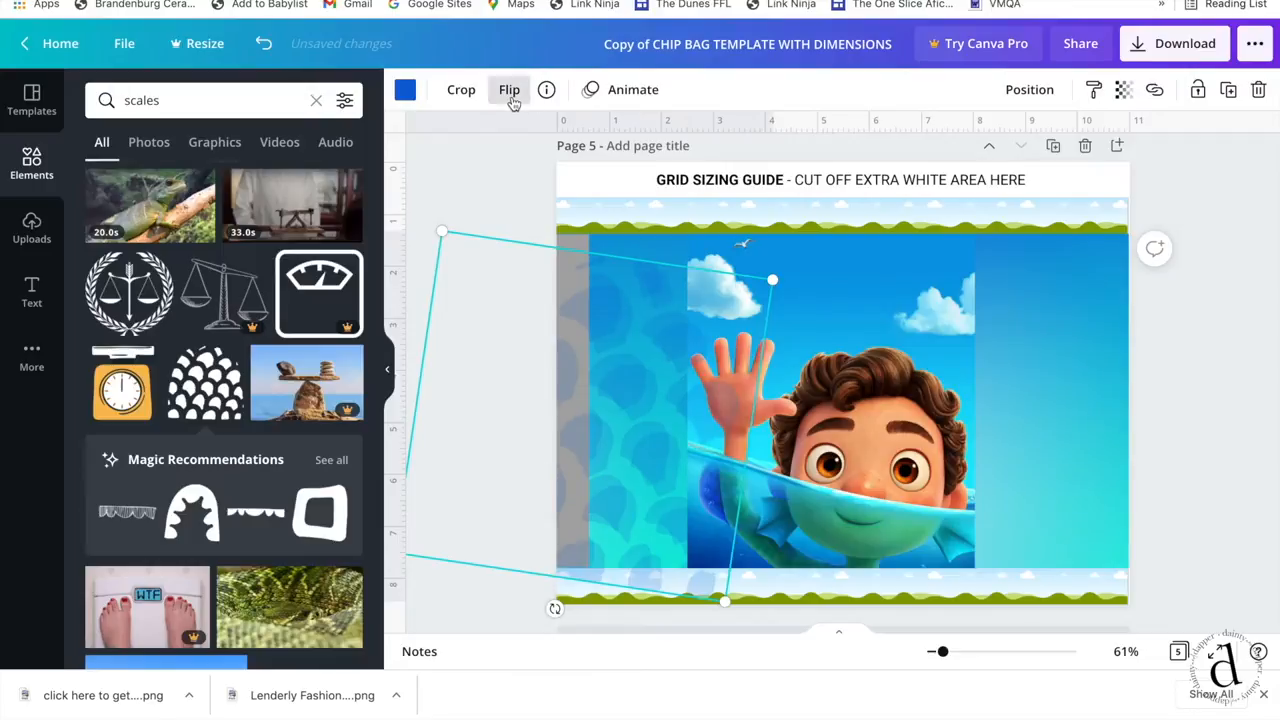
click(508, 88)
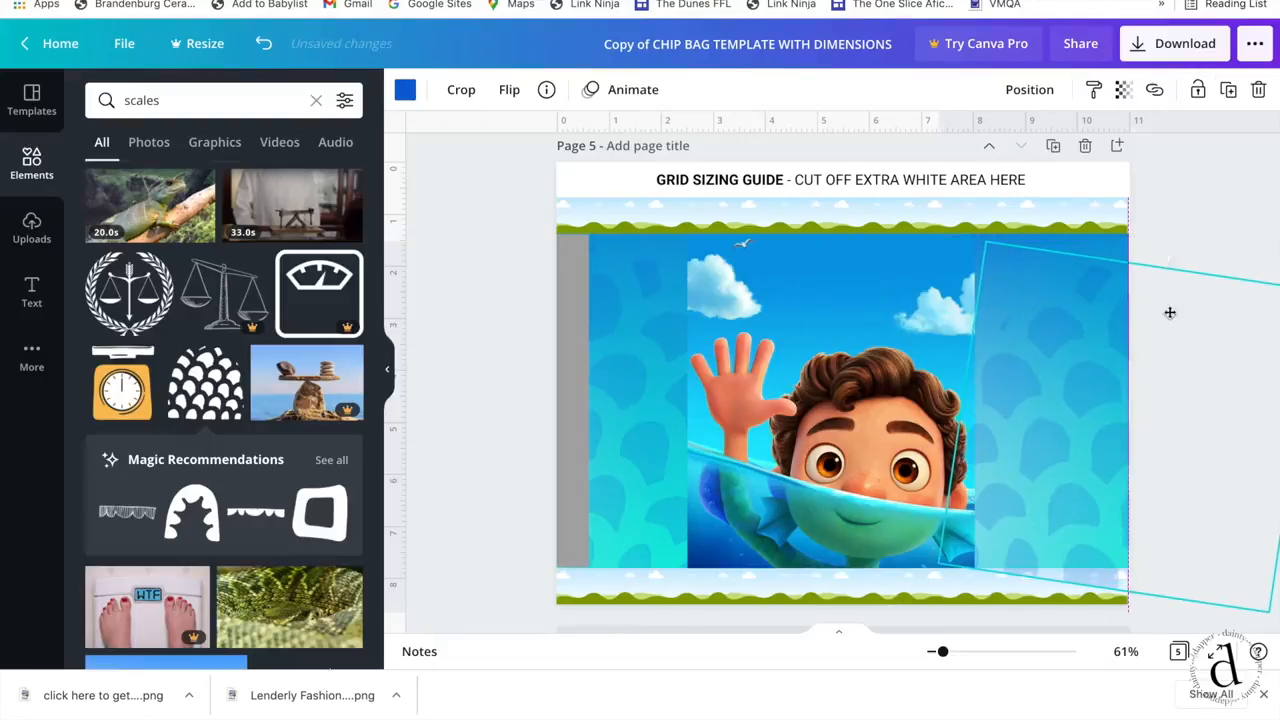
click(1028, 88)
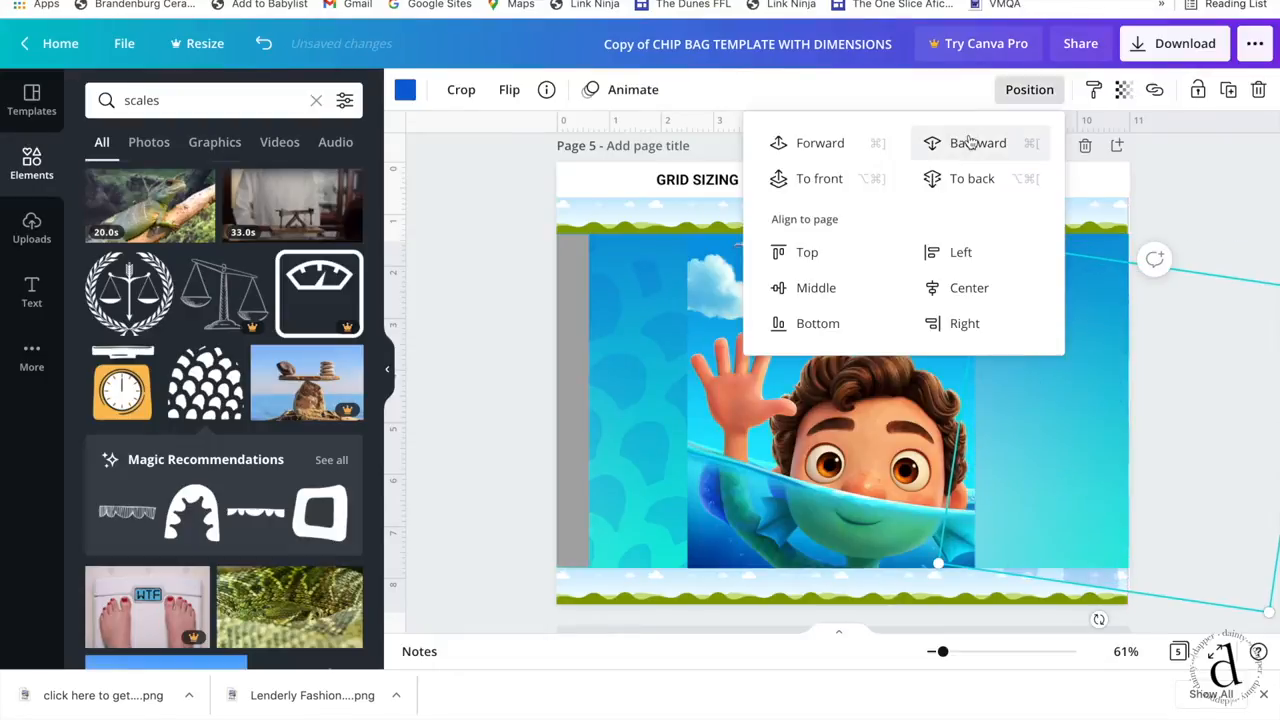
mouse_move(820, 144)
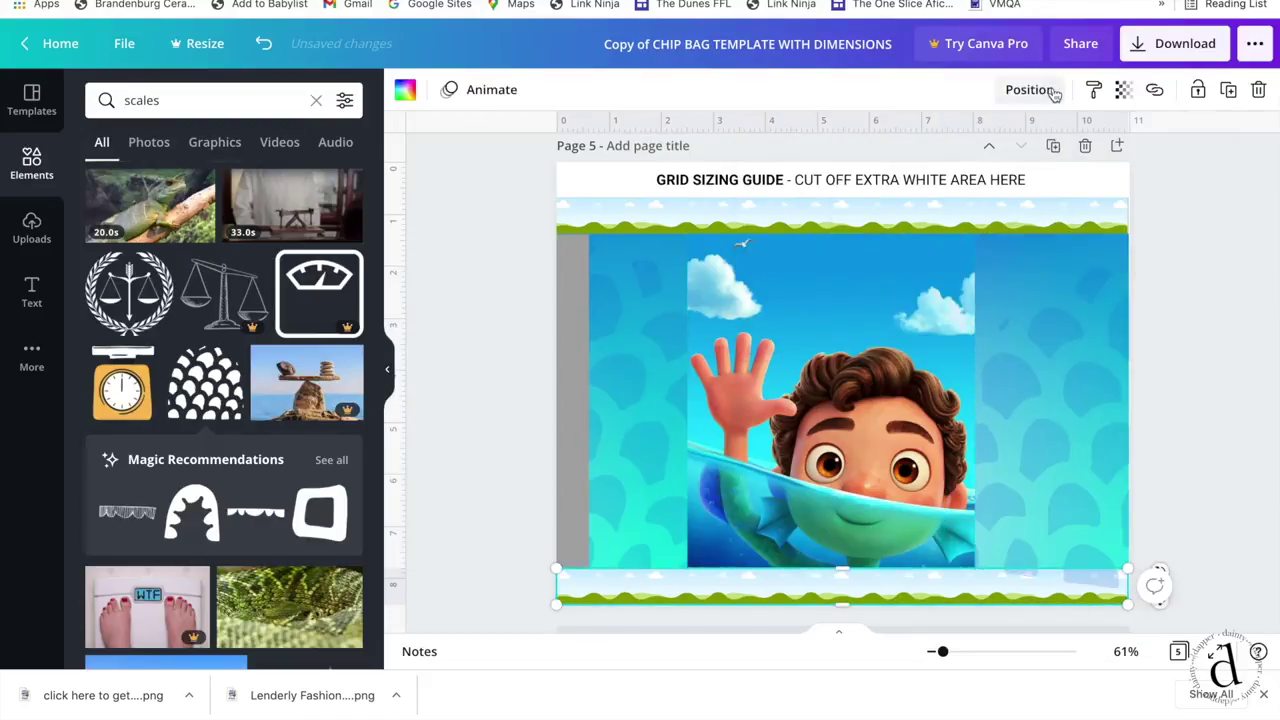
click(1028, 88)
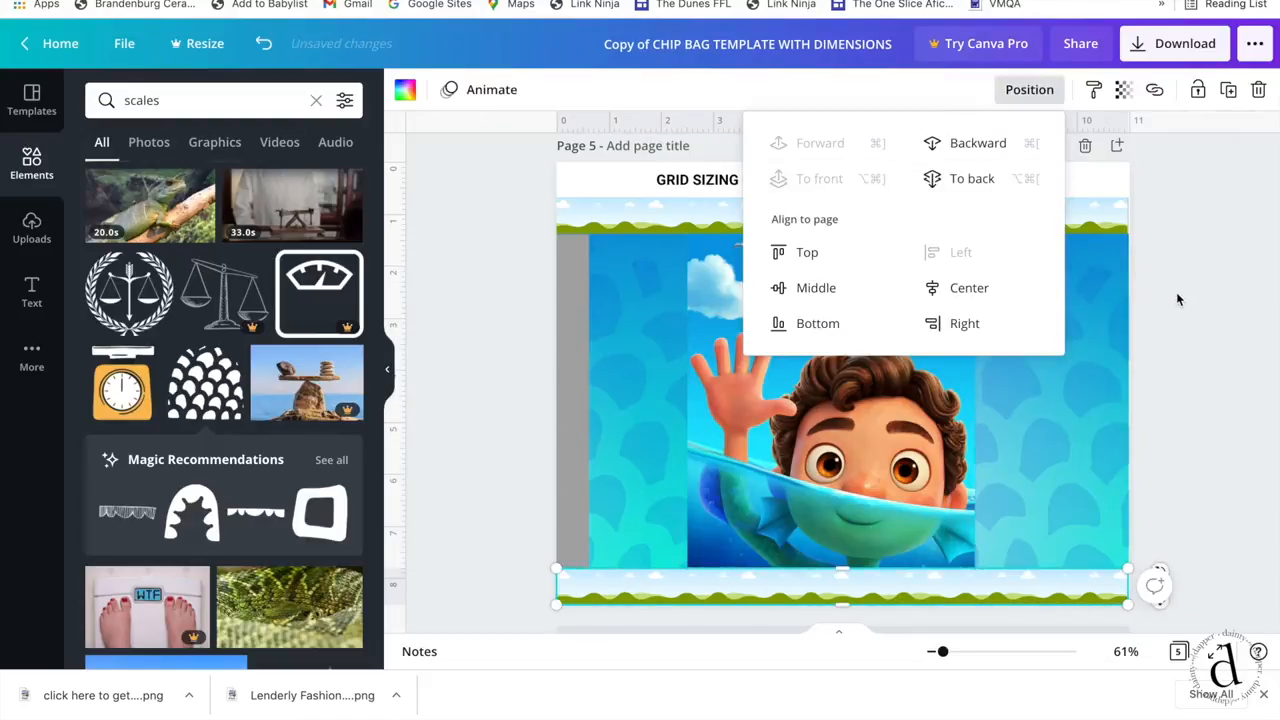
click(1178, 300)
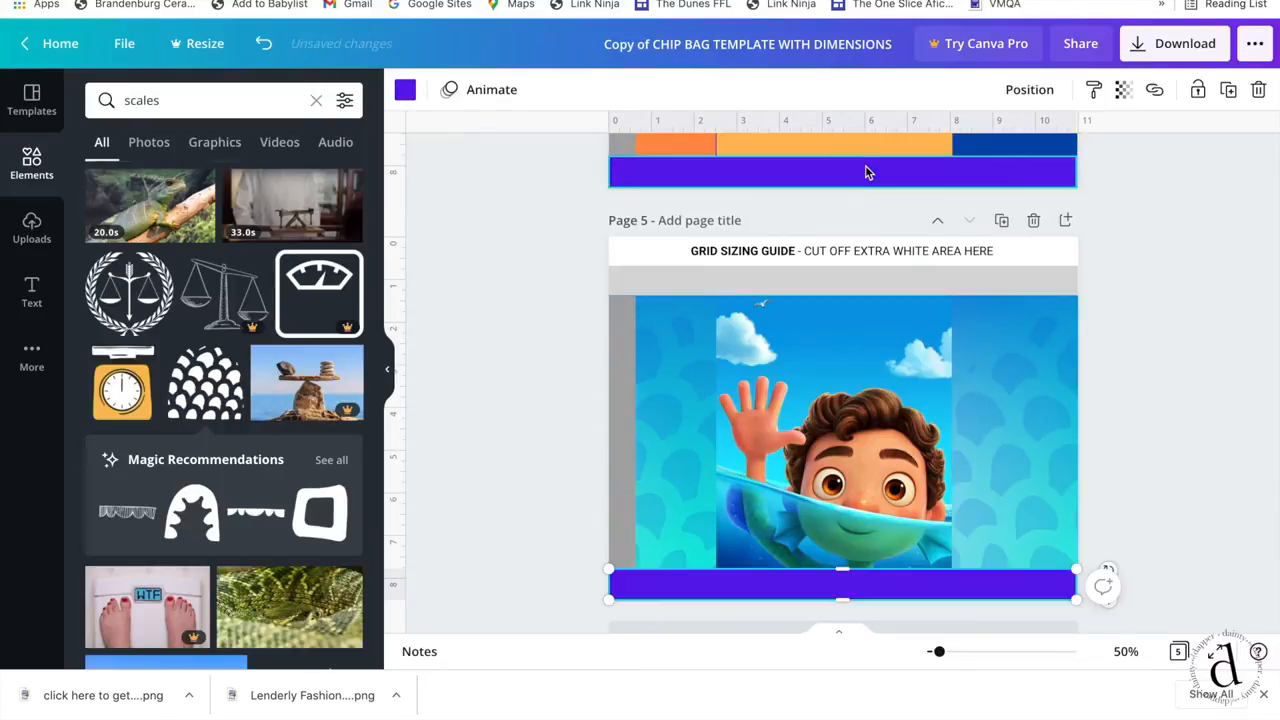
- Copy page 4's bars onto page 5 and make the top band teal and the bottom band blue
scroll(up, 3)
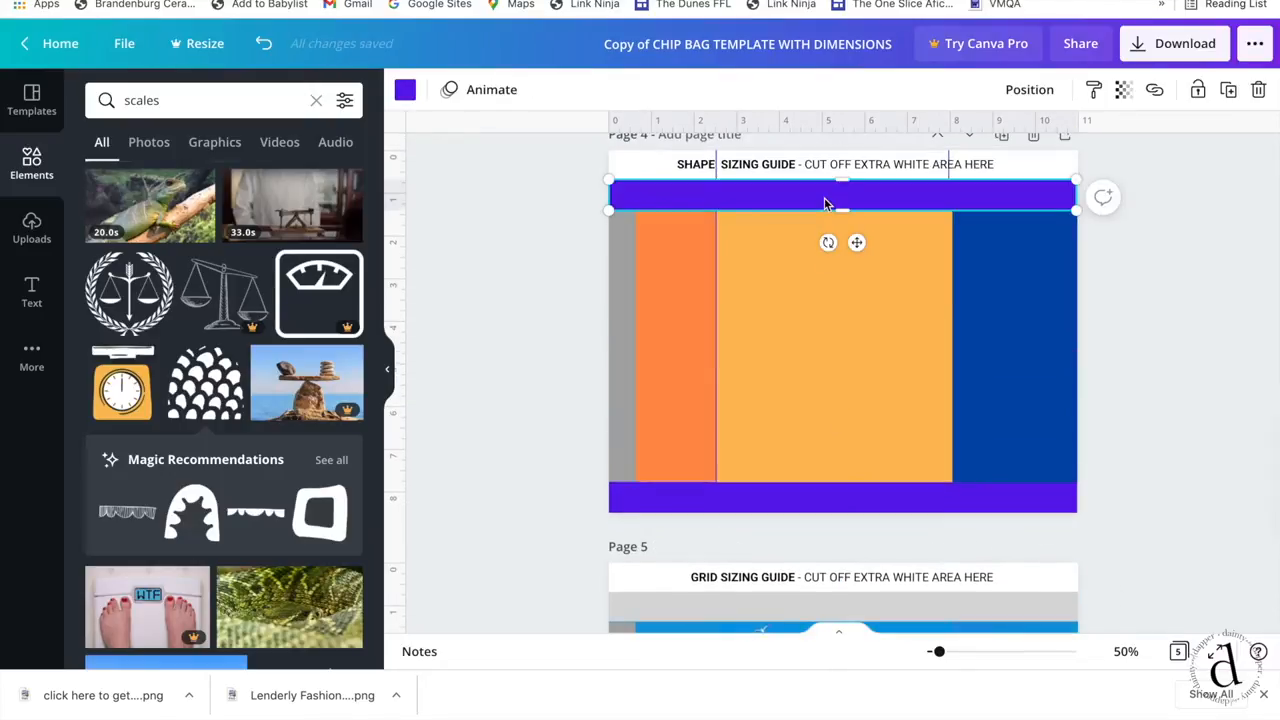
scroll(down, 3)
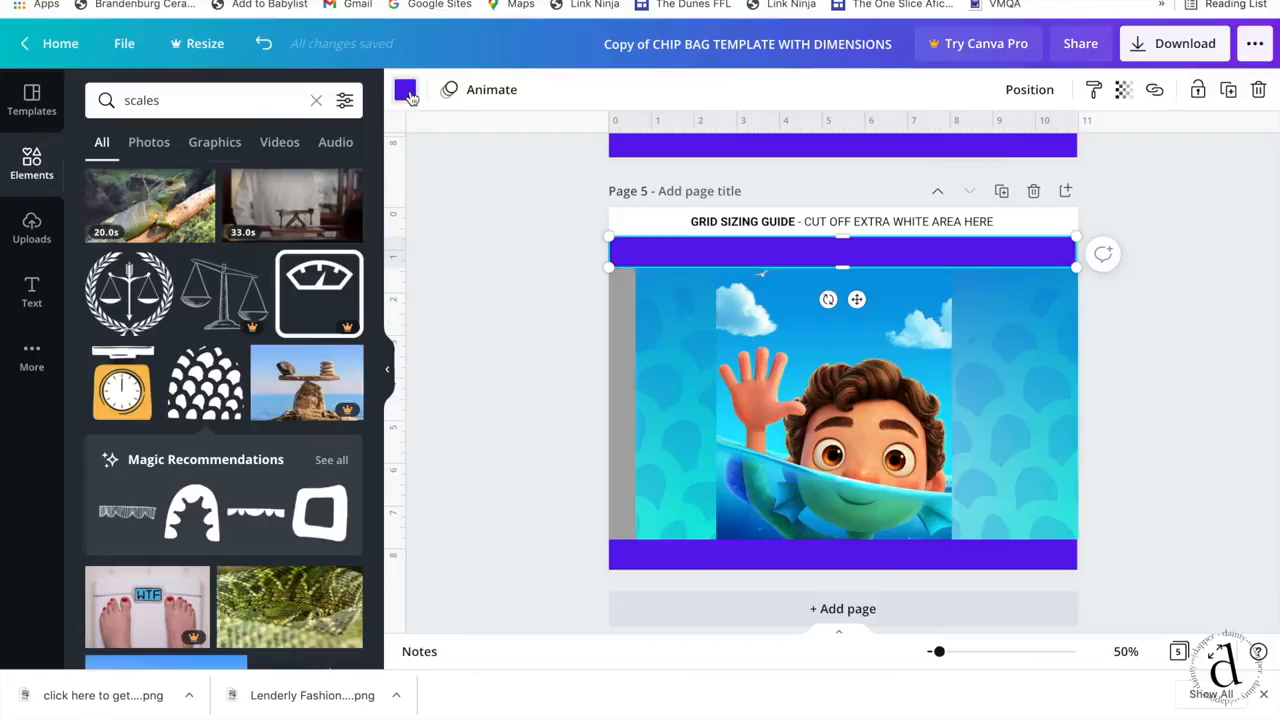
click(404, 88)
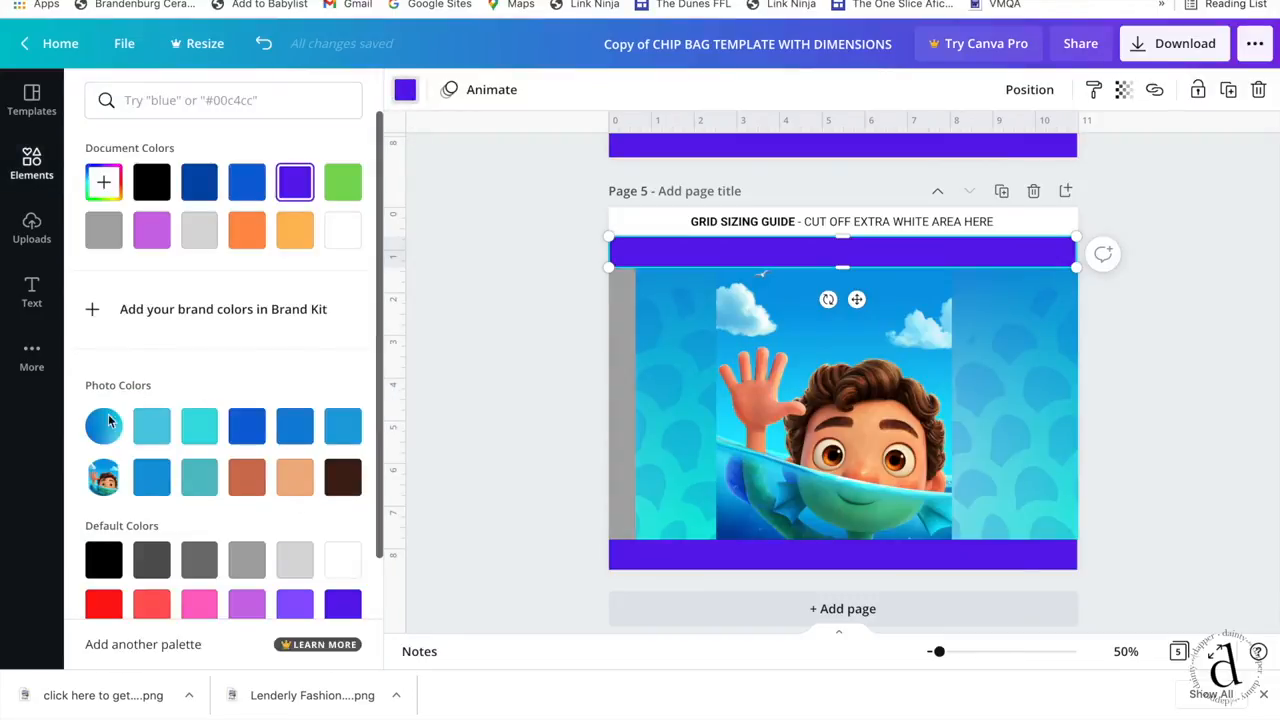
mouse_move(200, 428)
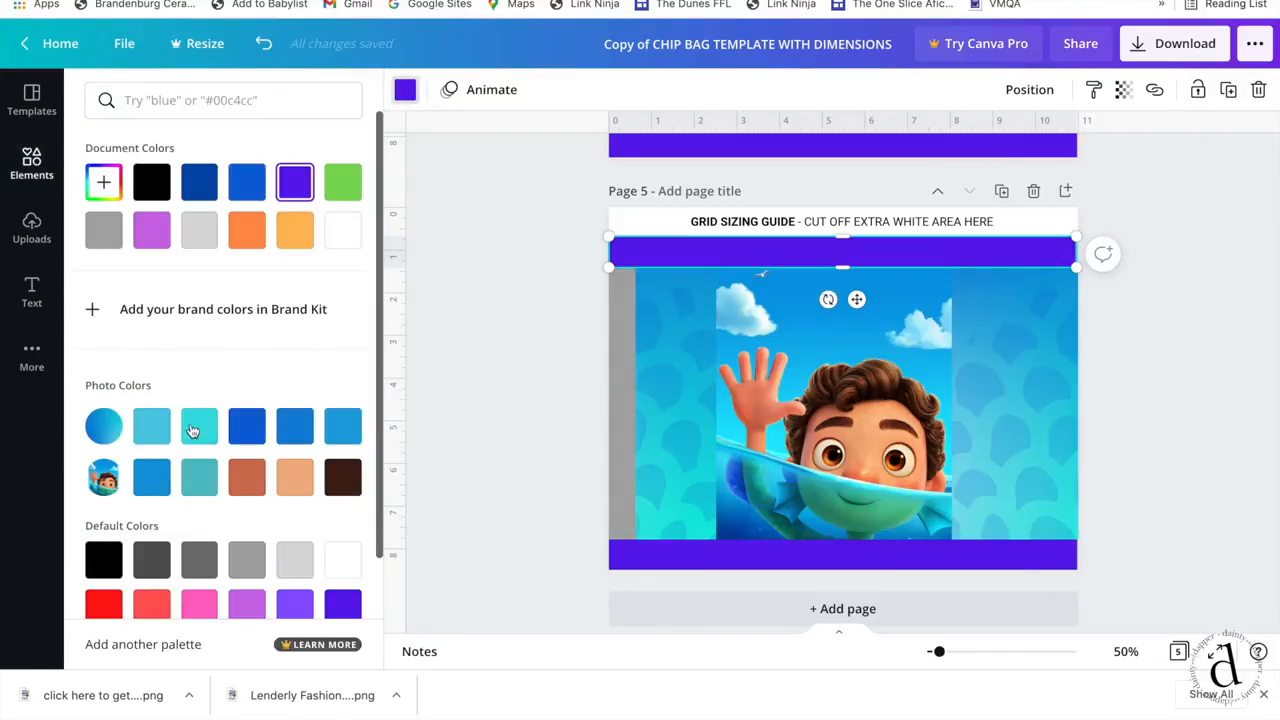
click(200, 424)
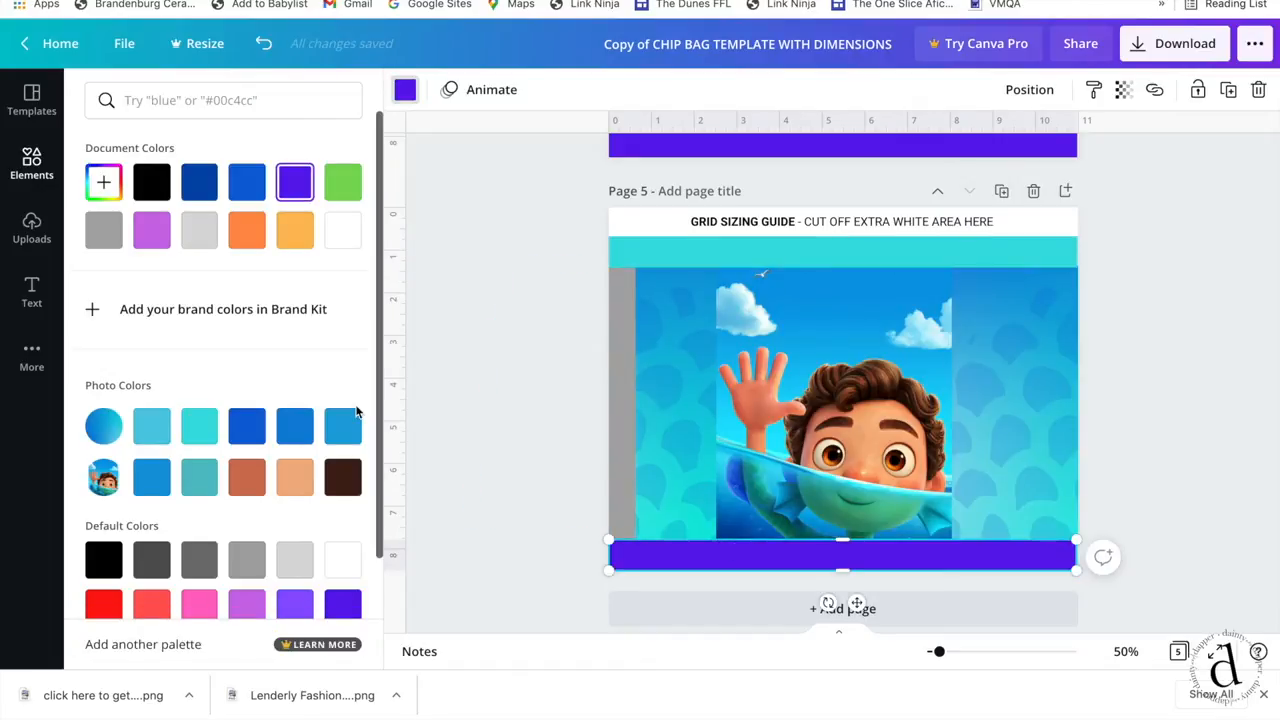
click(294, 426)
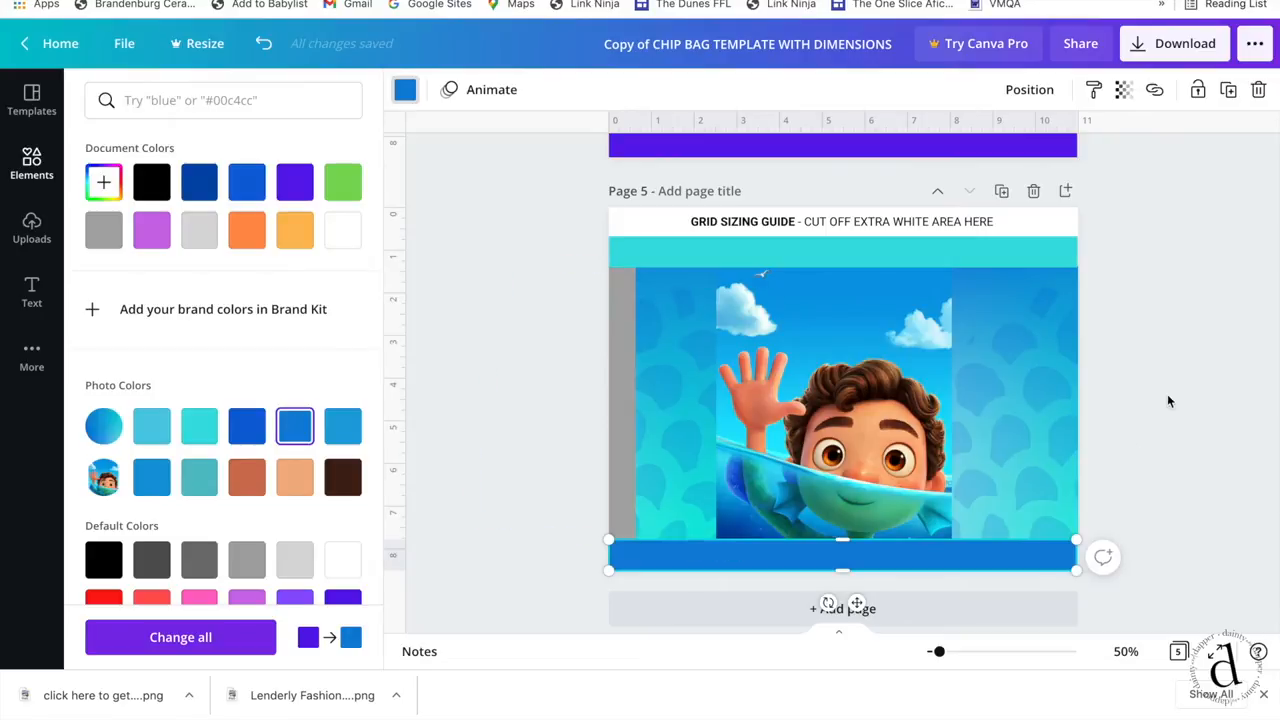
text(scales)
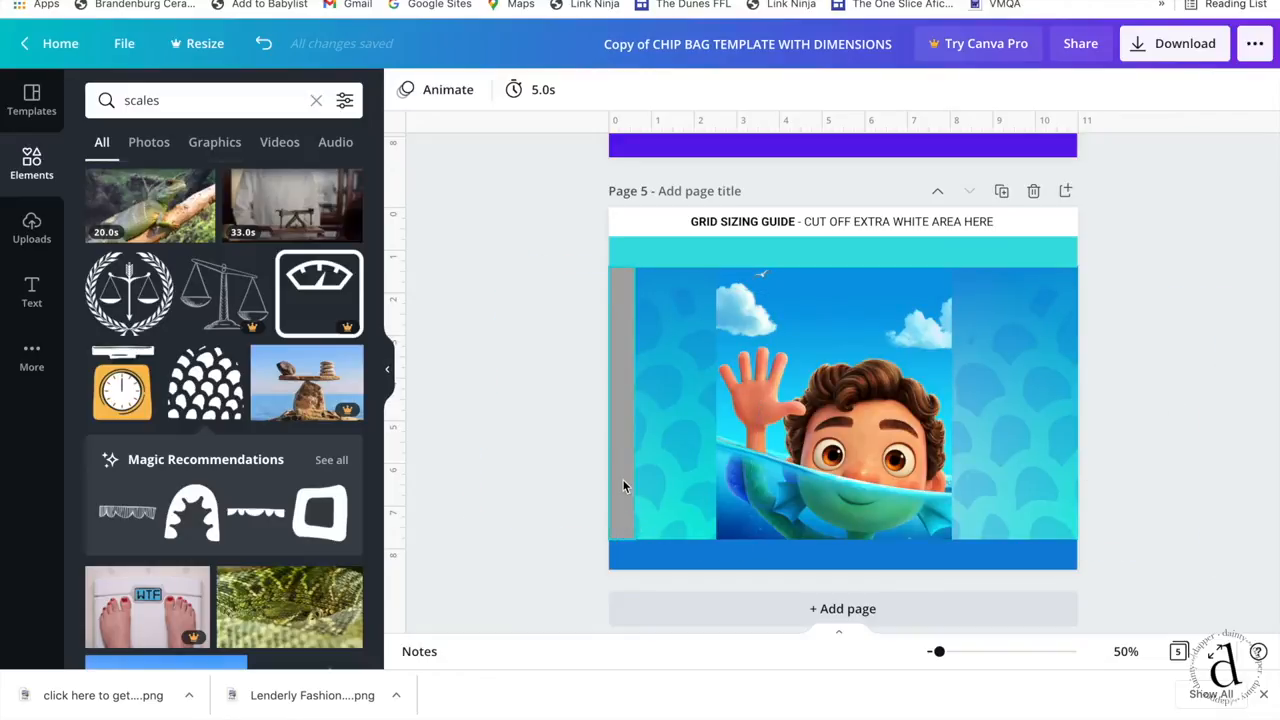
mouse_move(612, 540)
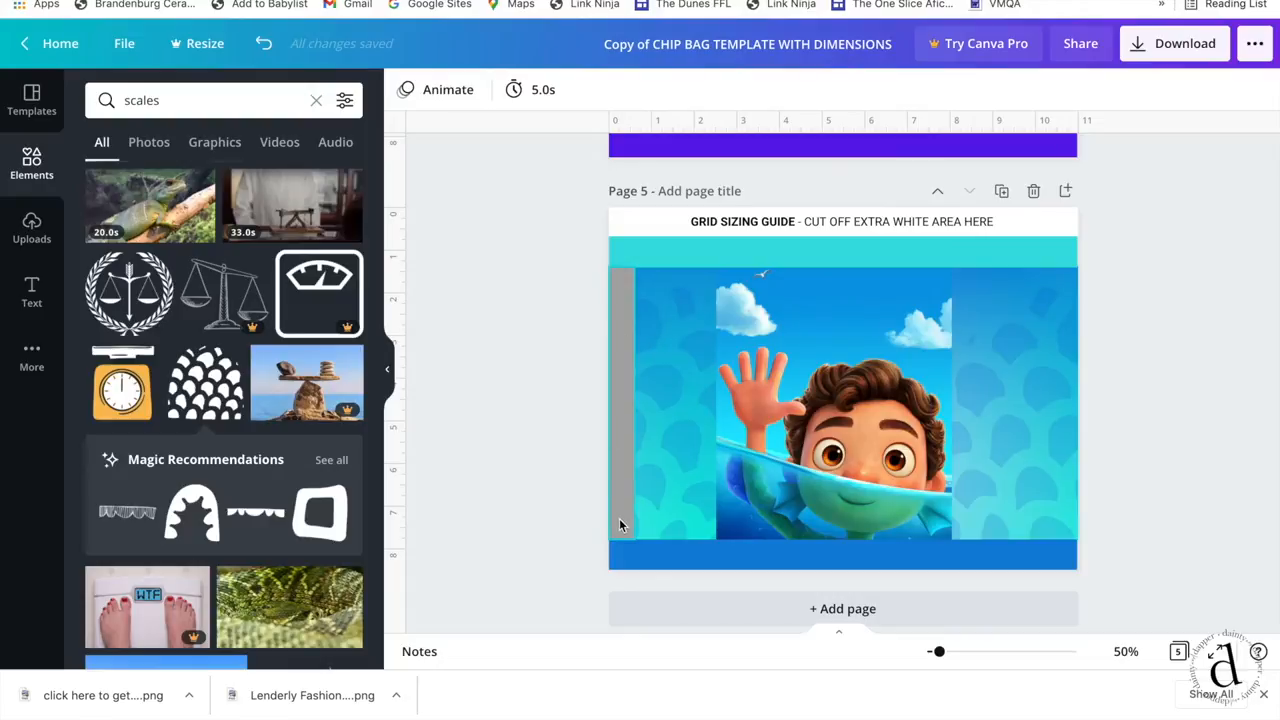
- Add the uploaded Birthday Facts label and move it onto the left panel
click(32, 230)
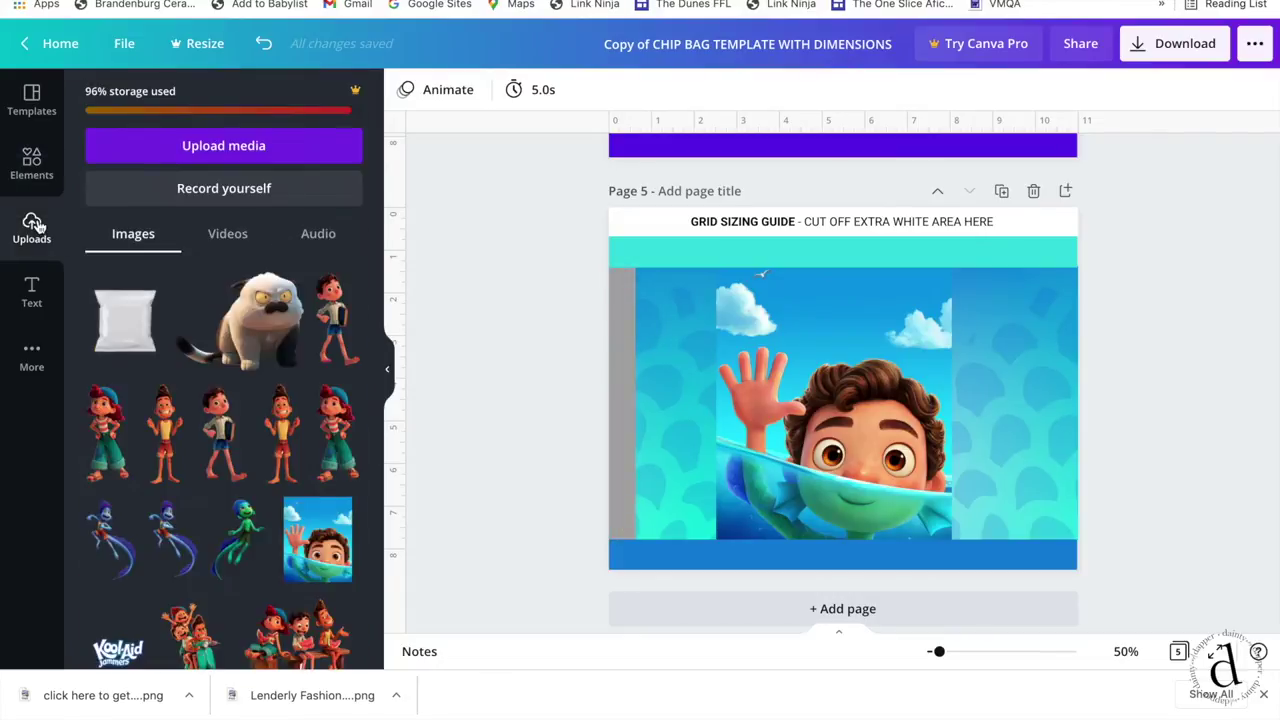
scroll(down, 3)
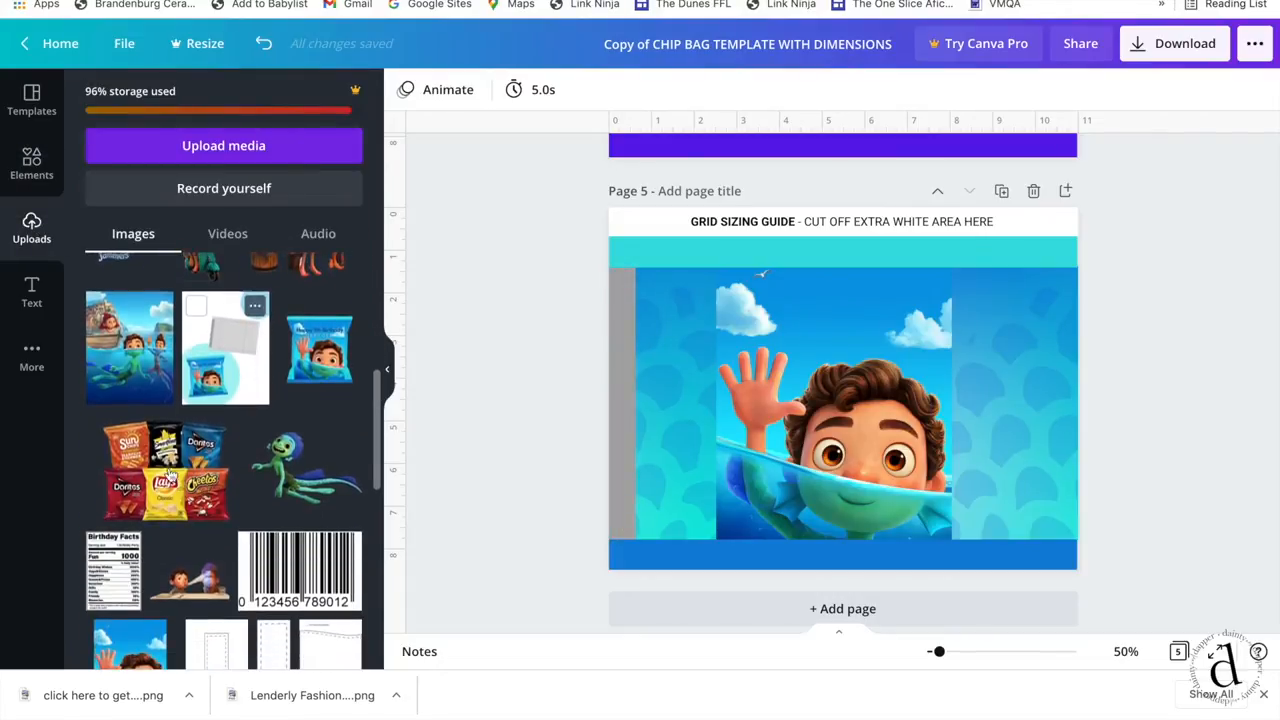
click(842, 400)
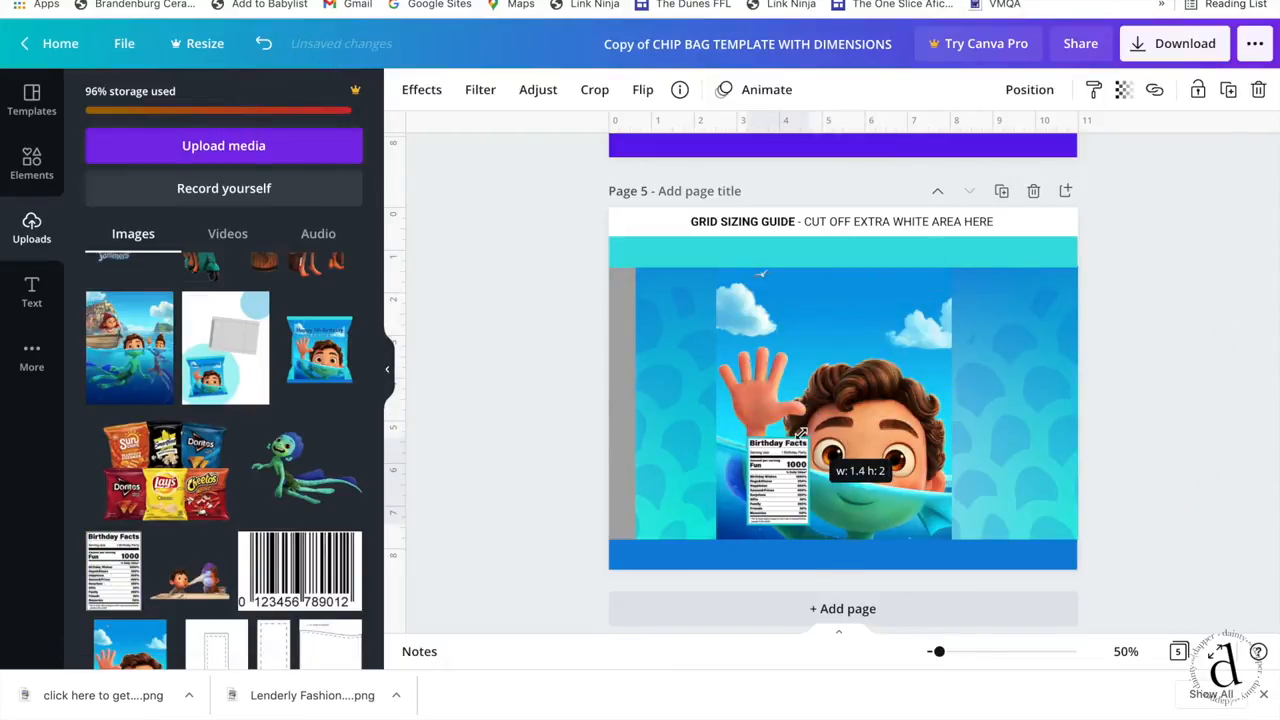
drag(780, 480, 676, 360)
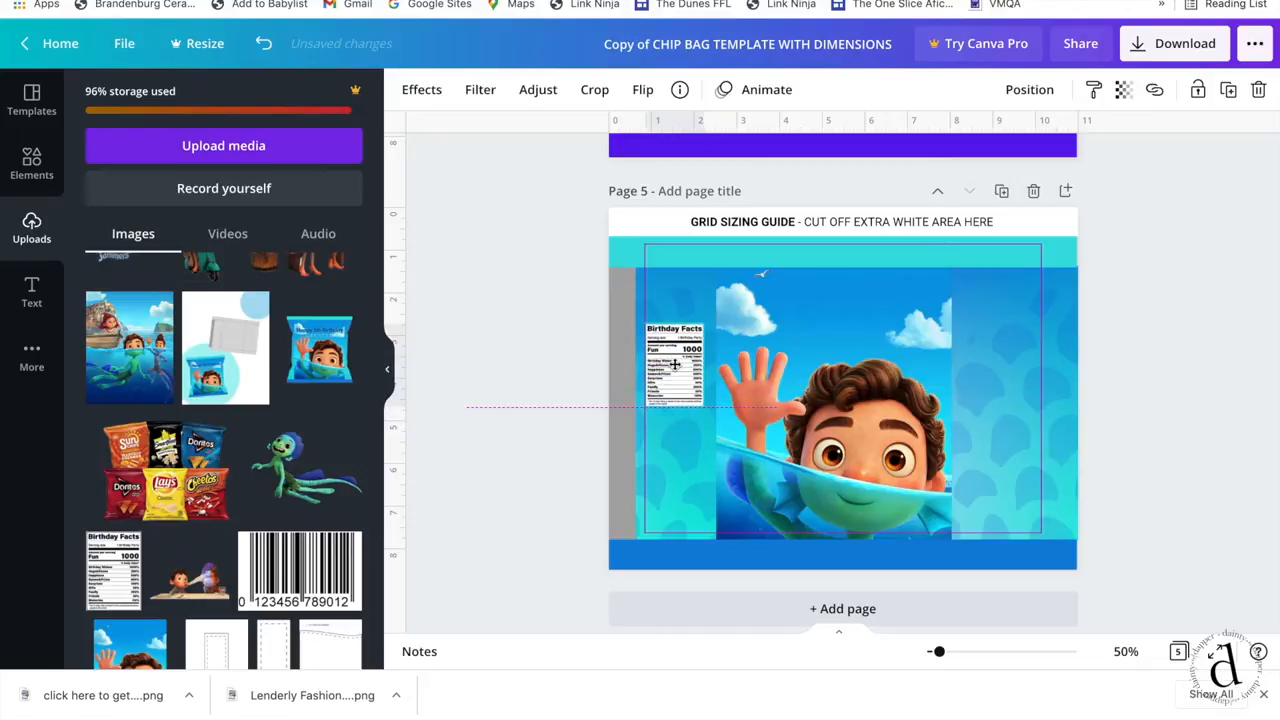
- Add the barcode, a small Luca picture beside it, and the swimming sea-monster character
click(674, 364)
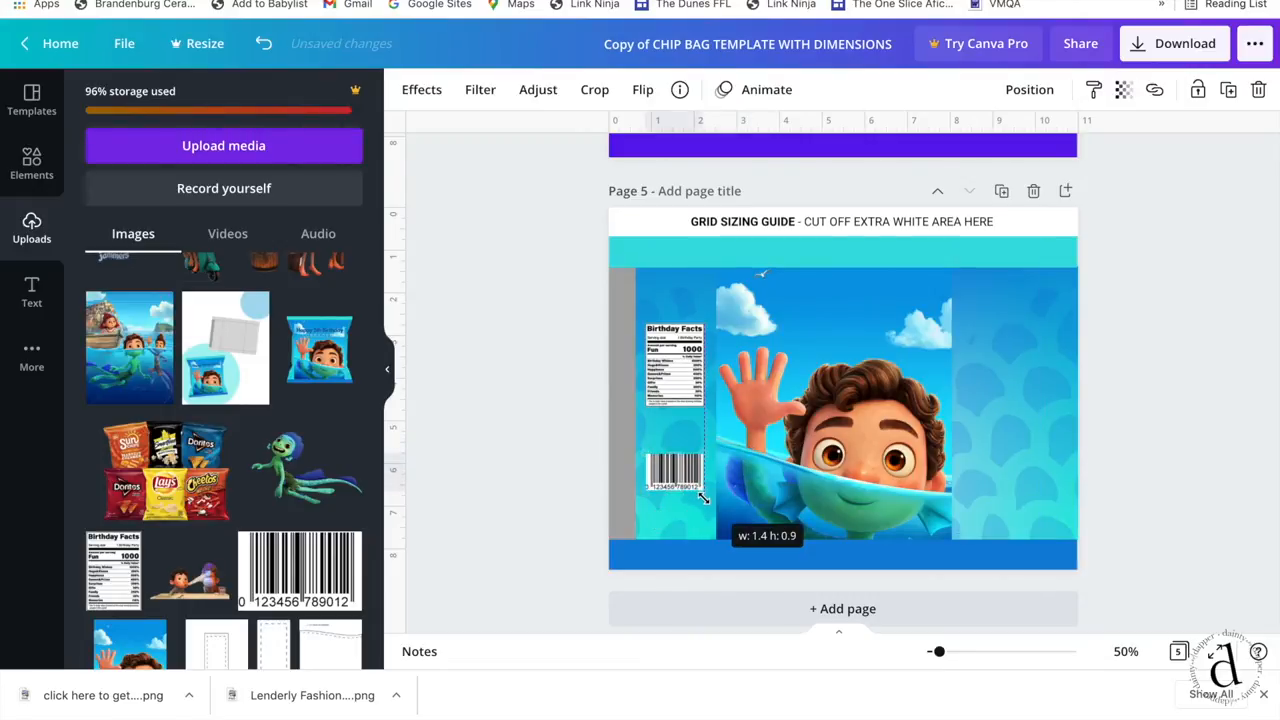
click(676, 480)
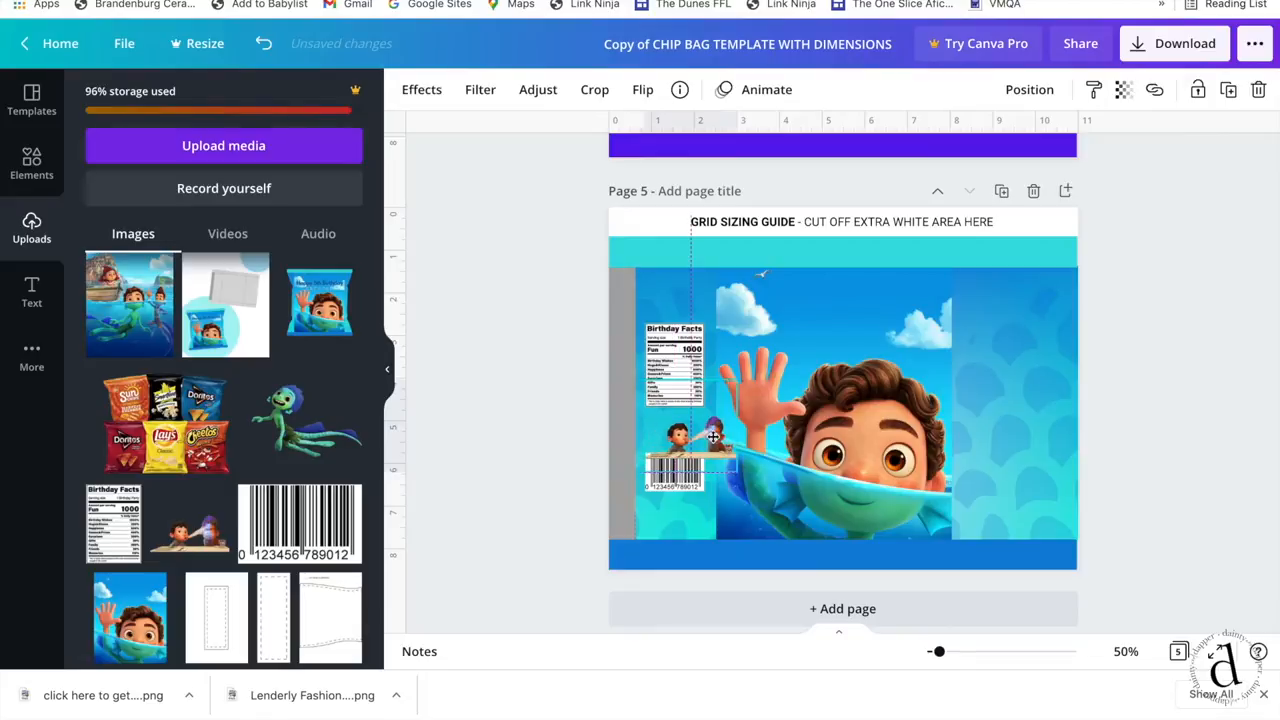
click(678, 440)
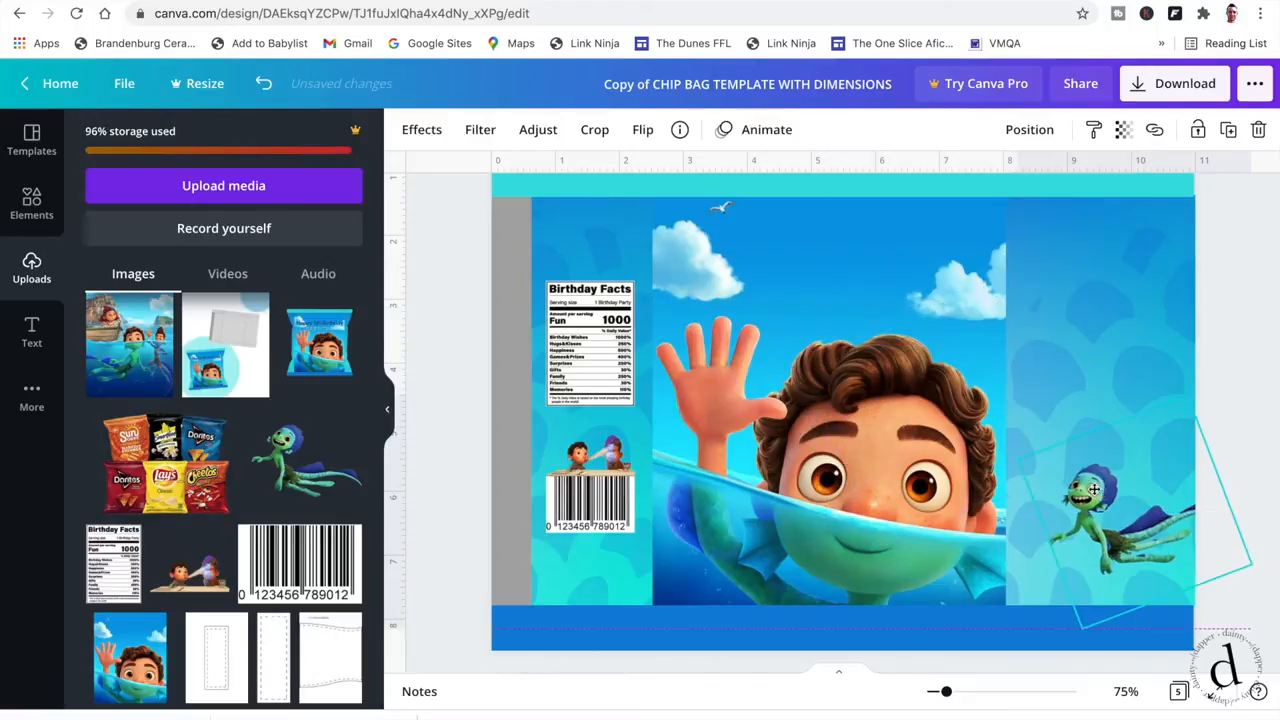
- Add a text combination reading 'Happy 5th birthday', fit it on one line and move it to the top
click(32, 332)
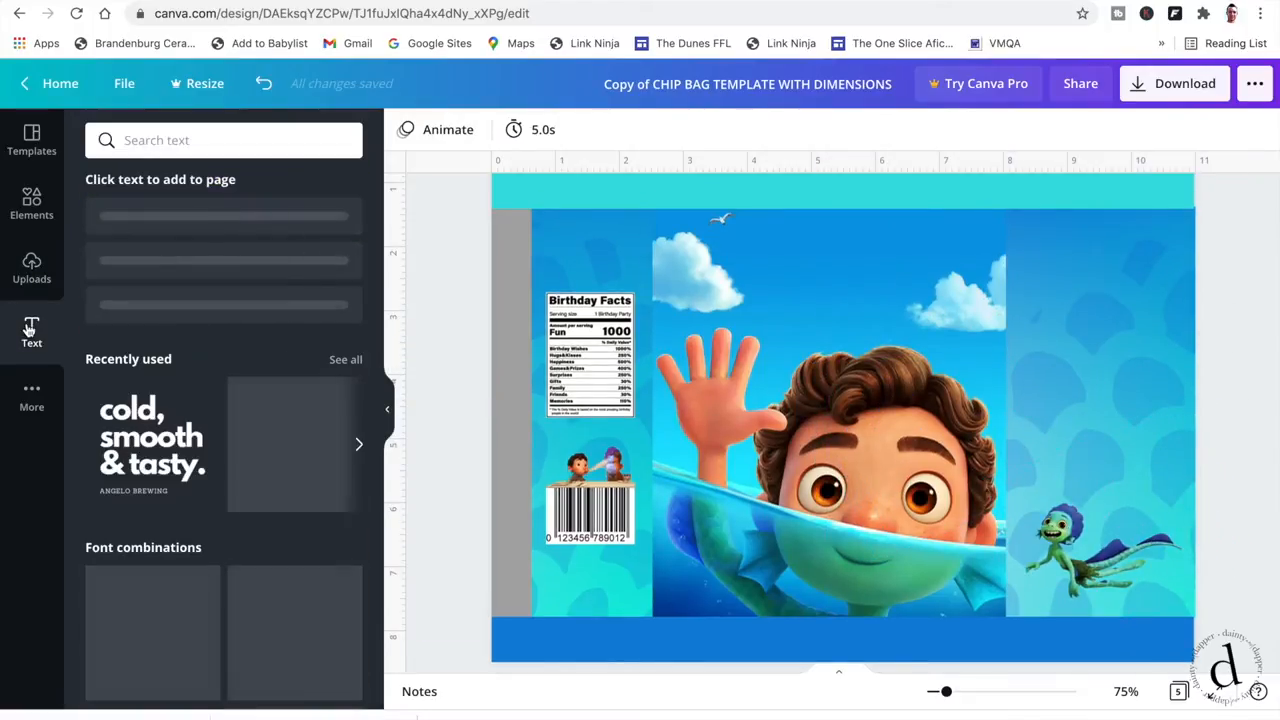
click(32, 332)
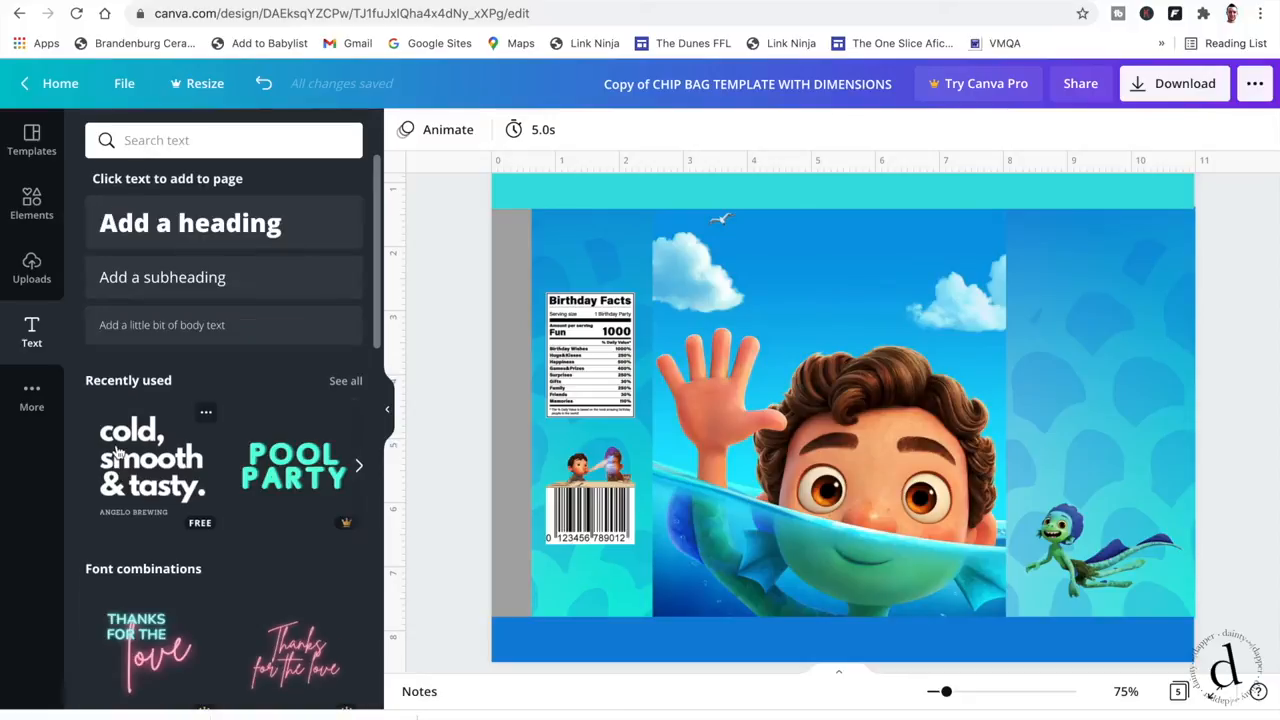
click(152, 458)
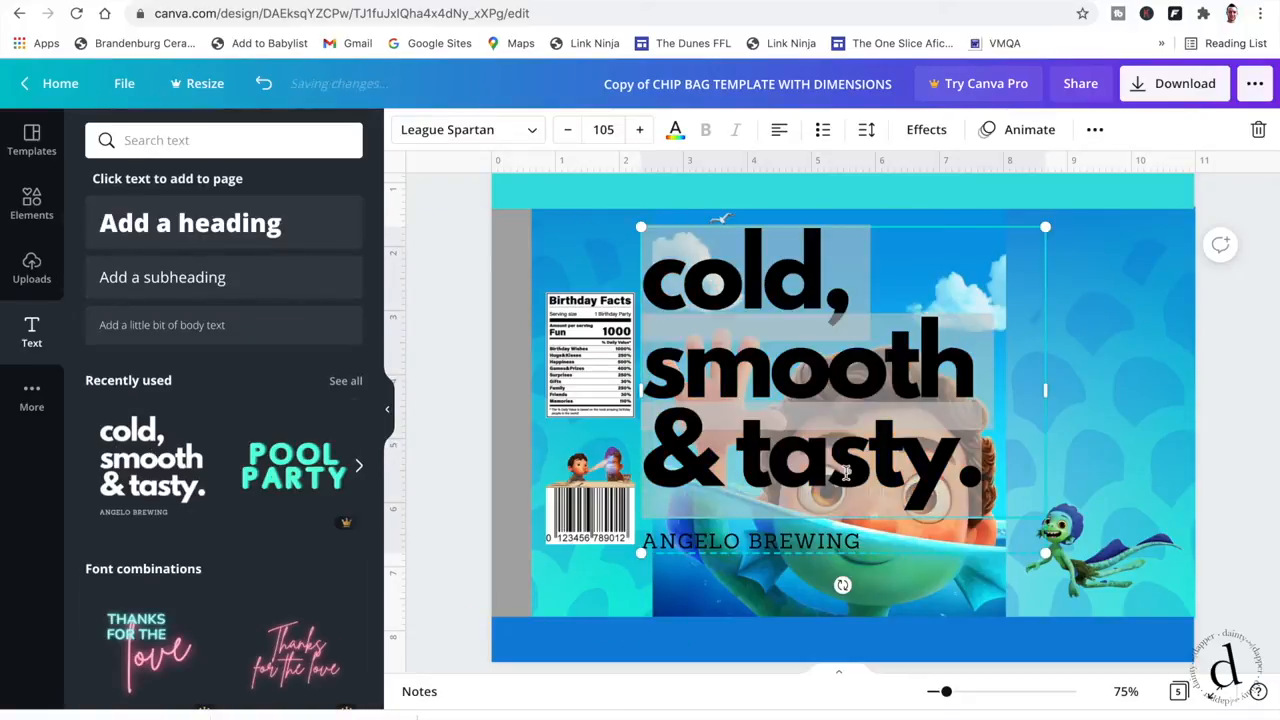
text(Happy 5th birthday)
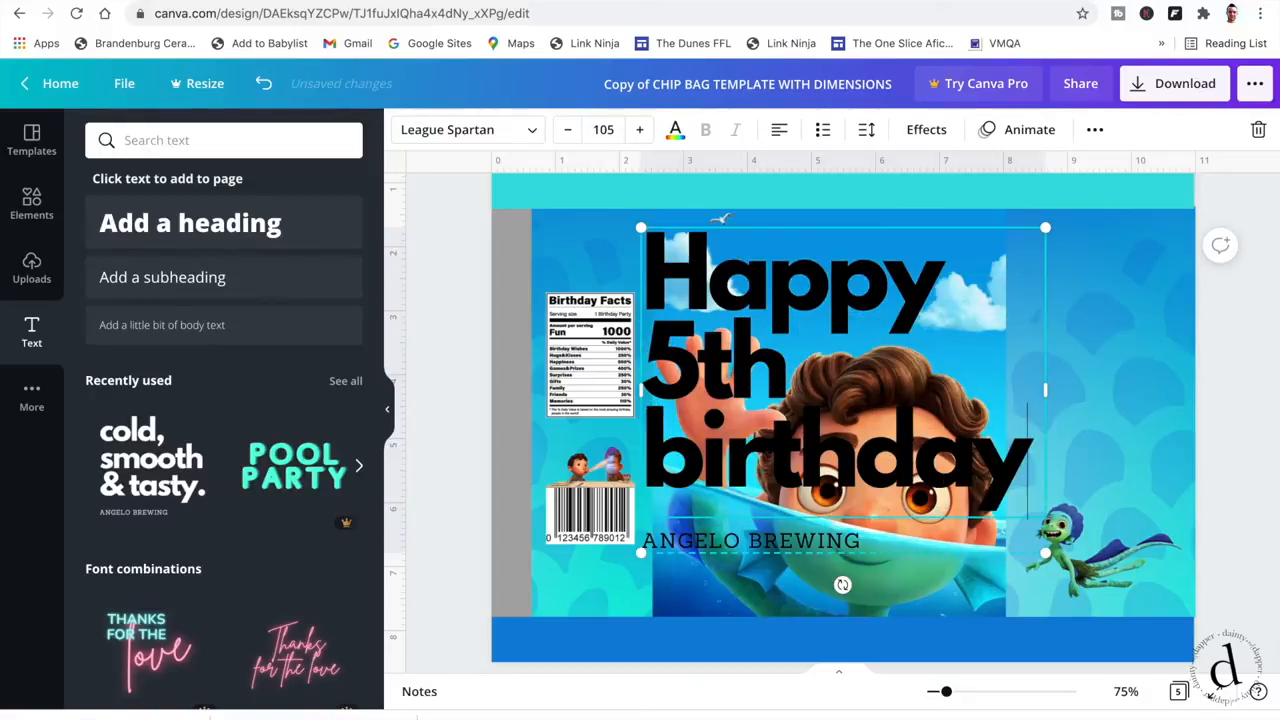
click(568, 130)
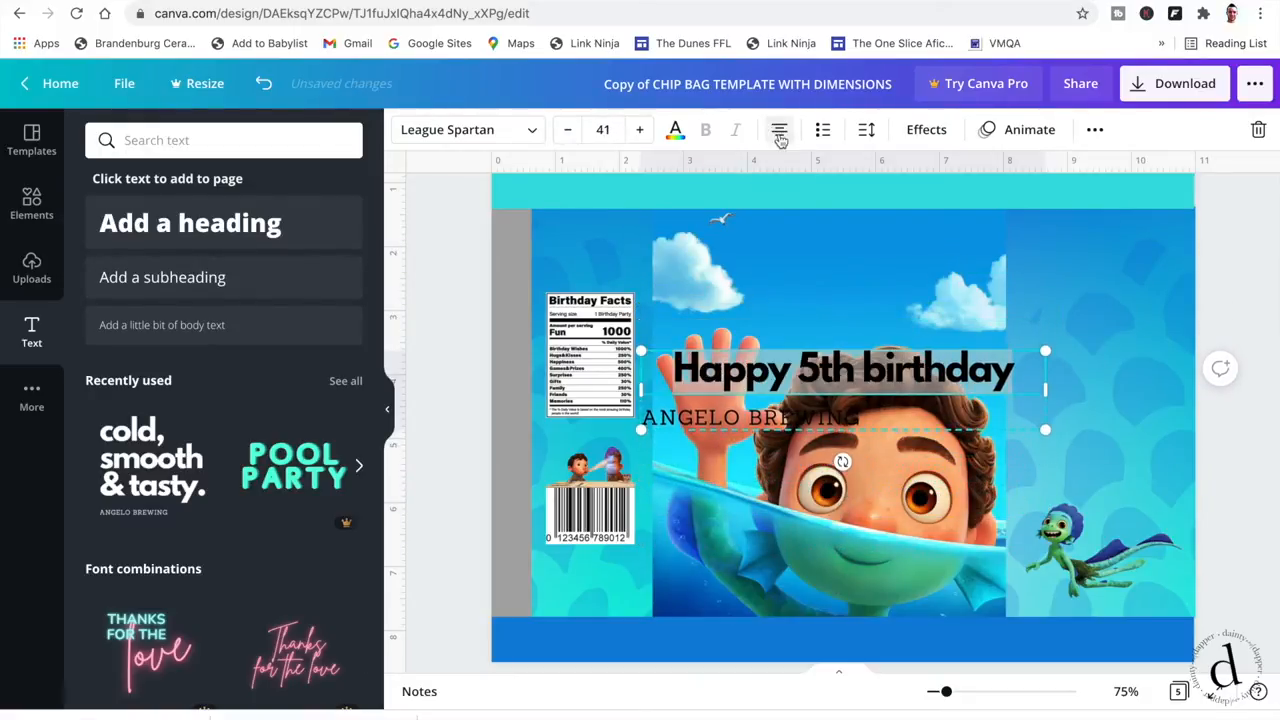
drag(842, 390, 842, 284)
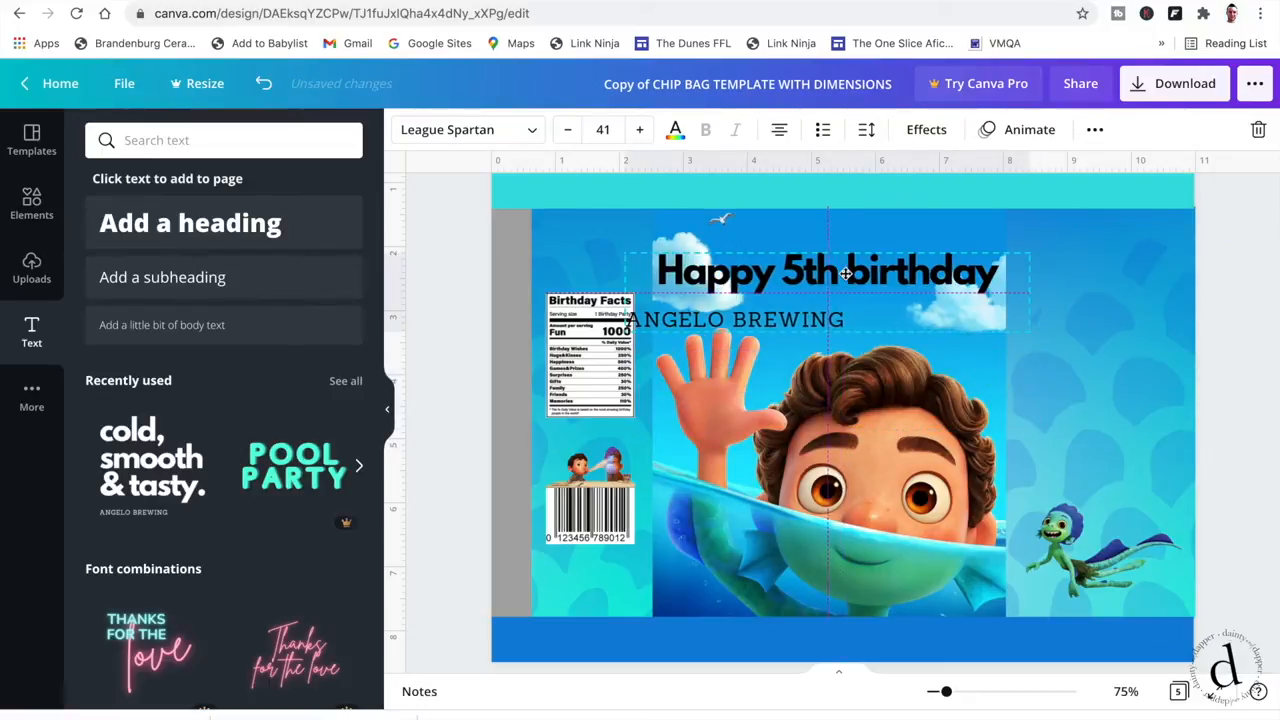
- Colour the heading blue with a pushed-out Shadow effect and add 'Thanks for celebrating with me!'
click(676, 128)
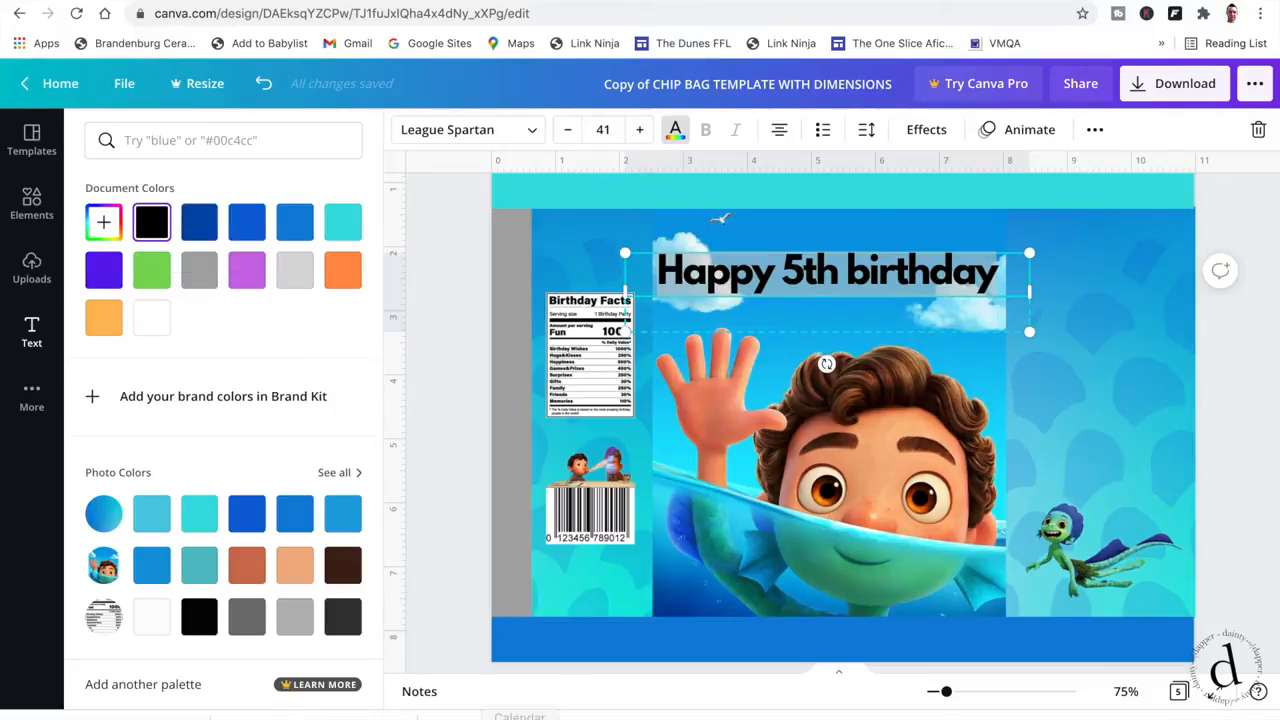
click(32, 332)
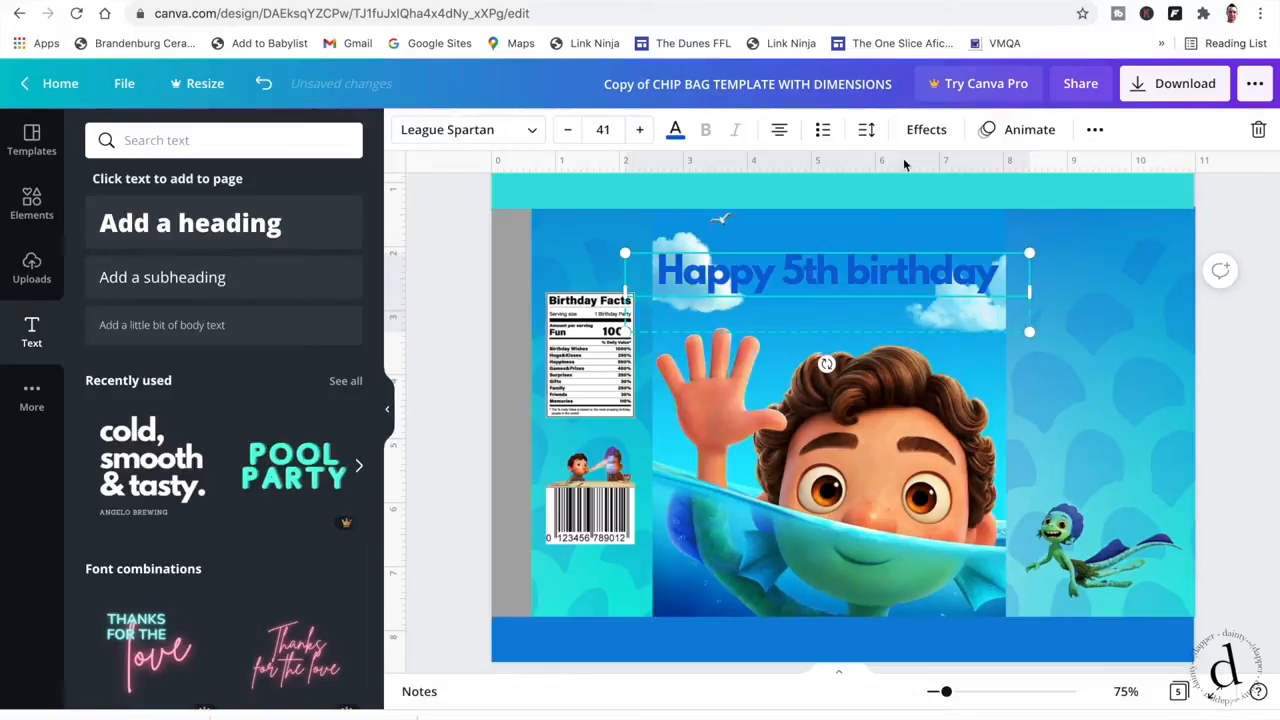
click(924, 128)
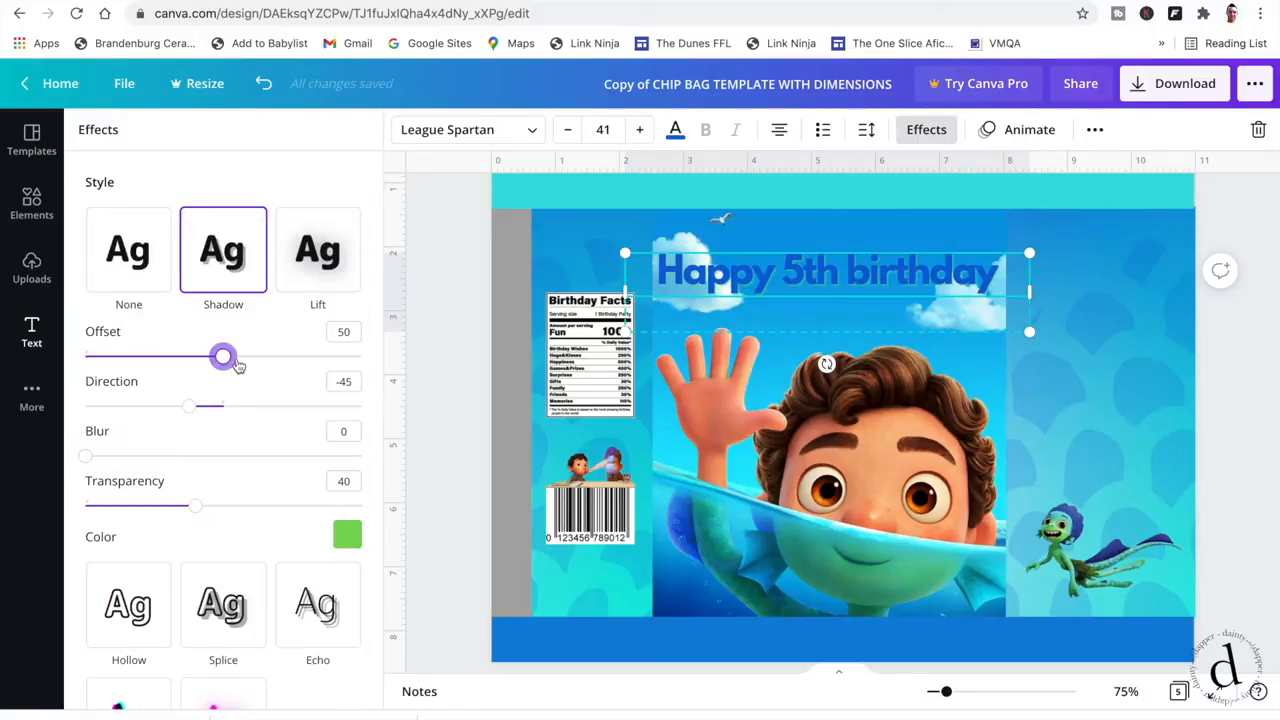
drag(196, 506, 270, 506)
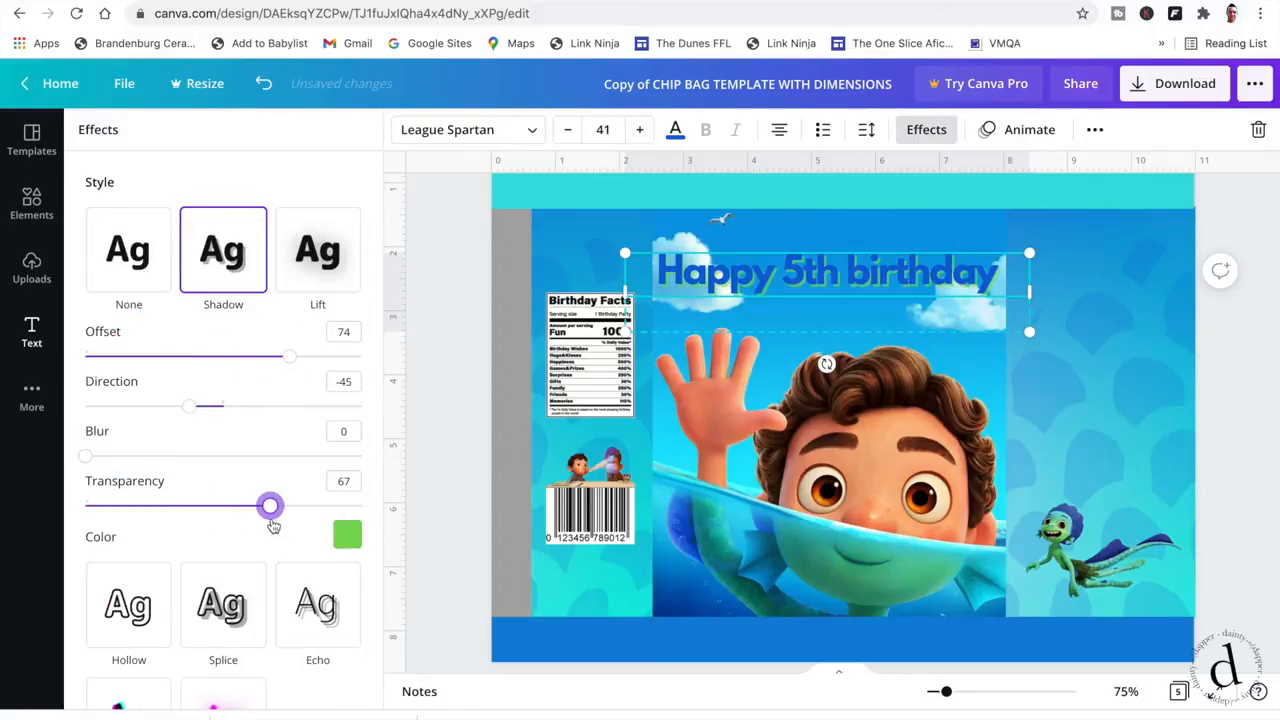
click(348, 536)
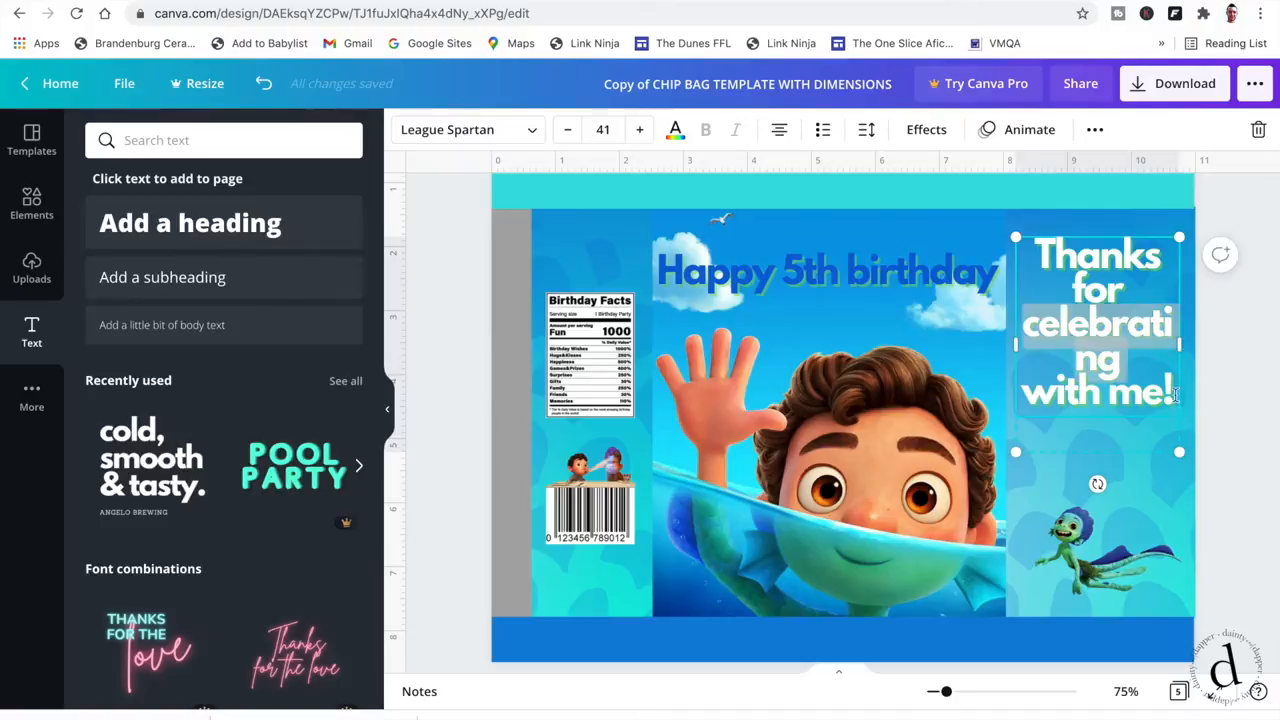
- Shrink the thanks message and add a white Sanchez text box reading GREYCEN
click(864, 128)
text(31)
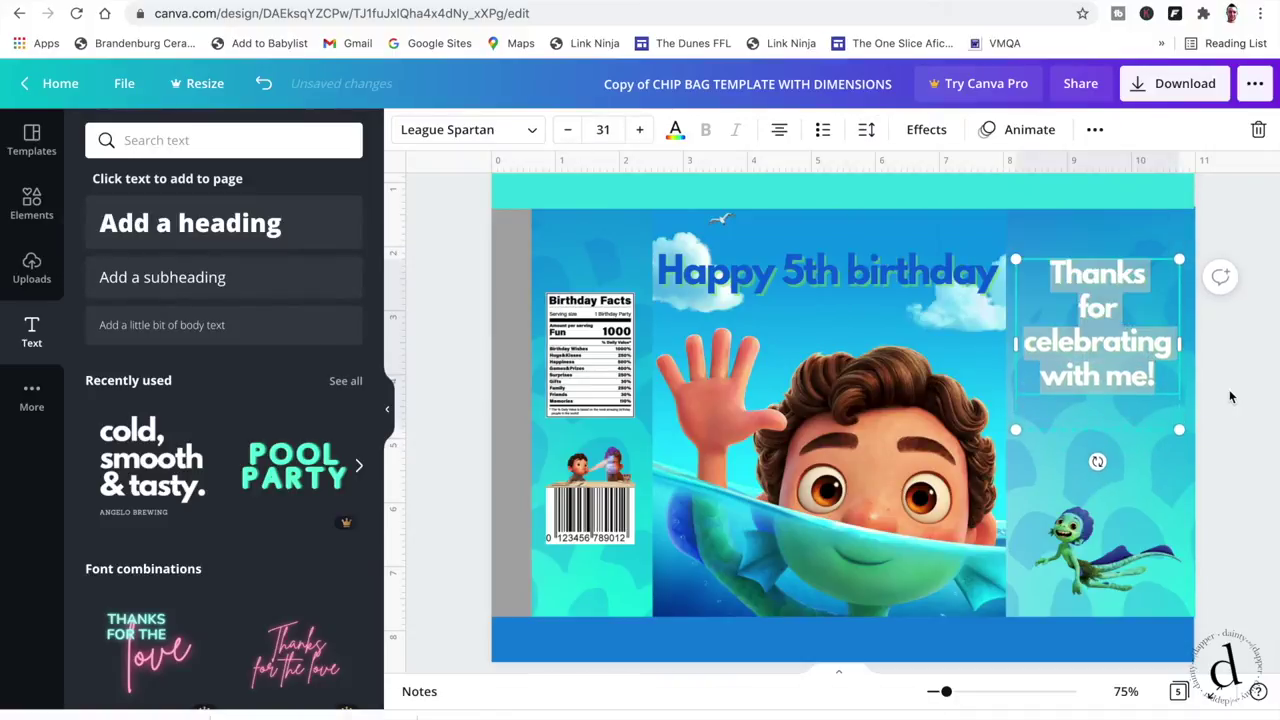
click(640, 128)
text(GR)
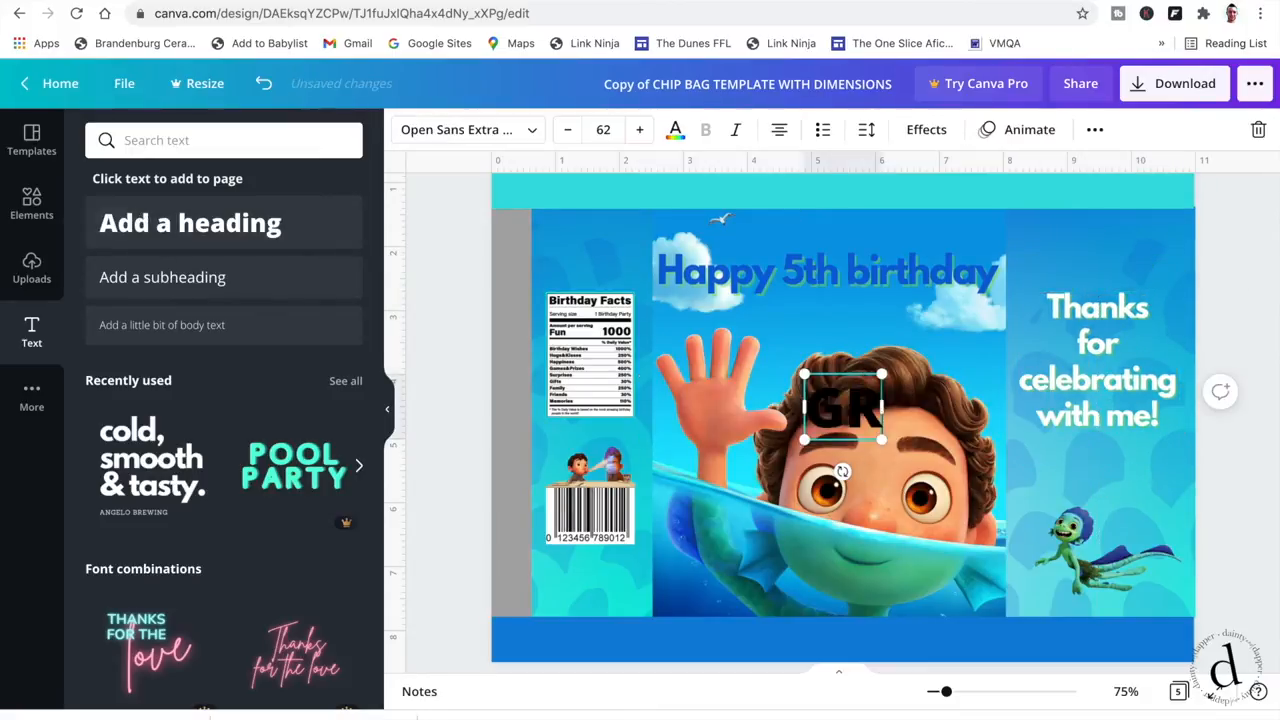
click(676, 128)
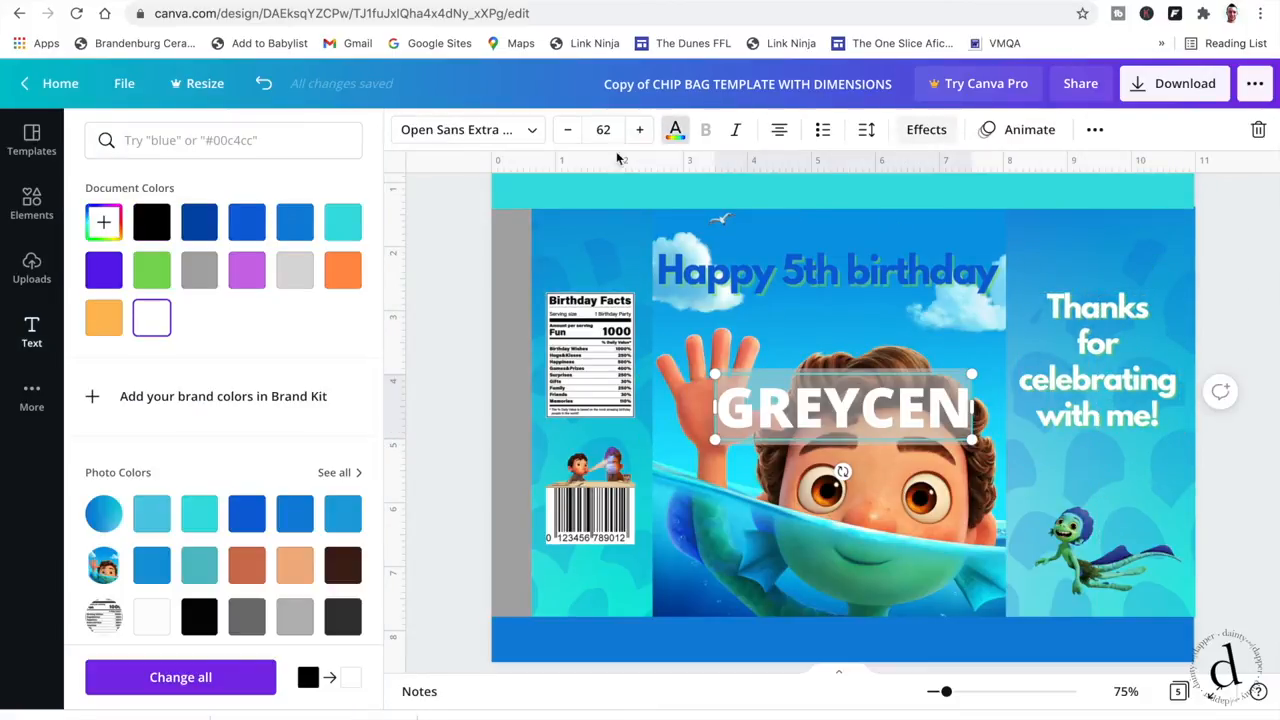
click(866, 128)
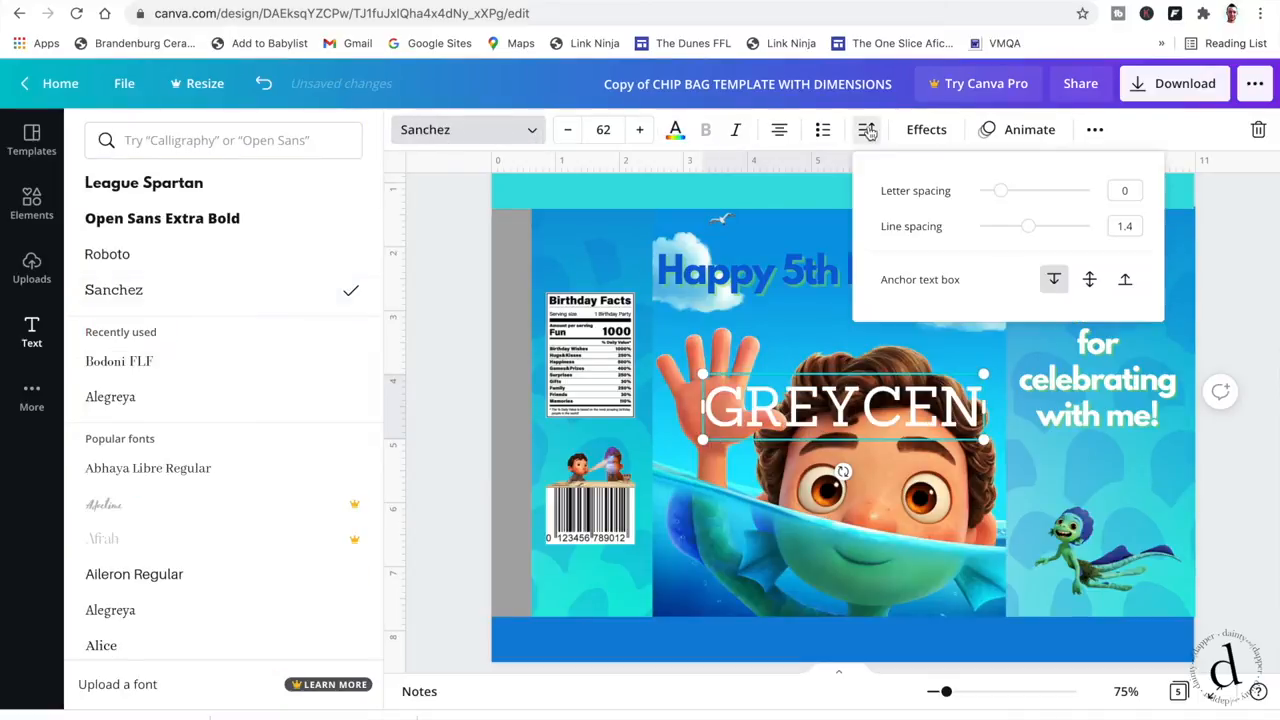
- Widen GREYCEN's letter spacing and give it the Lift effect
drag(998, 190, 1016, 190)
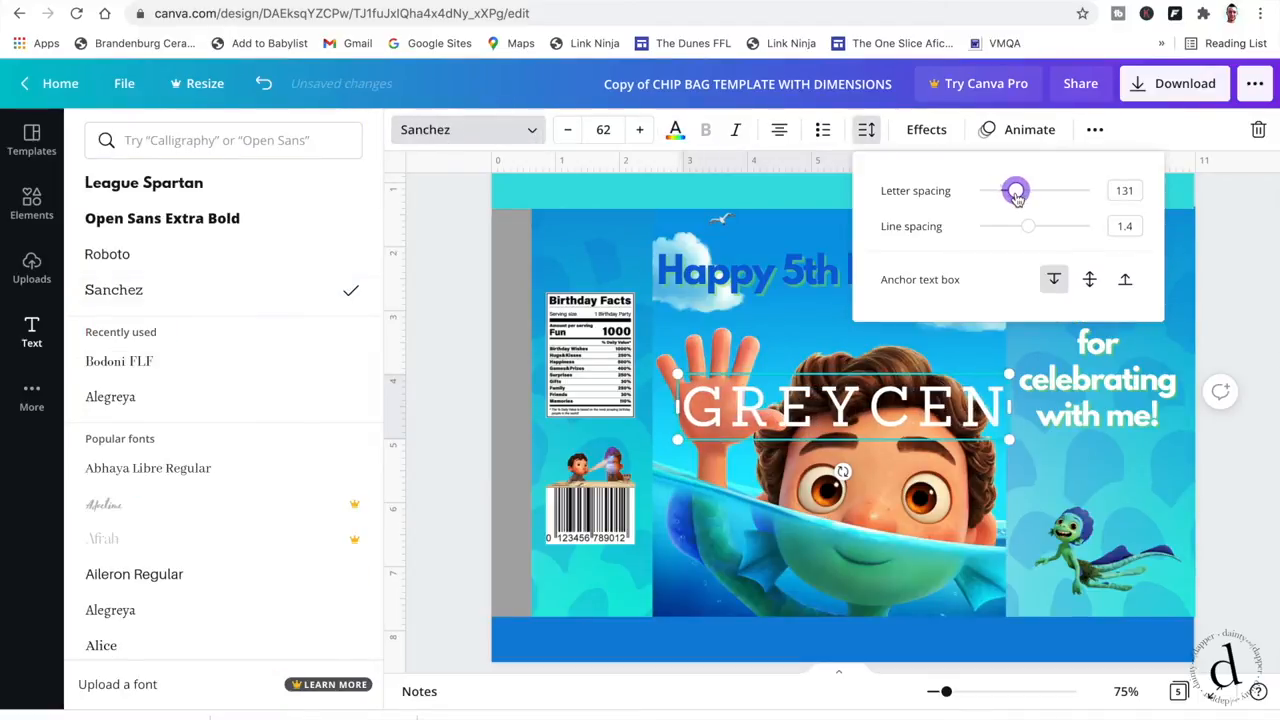
click(924, 128)
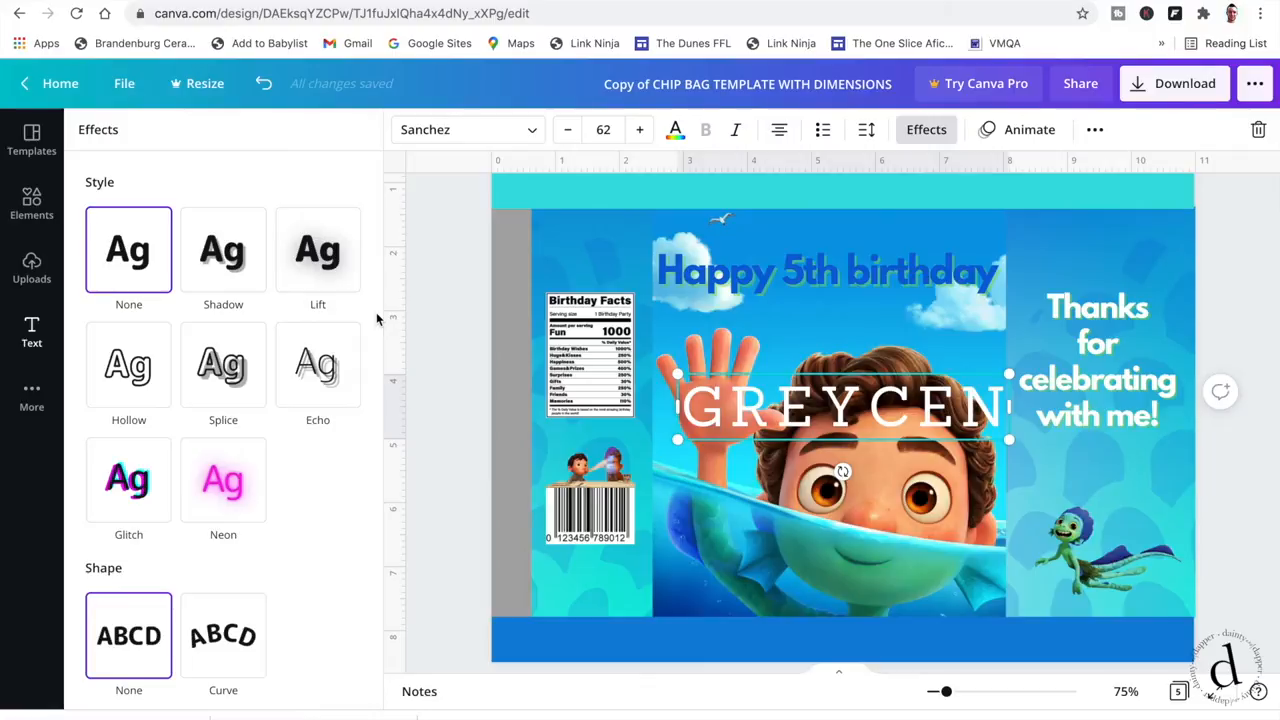
click(318, 248)
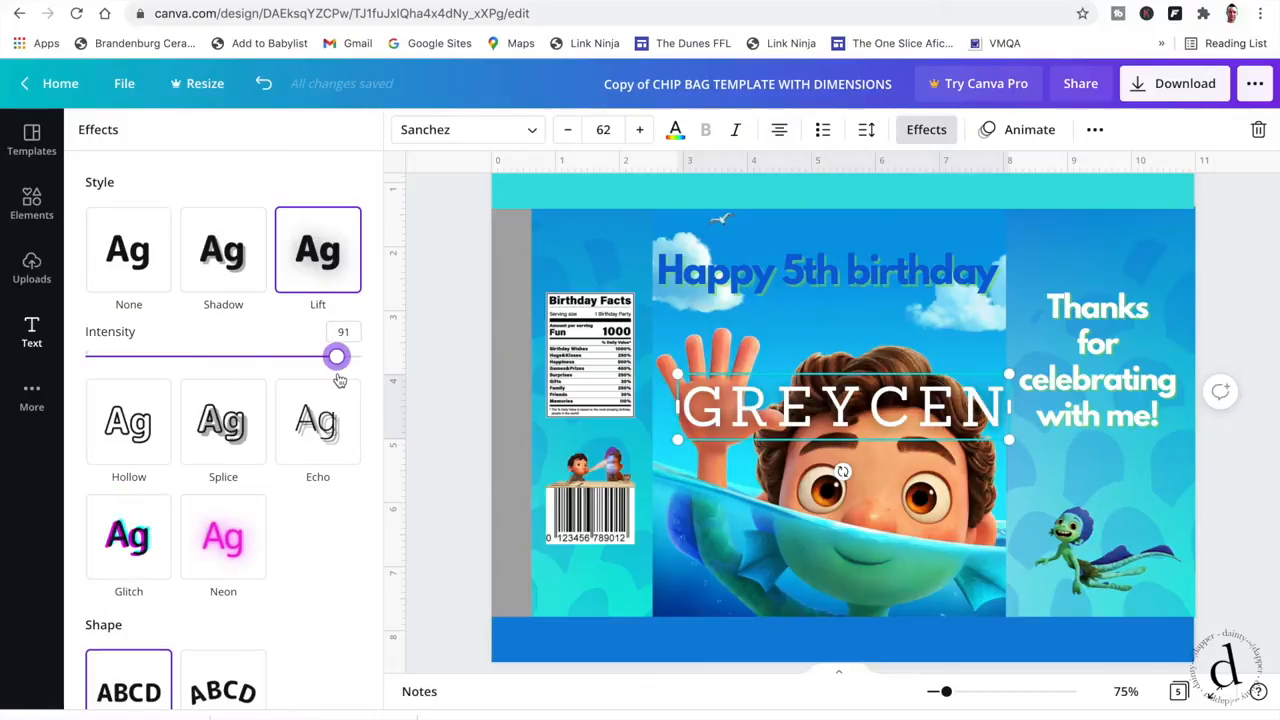
click(864, 128)
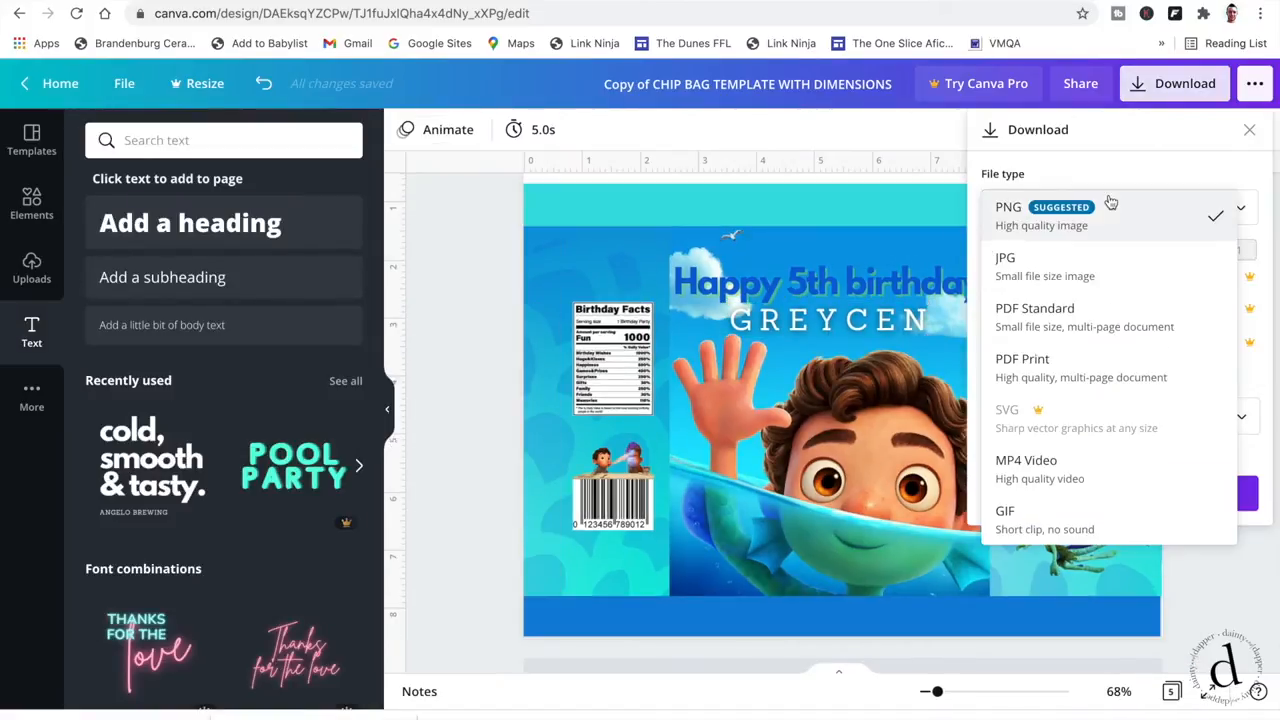
- Download page 5 alone as a JPG, with all other pages deselected
click(1004, 256)
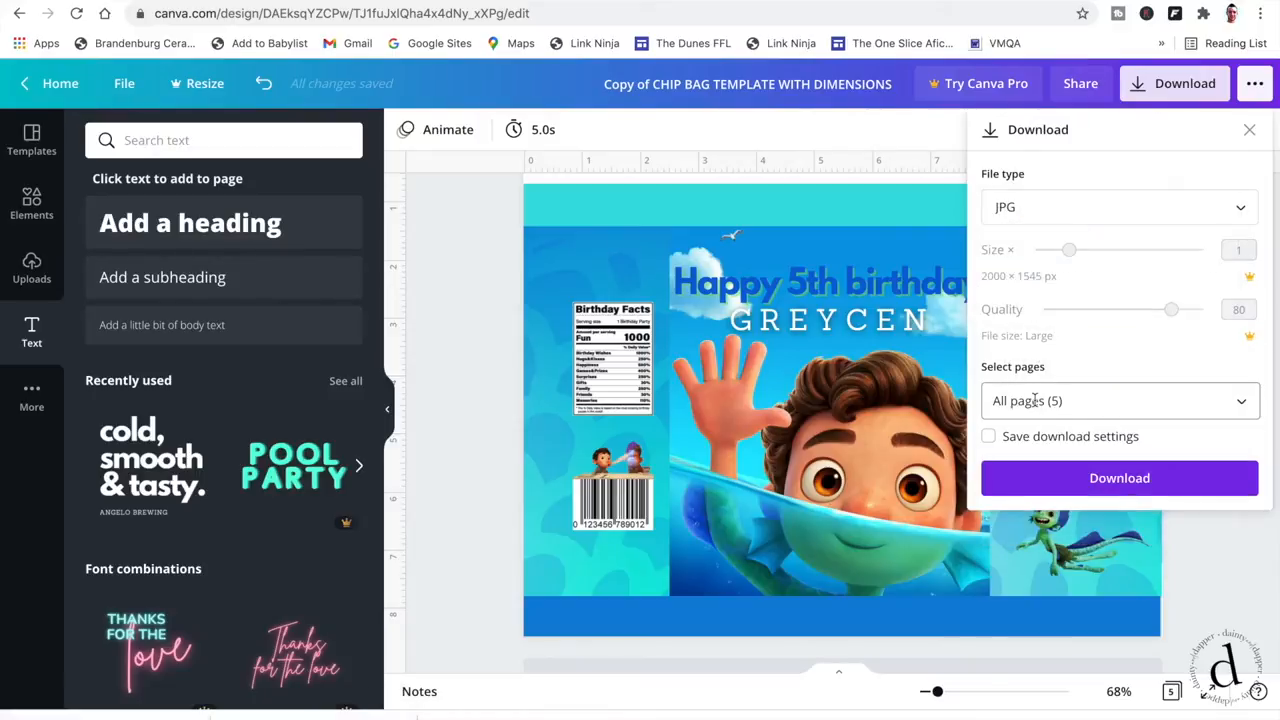
click(1120, 400)
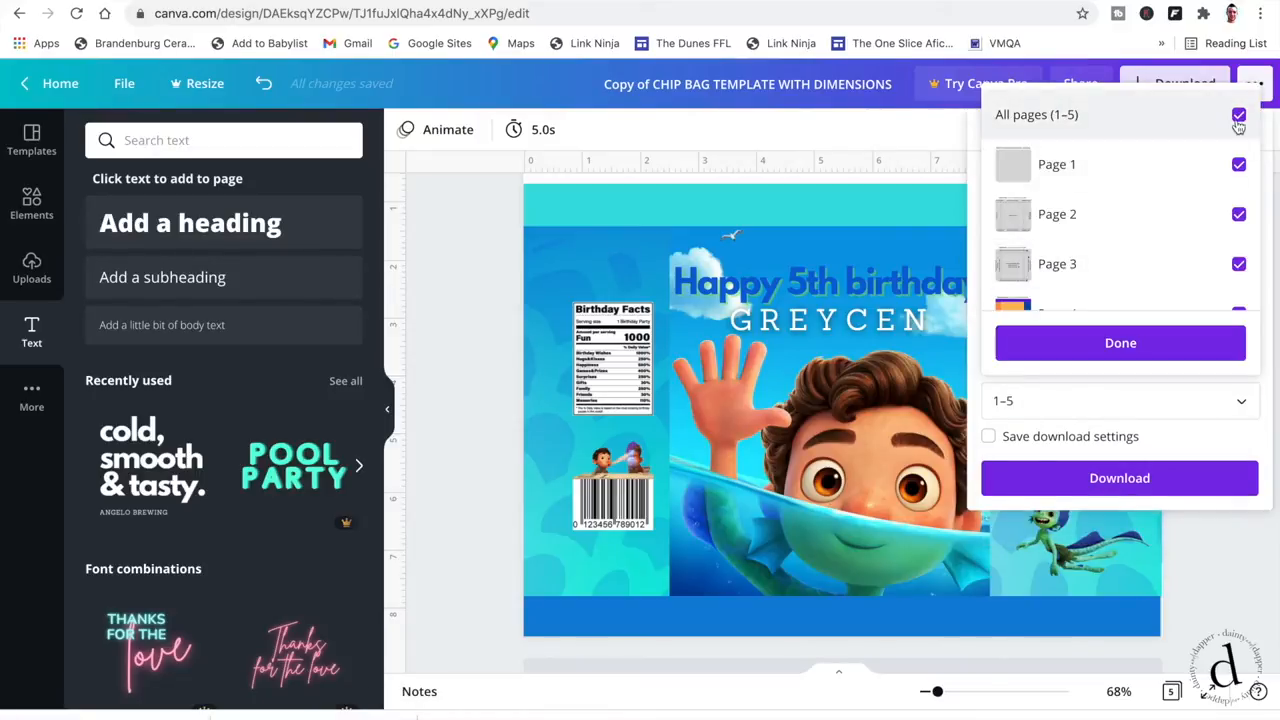
click(1240, 114)
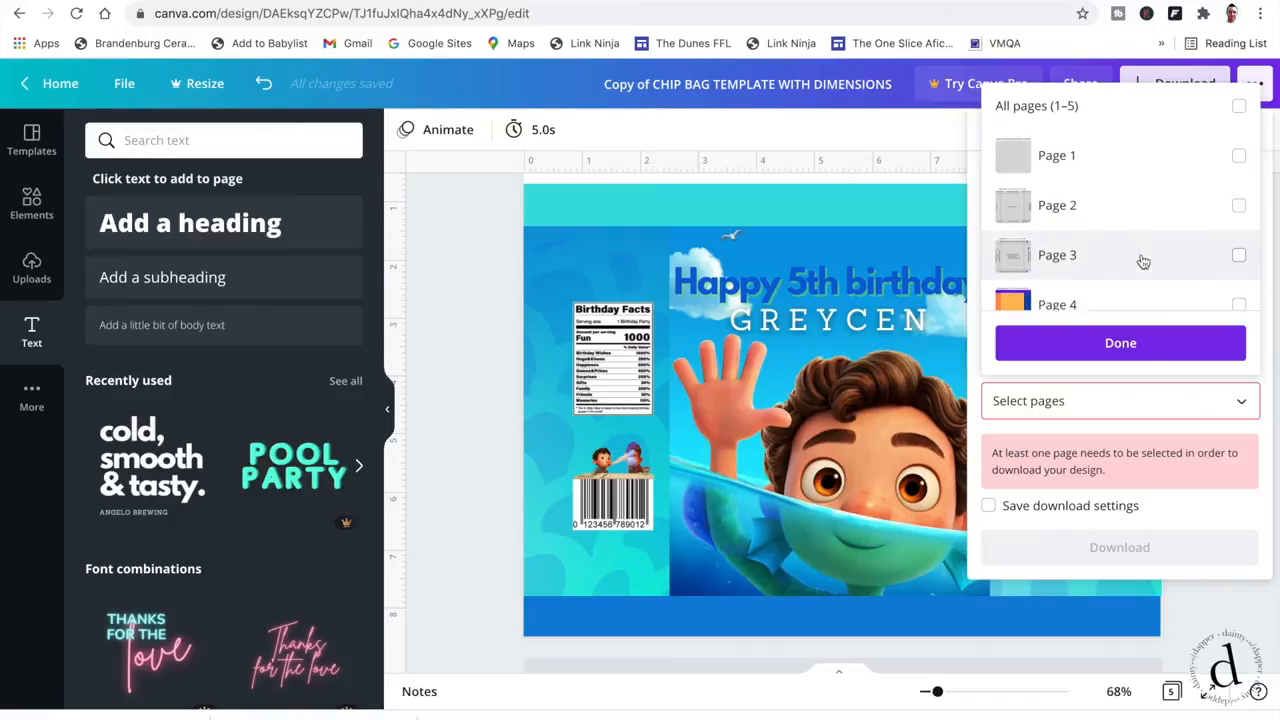
scroll(down, 3)
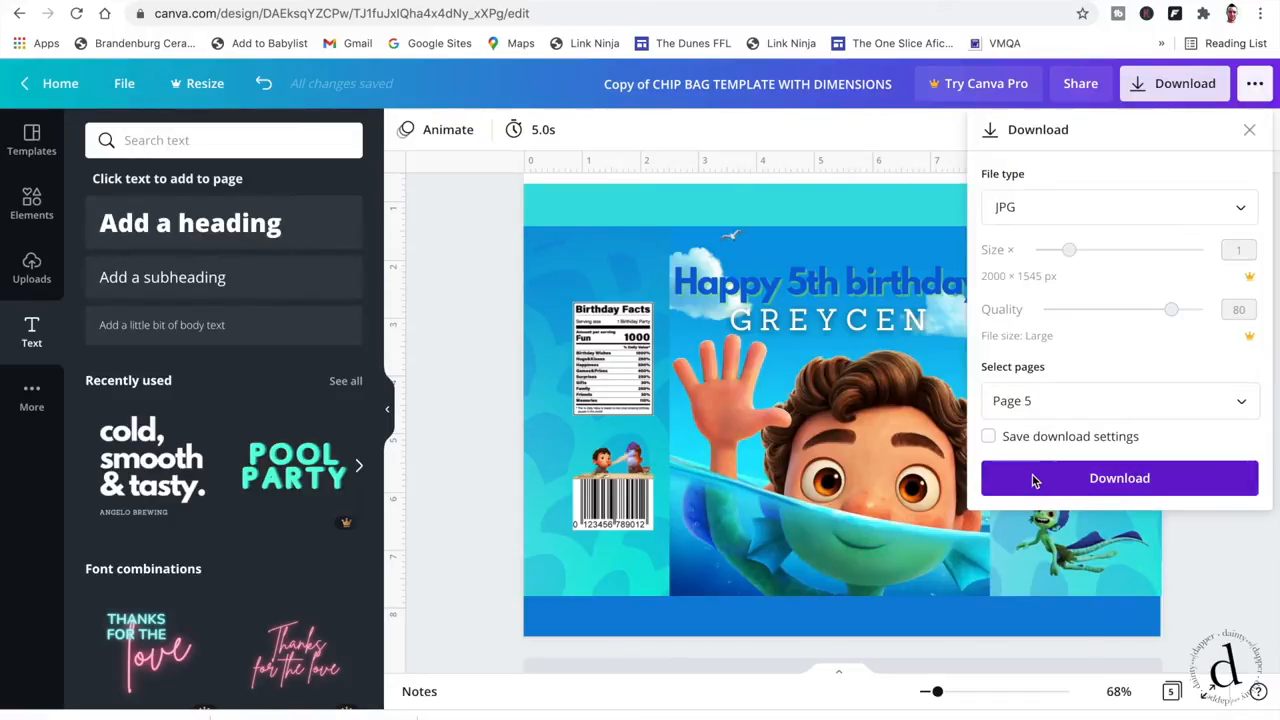
click(1120, 476)
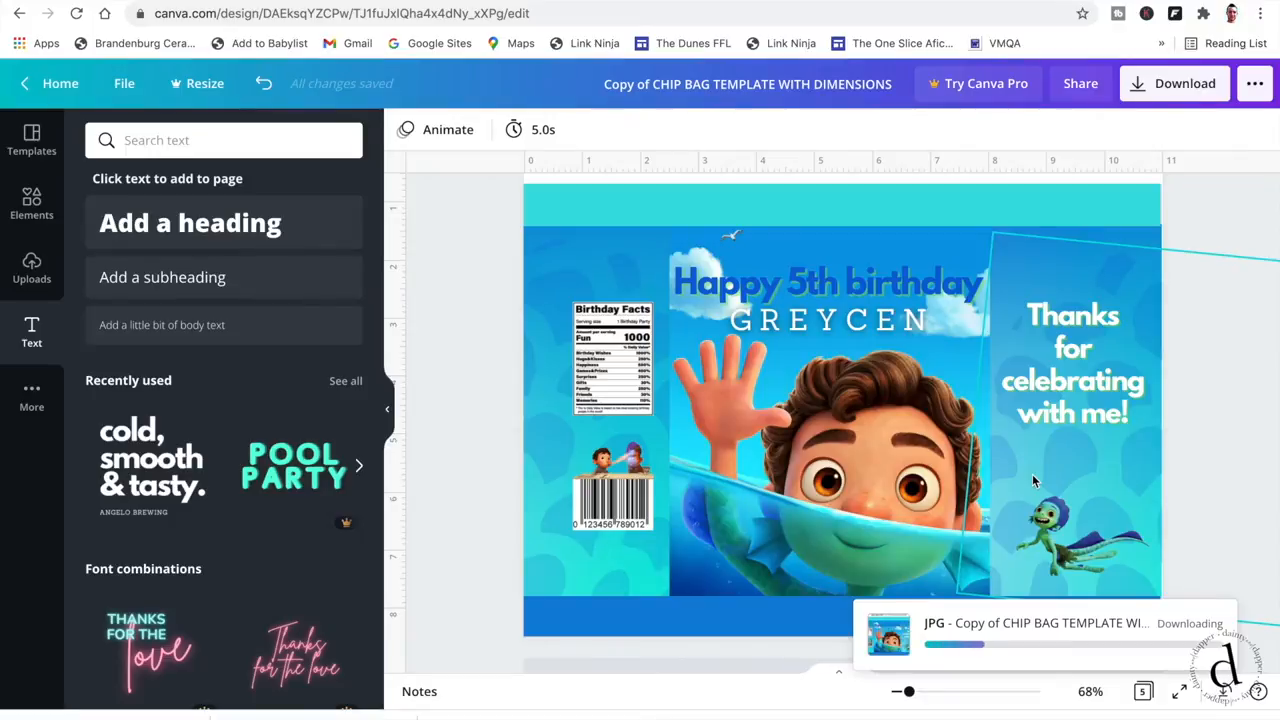